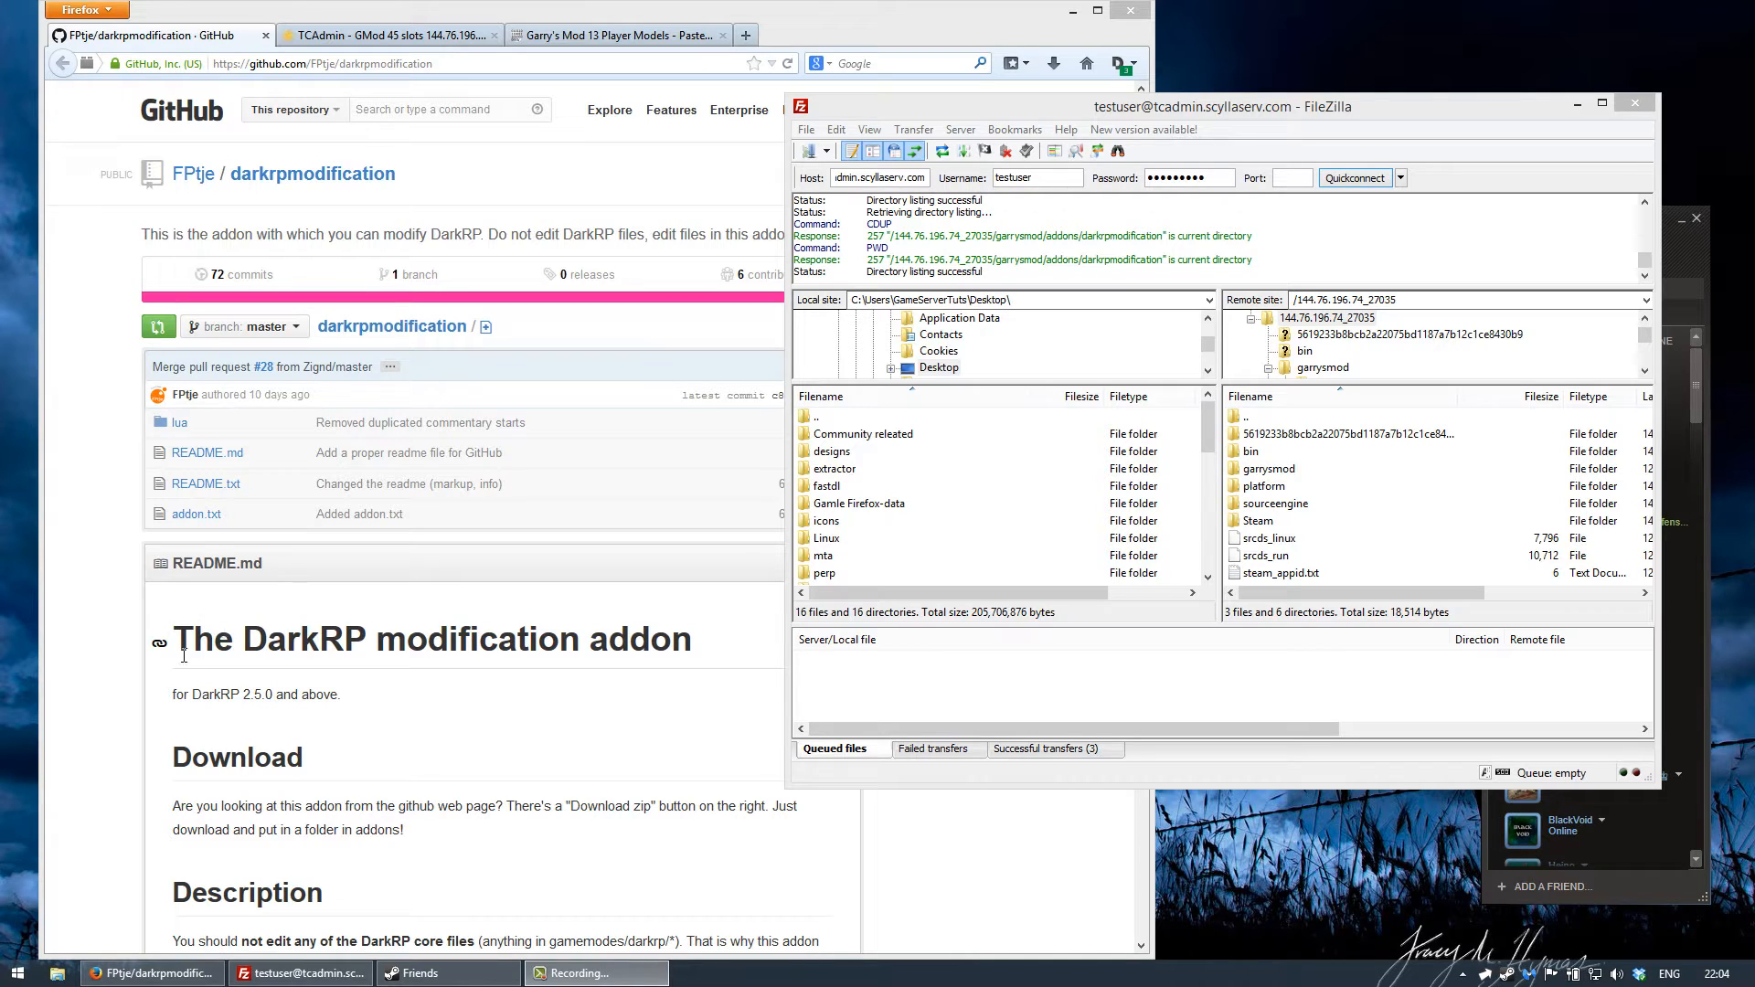
mouse_move(695, 658)
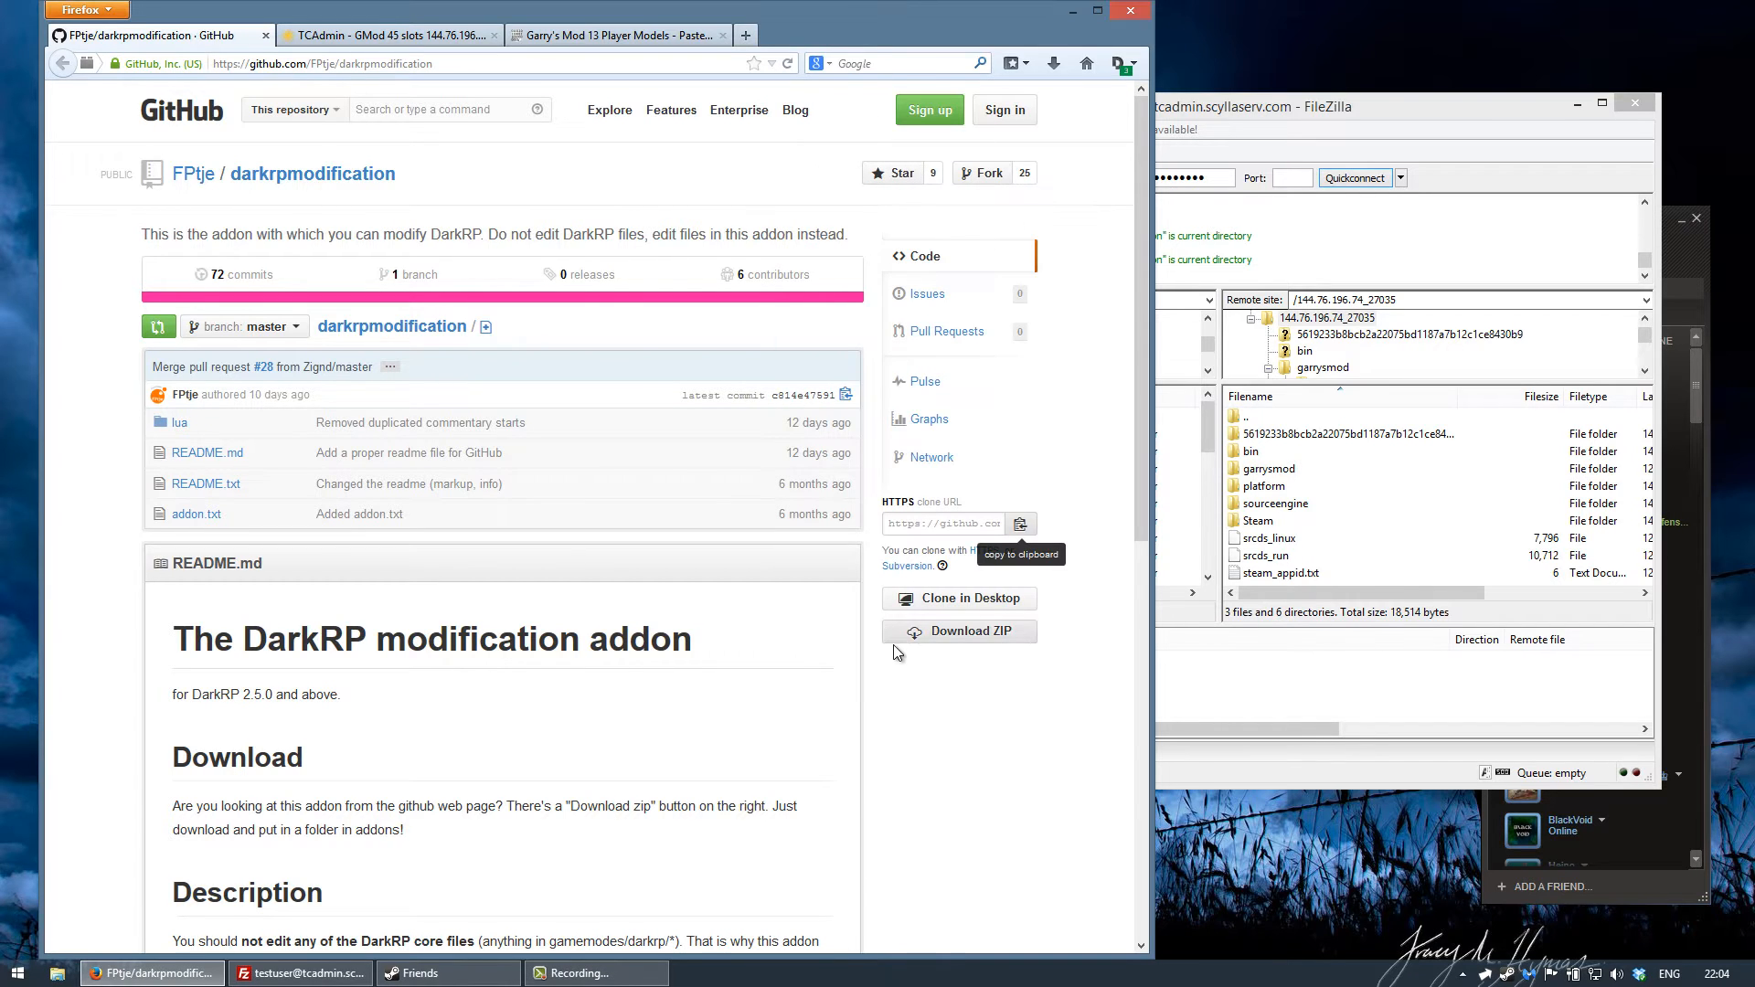
mouse_move(265, 531)
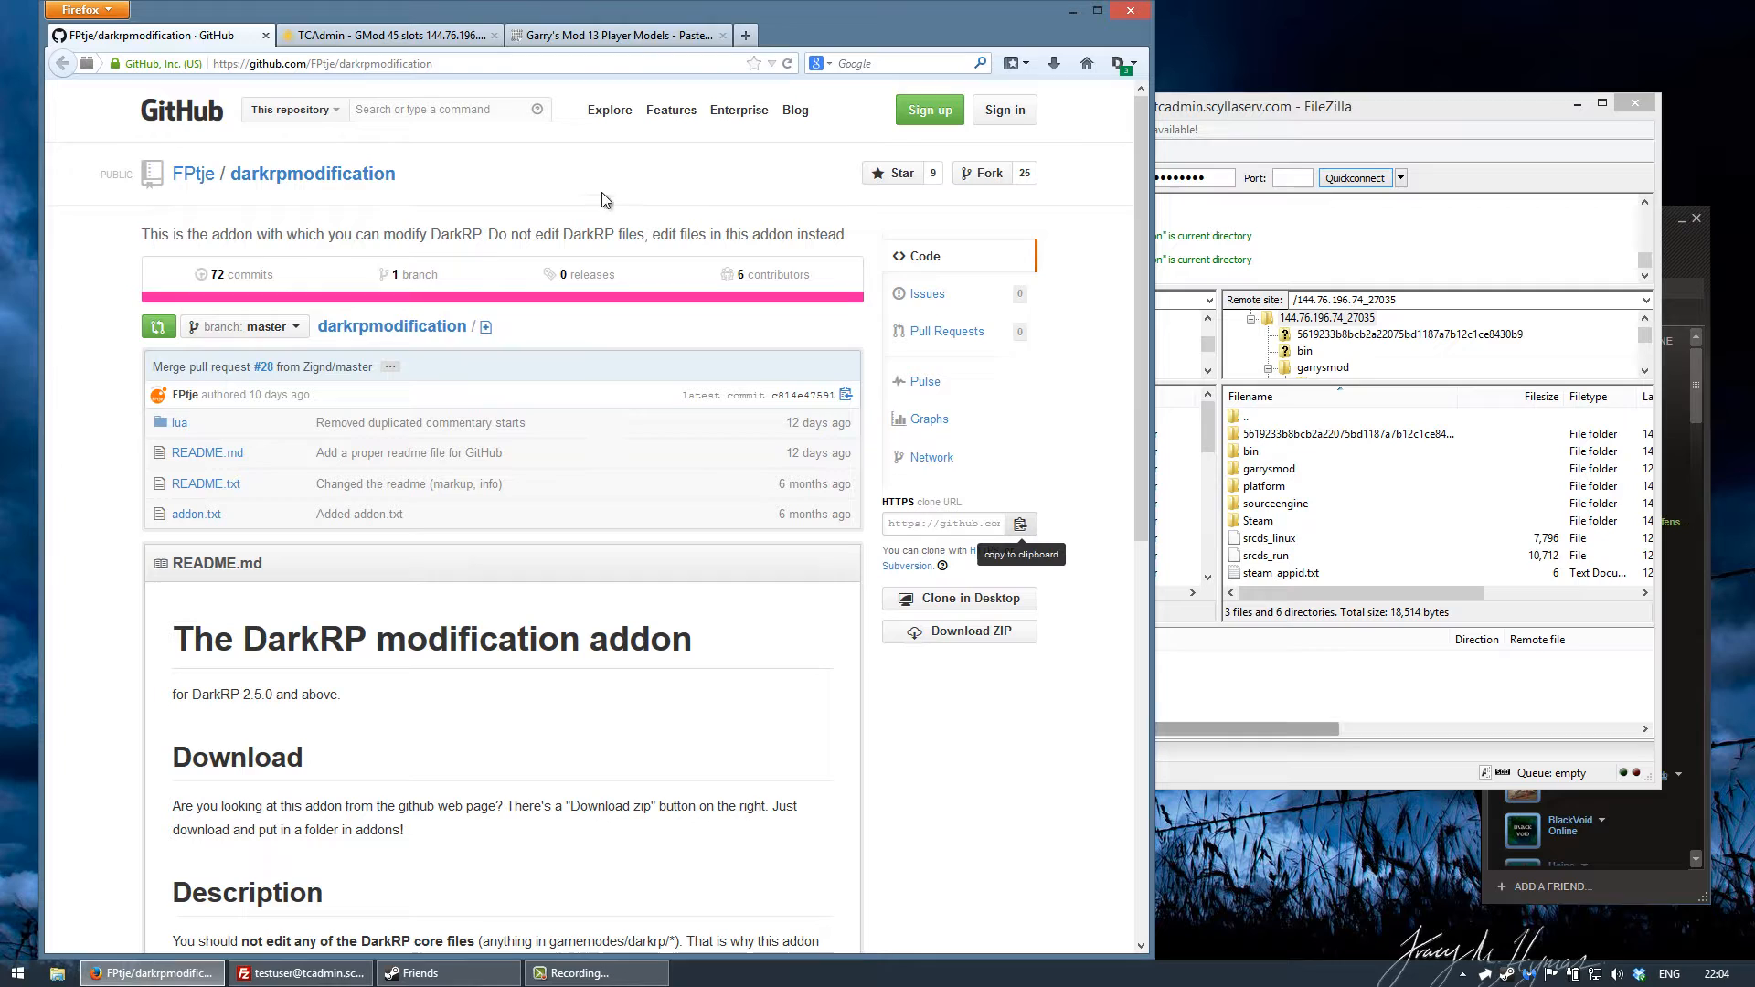
Navigate darkrpmodification/lua/darkrp_customthings and open the server's jobs.lua for editing, discarding the local copy.
left_click(388, 35)
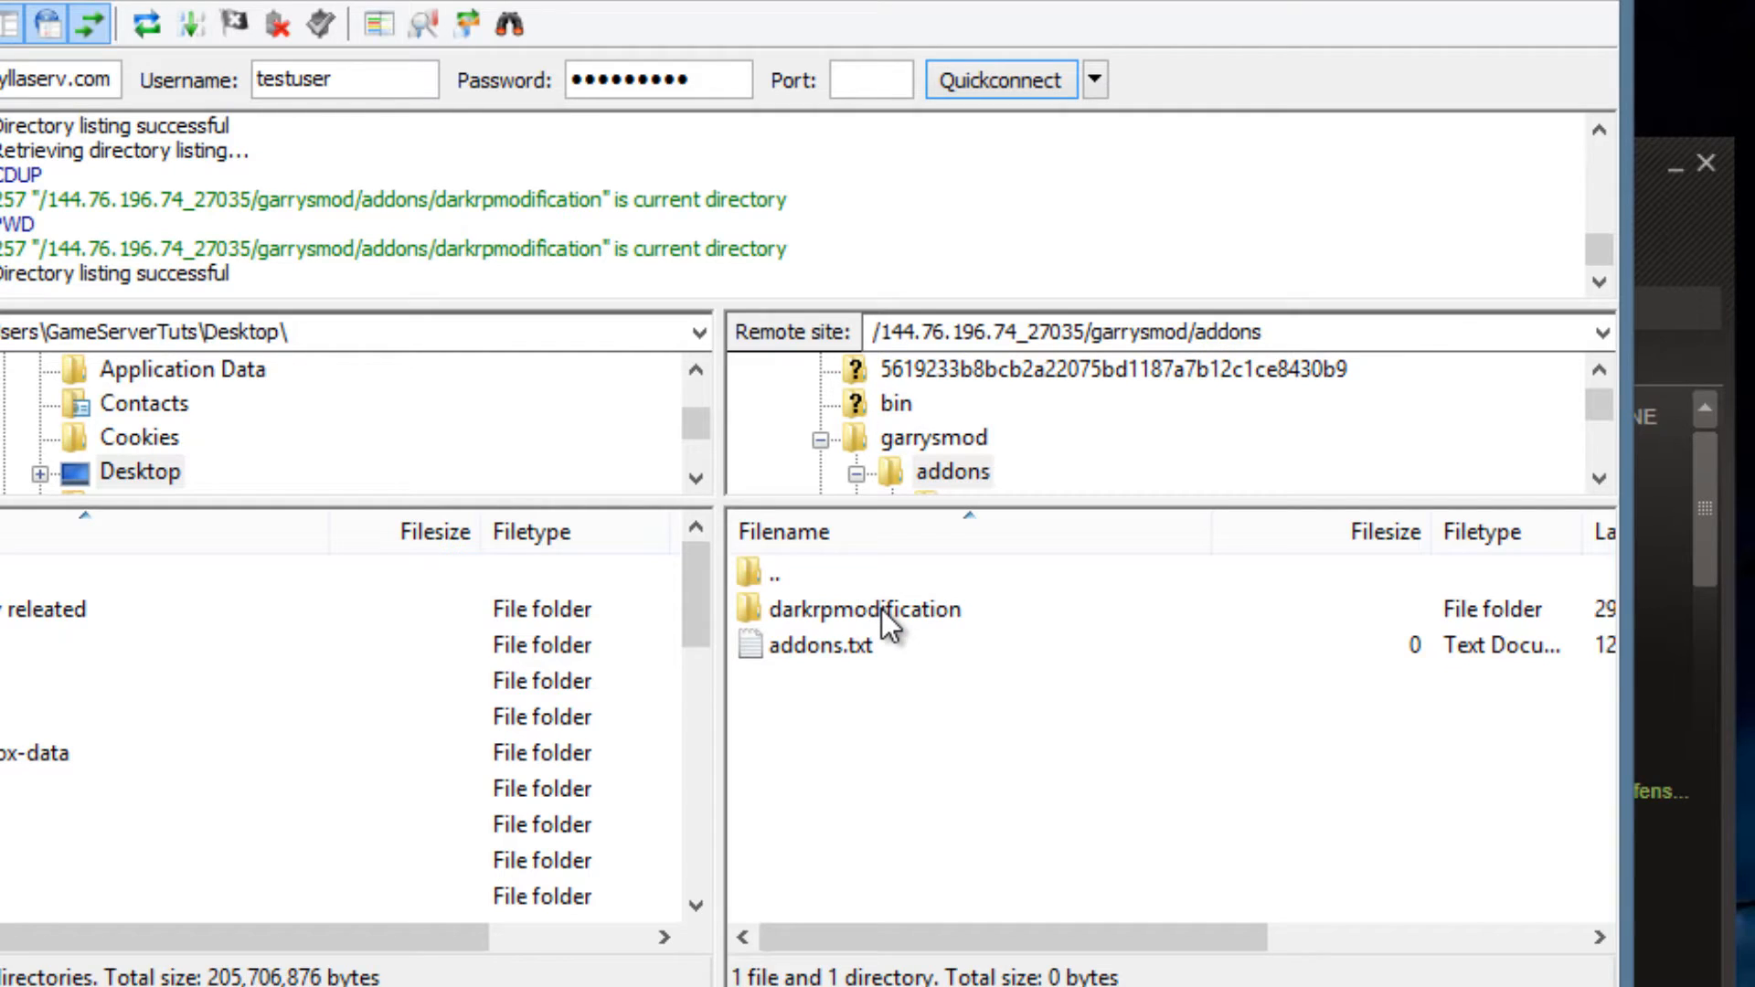
double_click(861, 608)
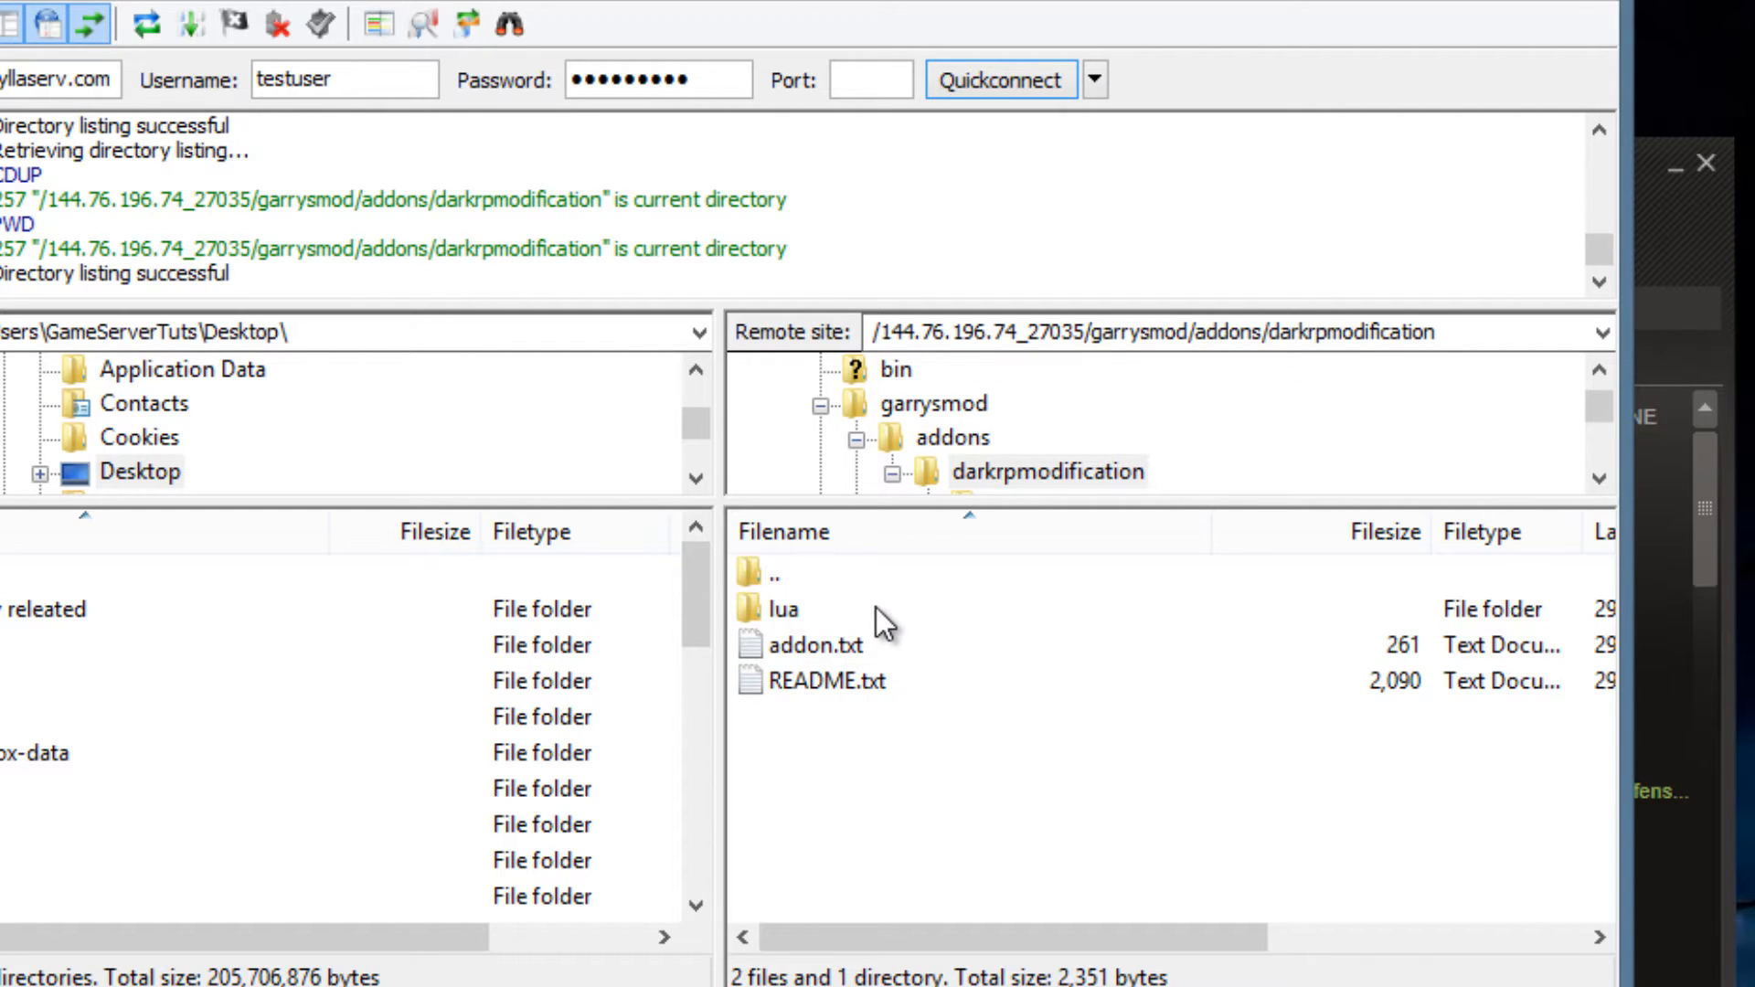
double_click(777, 611)
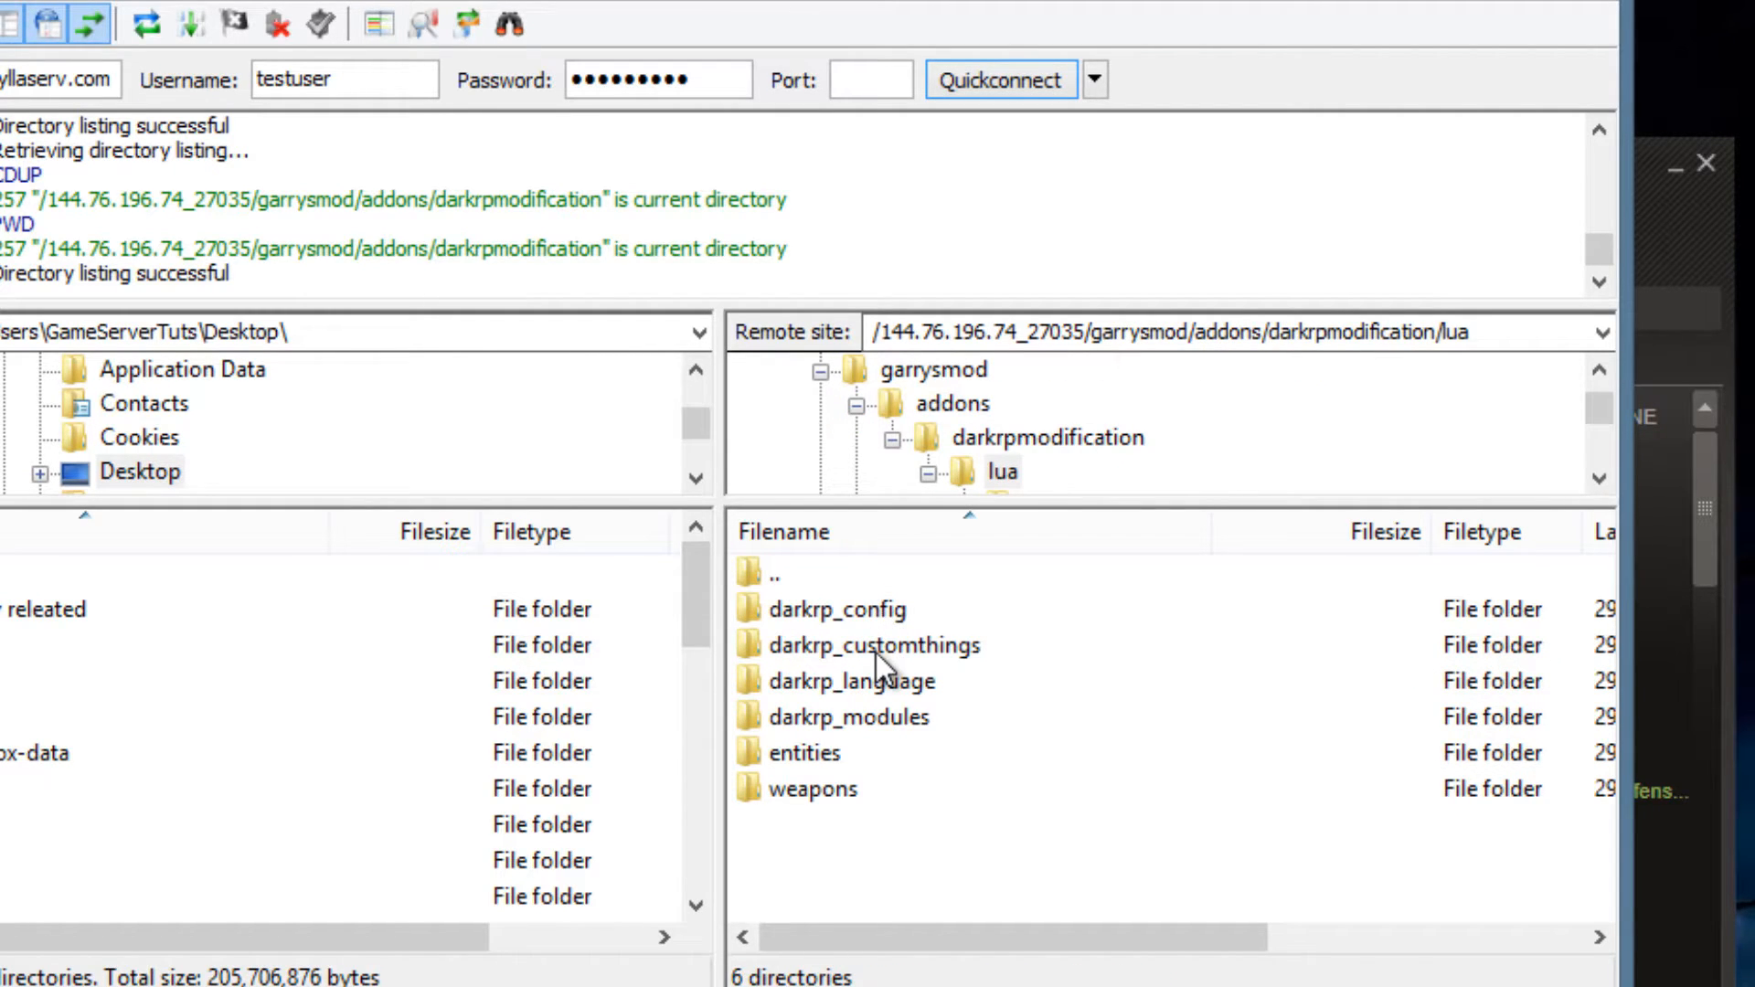
double_click(874, 646)
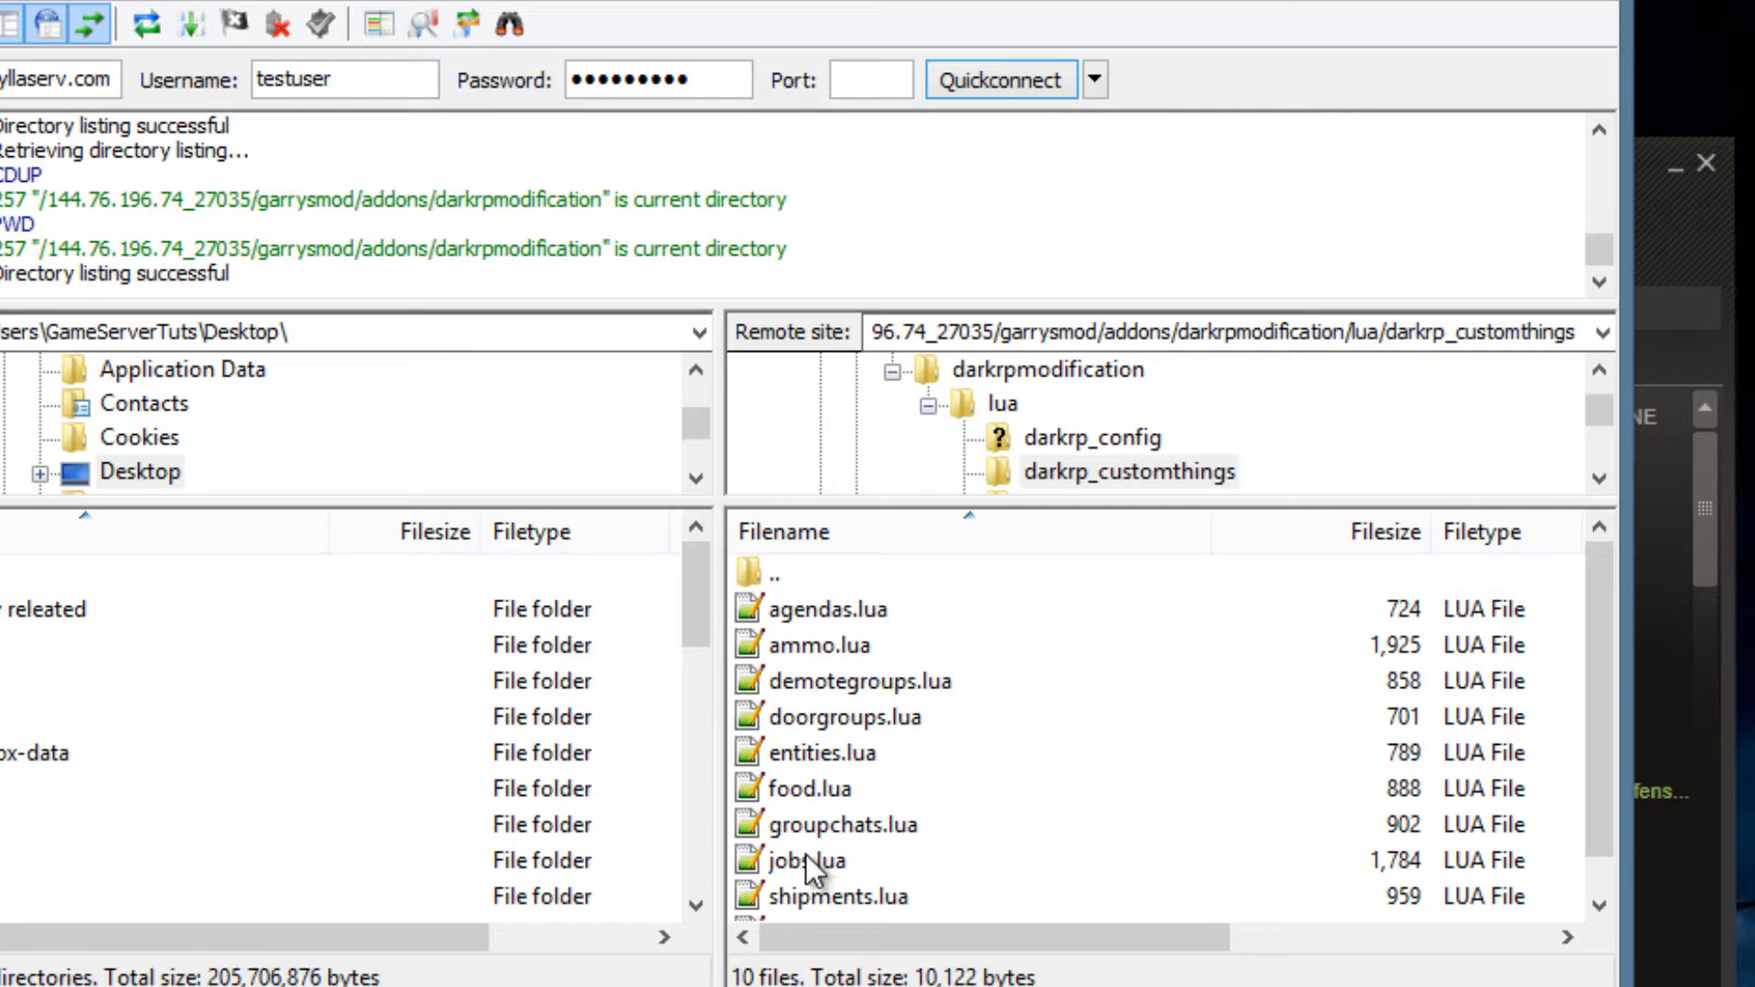
double_click(807, 859)
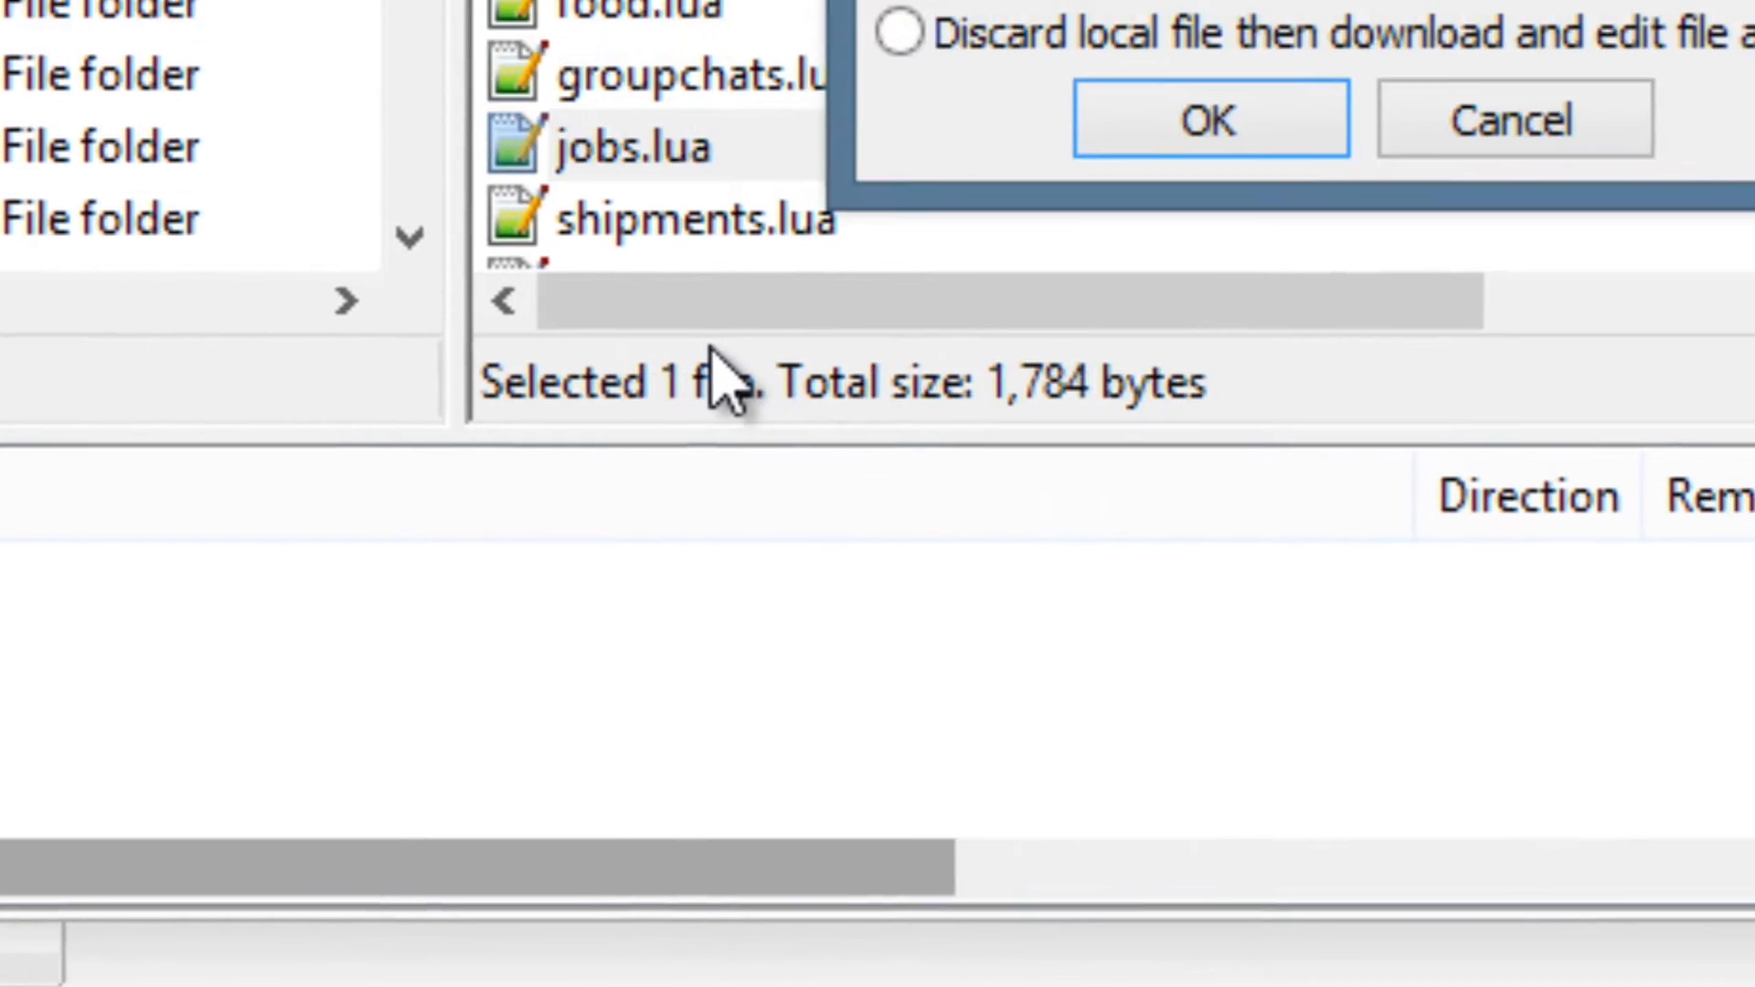
left_click(1208, 121)
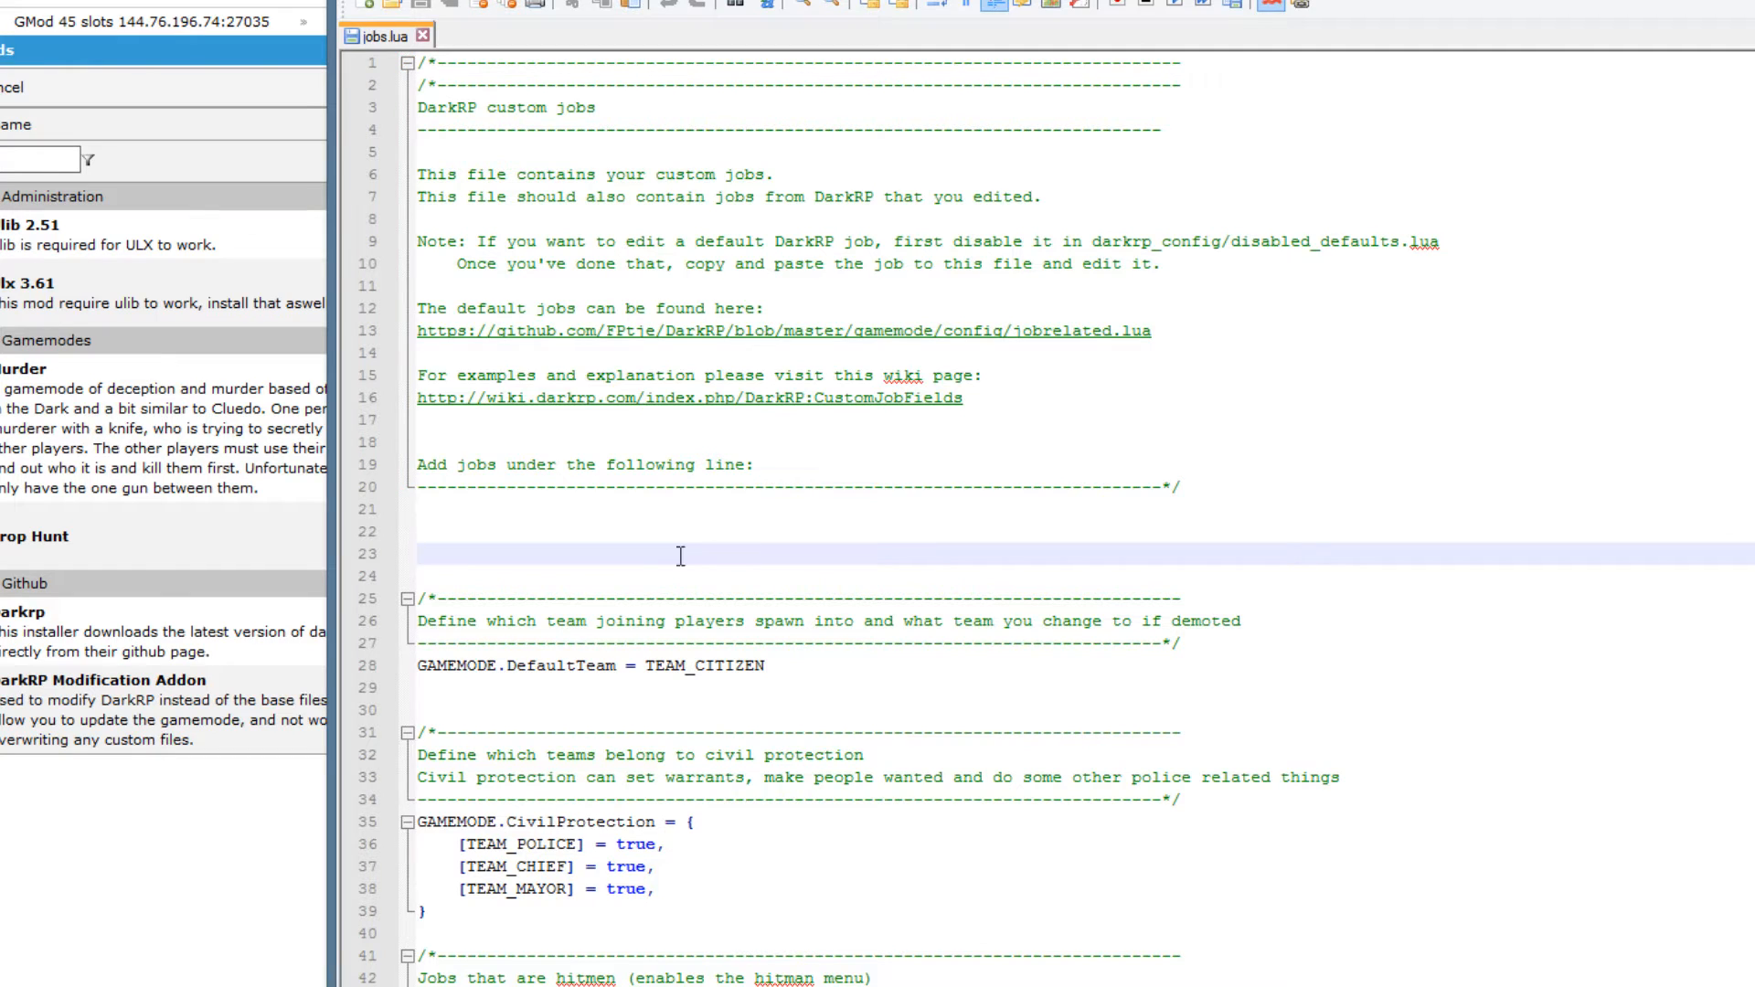
Place the caret on the empty line under 'Add jobs under the following line' in jobs.lua.
left_click(418, 554)
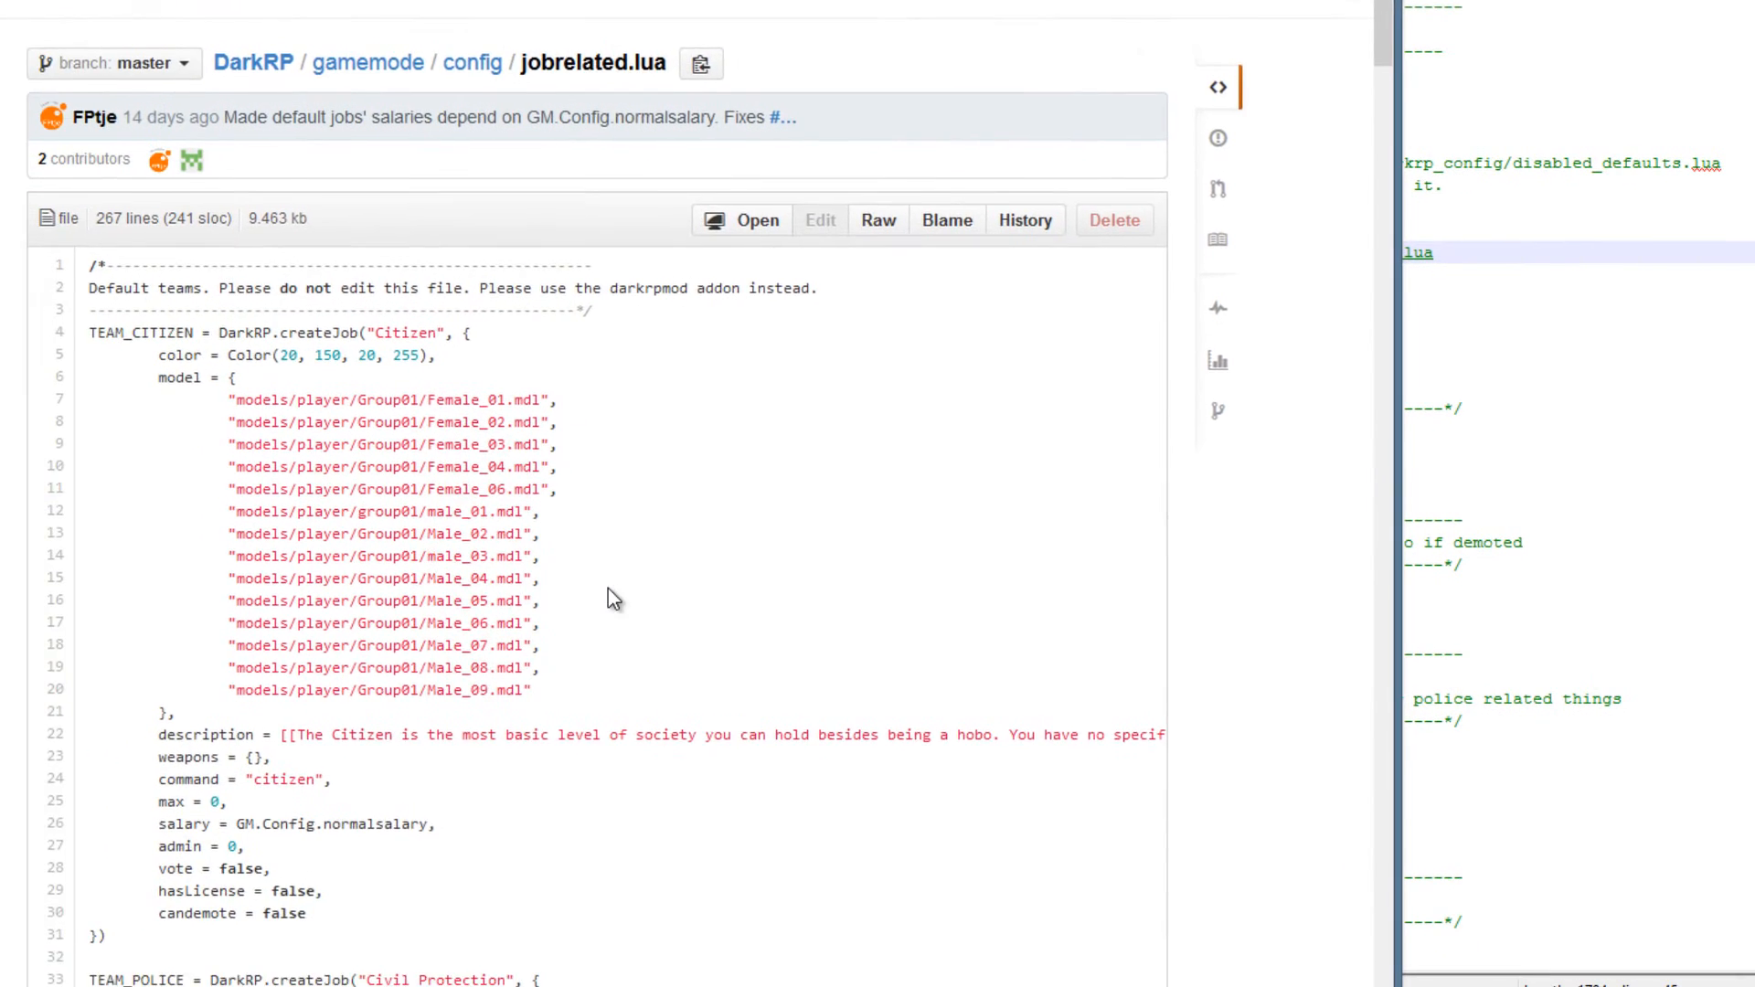
Select and copy the default TEAM_POLICE Civil Protection job block from jobrelated.lua on GitHub.
scroll("down", 3)
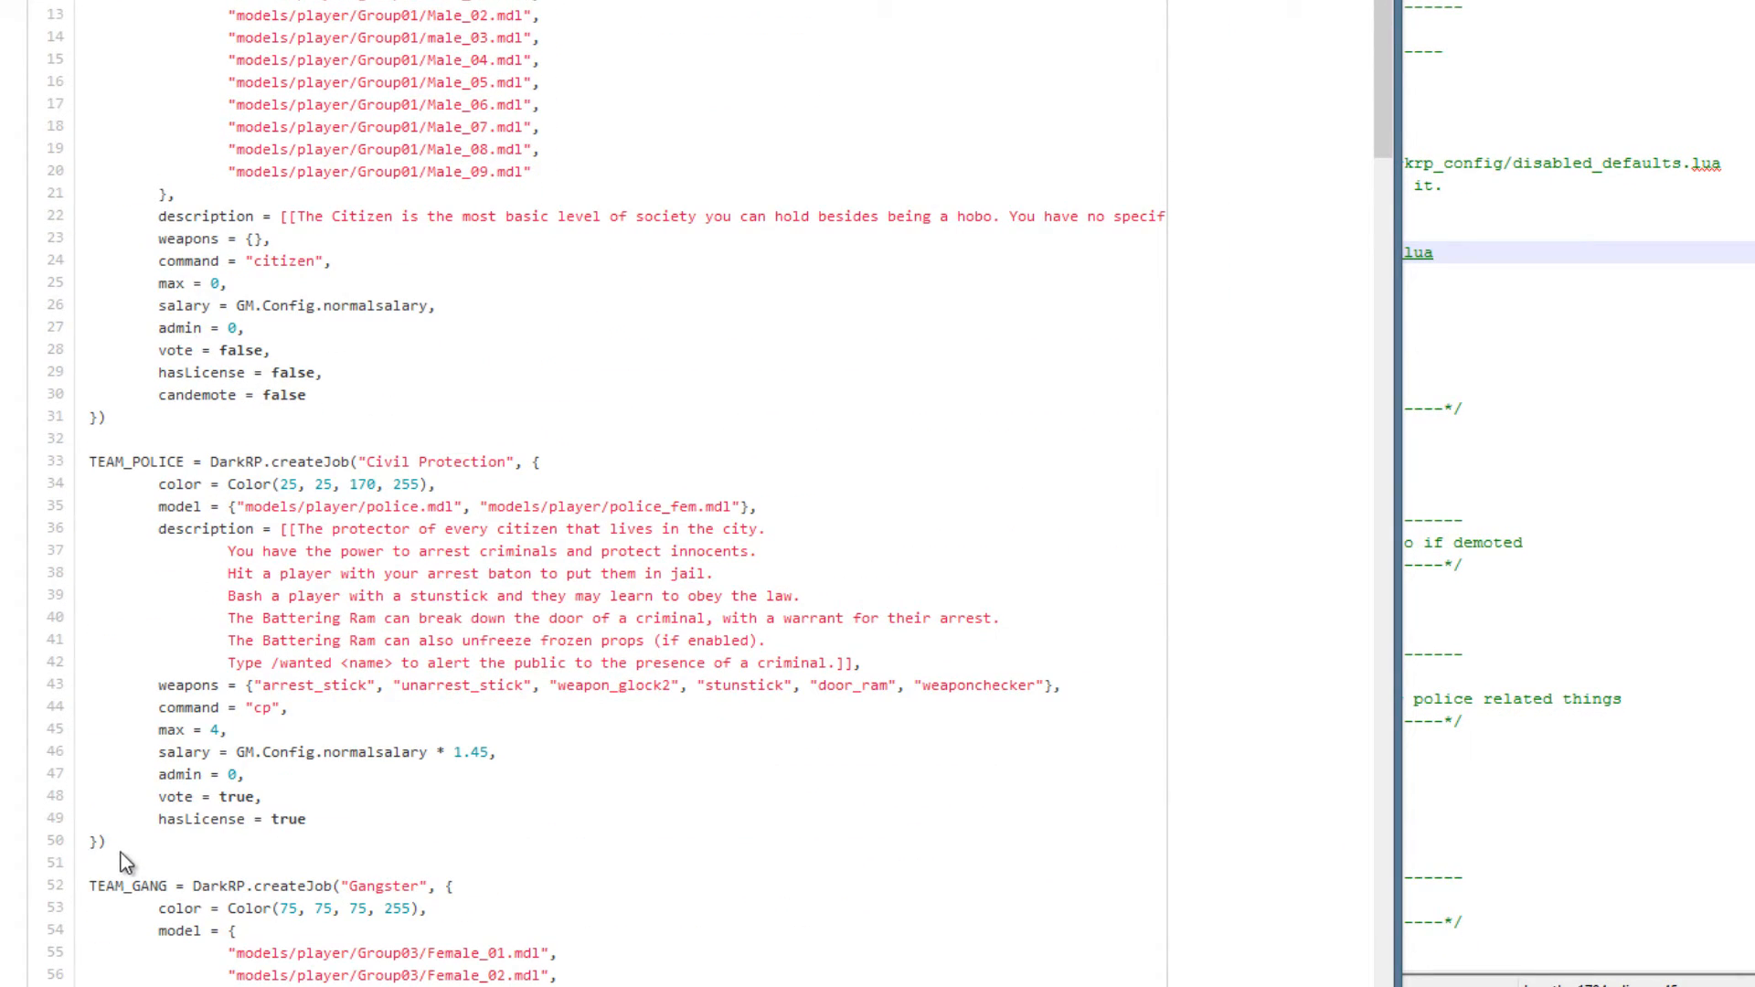
left_click_drag(90, 461, 106, 842)
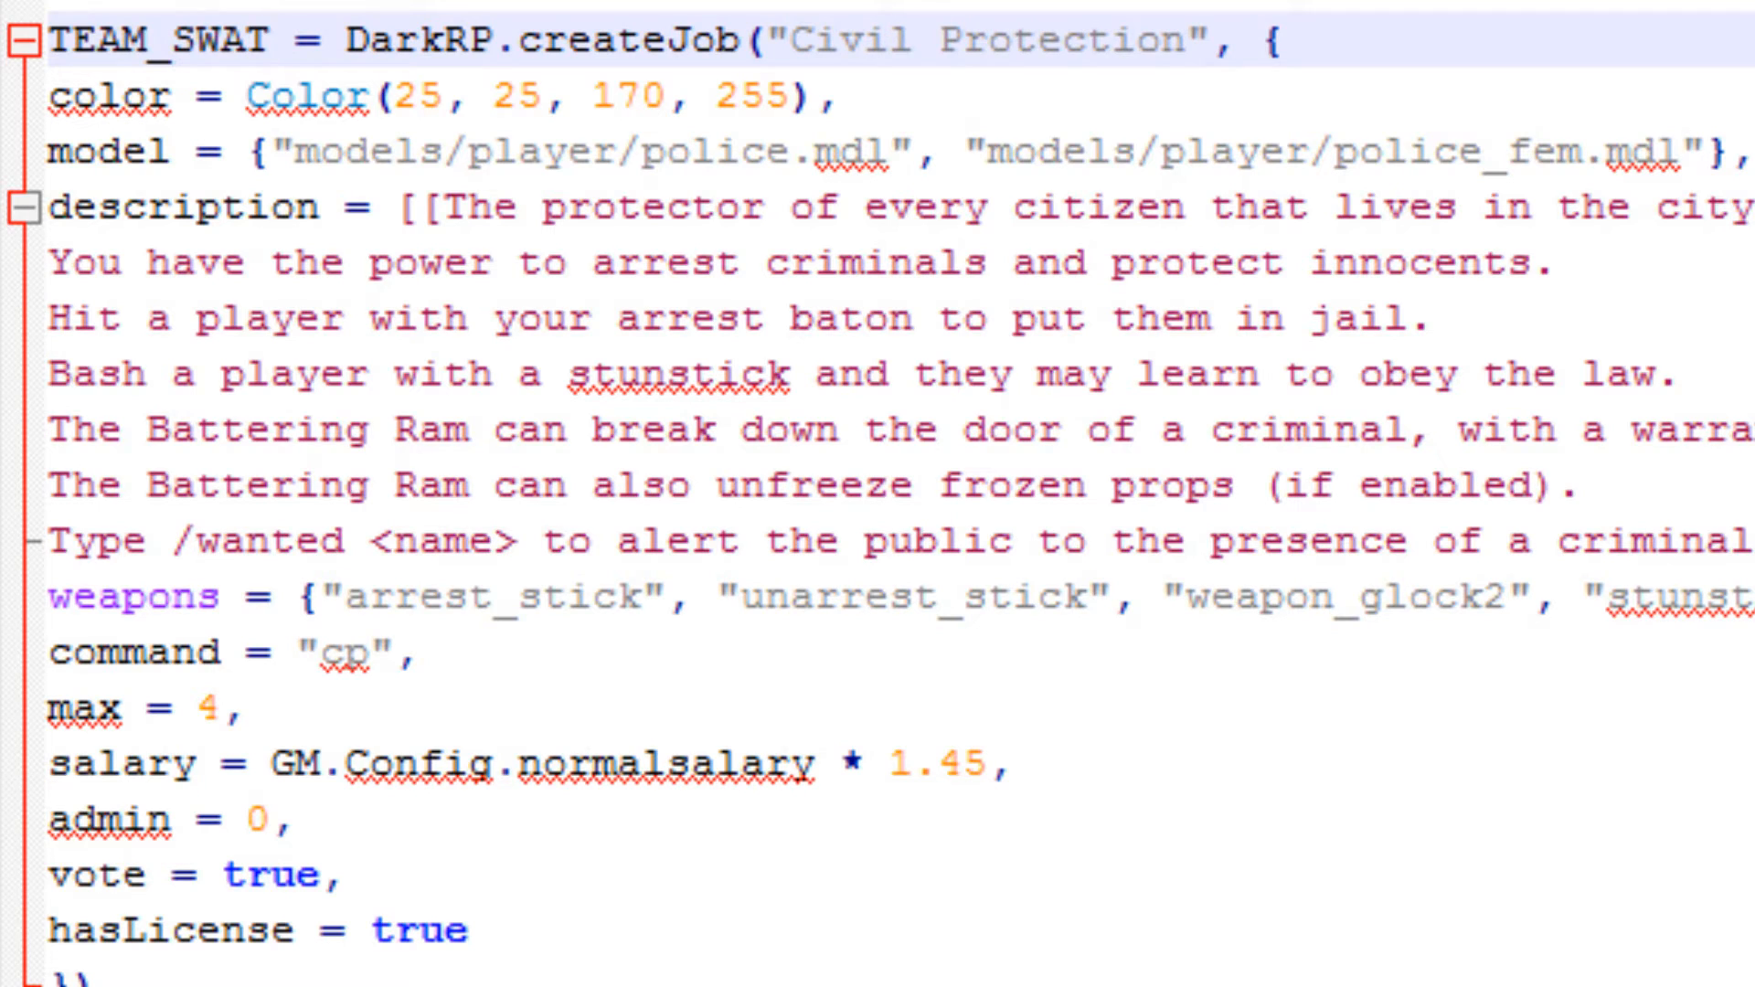
Rename the pasted job to "SWAT", set its colour blue value to 200, and remove the second police model.
left_click(1180, 44)
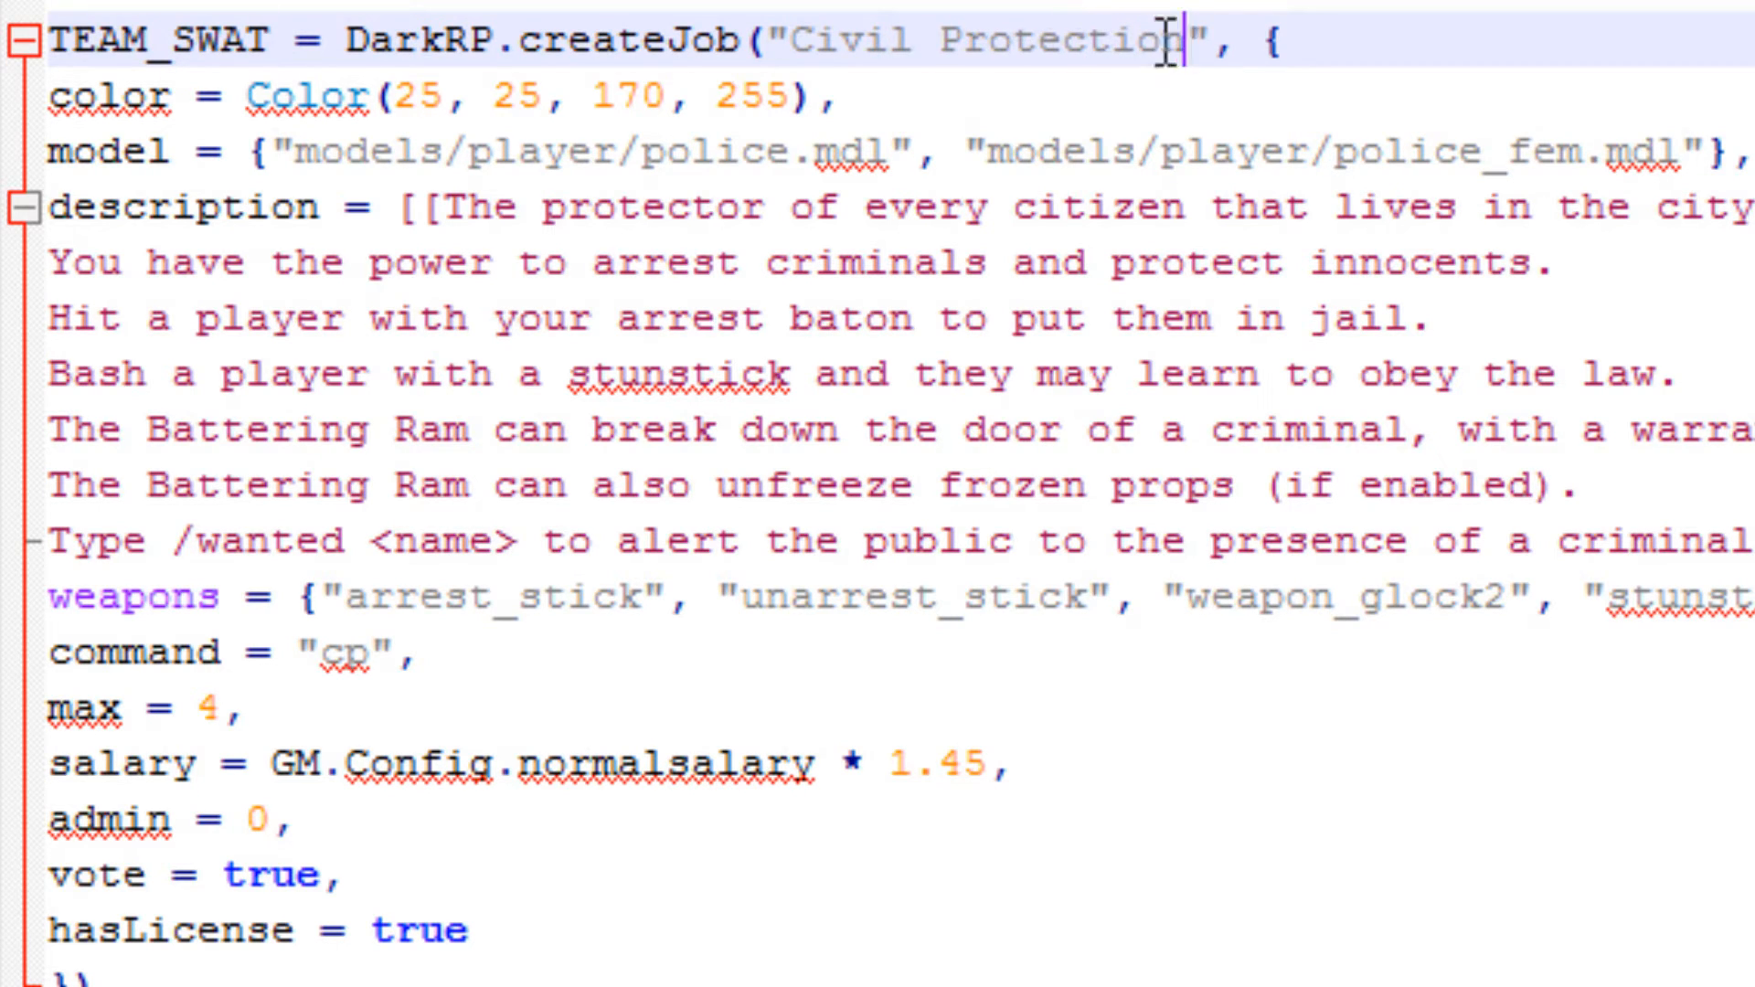
double_click(954, 27)
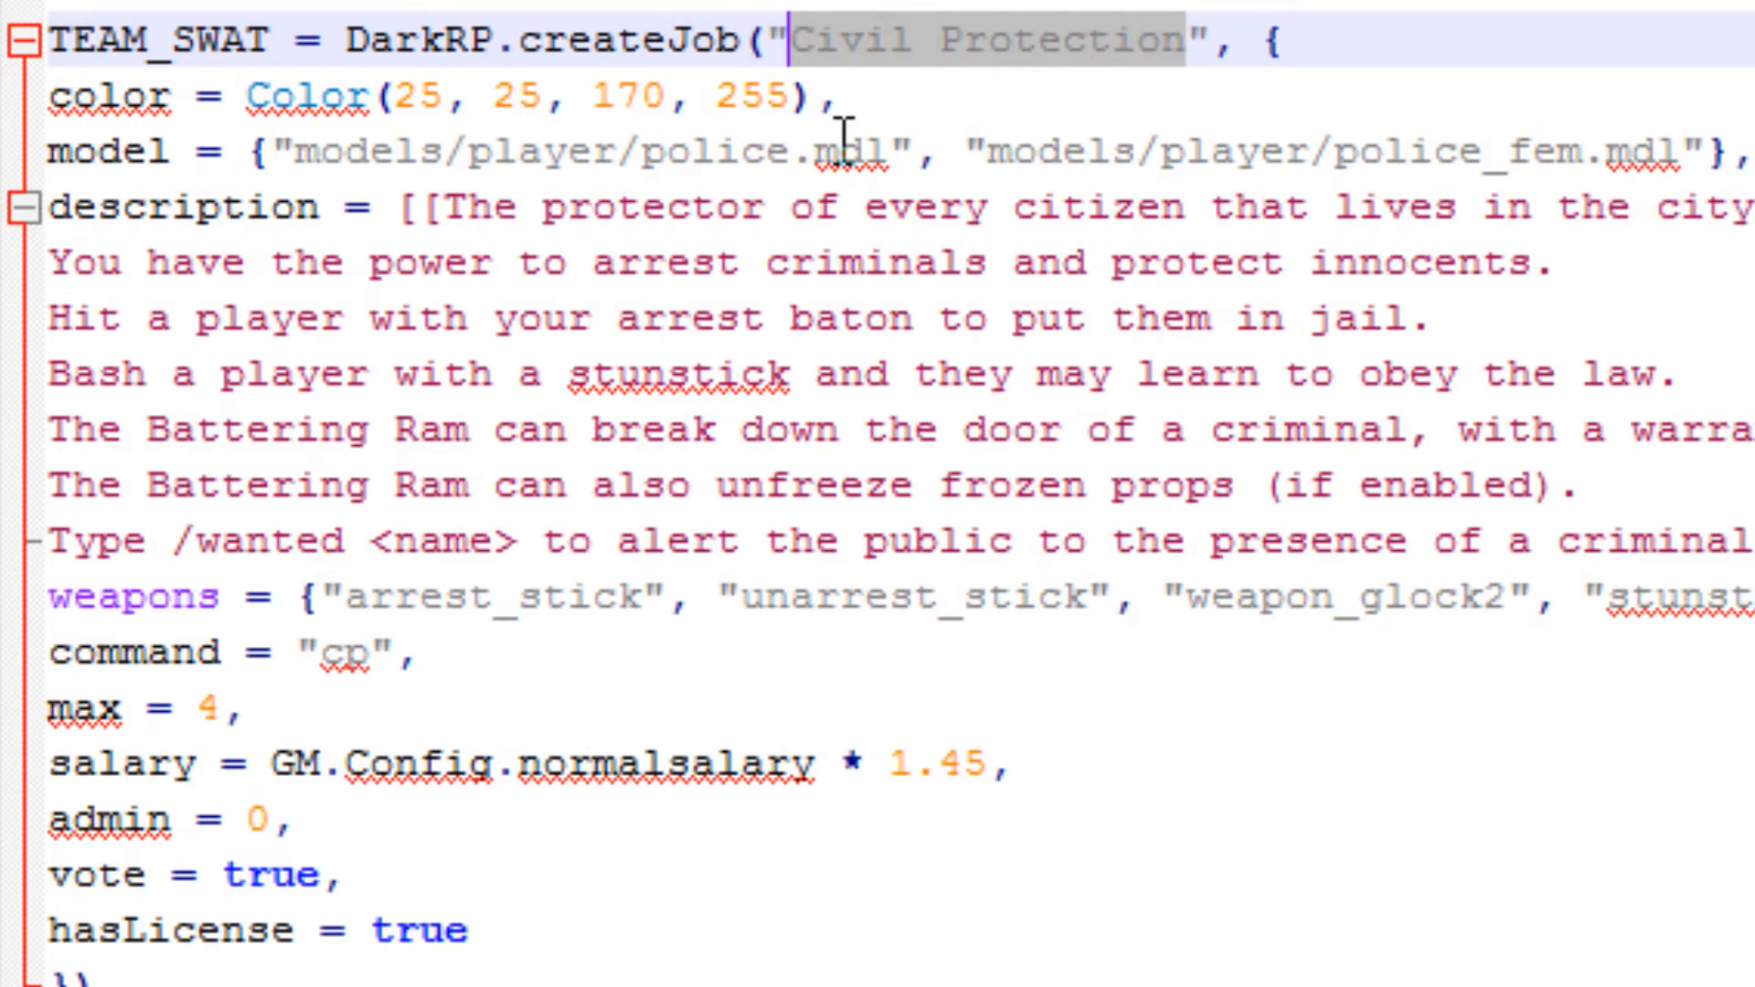
type("SWAT")
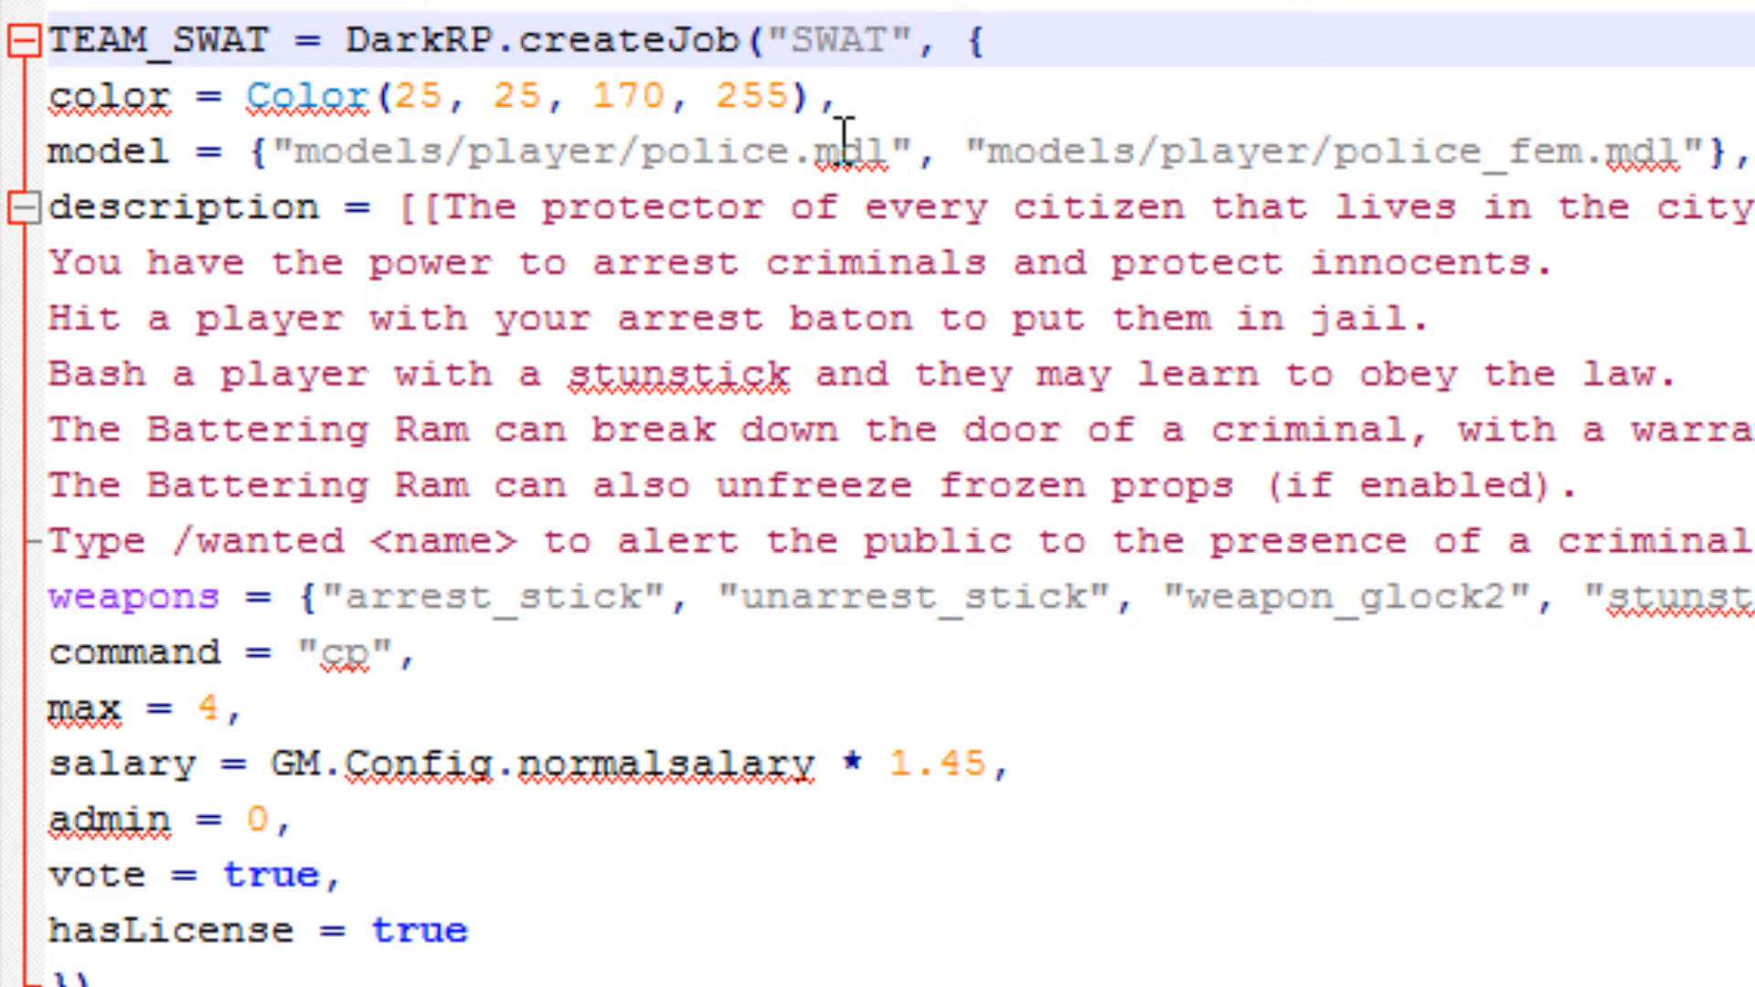
left_click(837, 104)
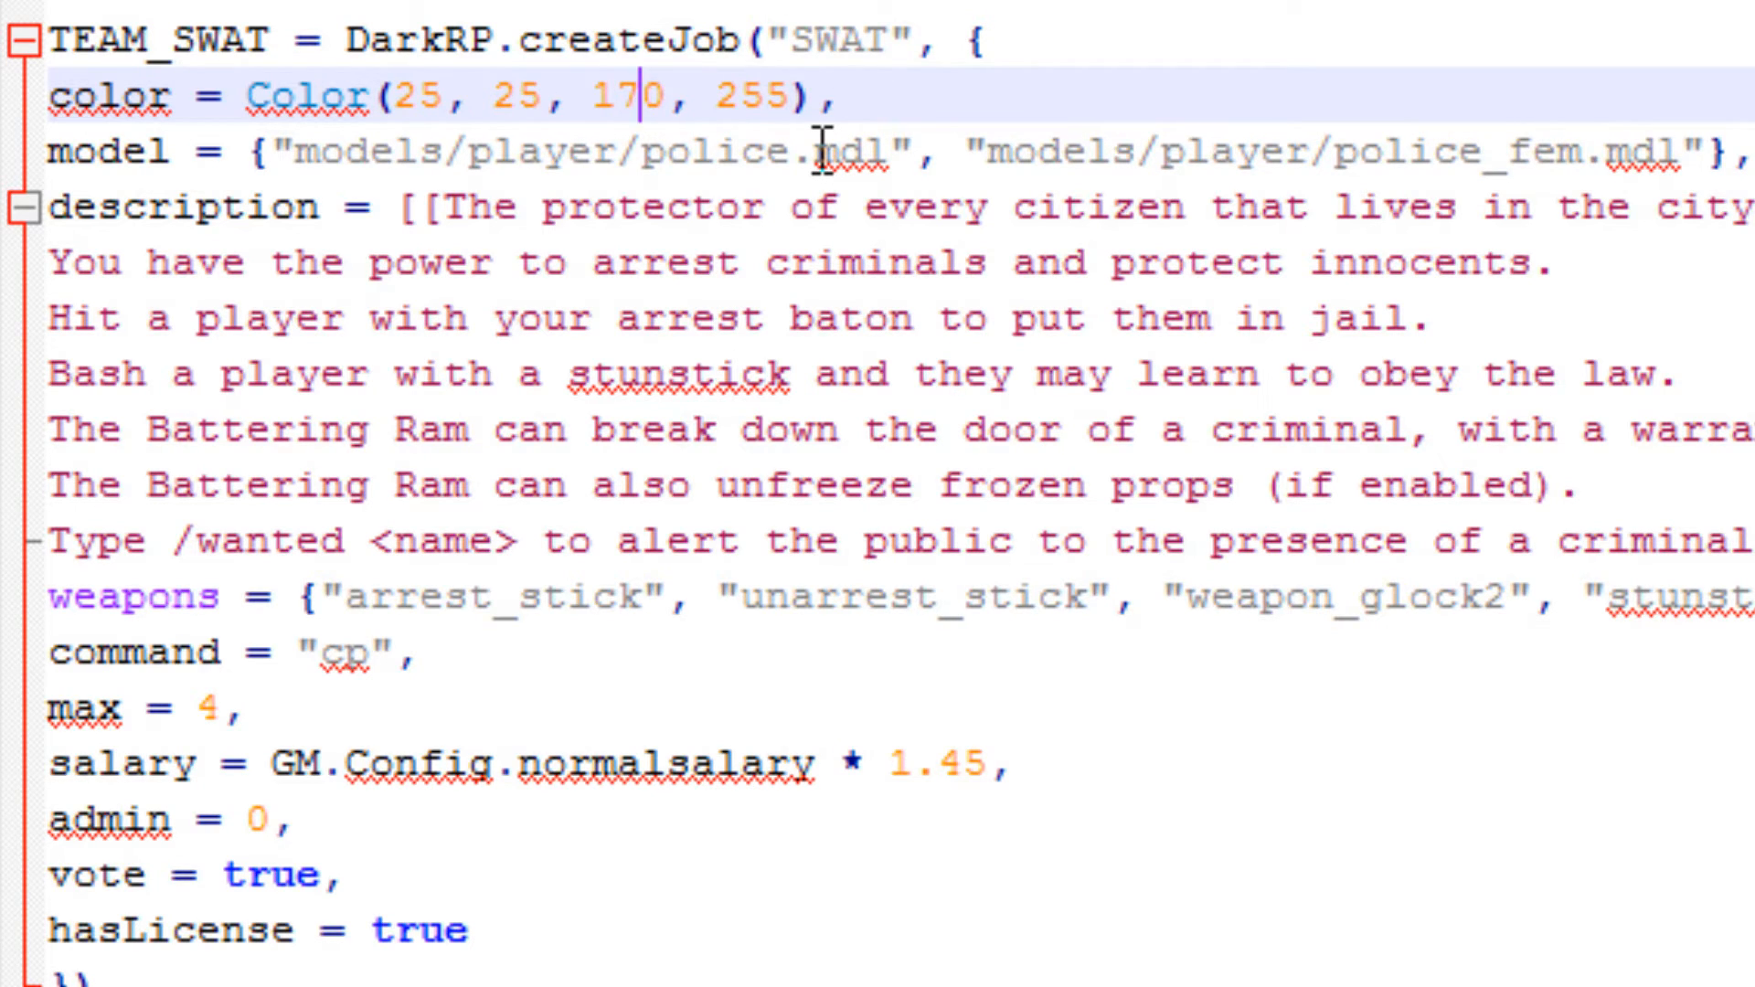
type("200")
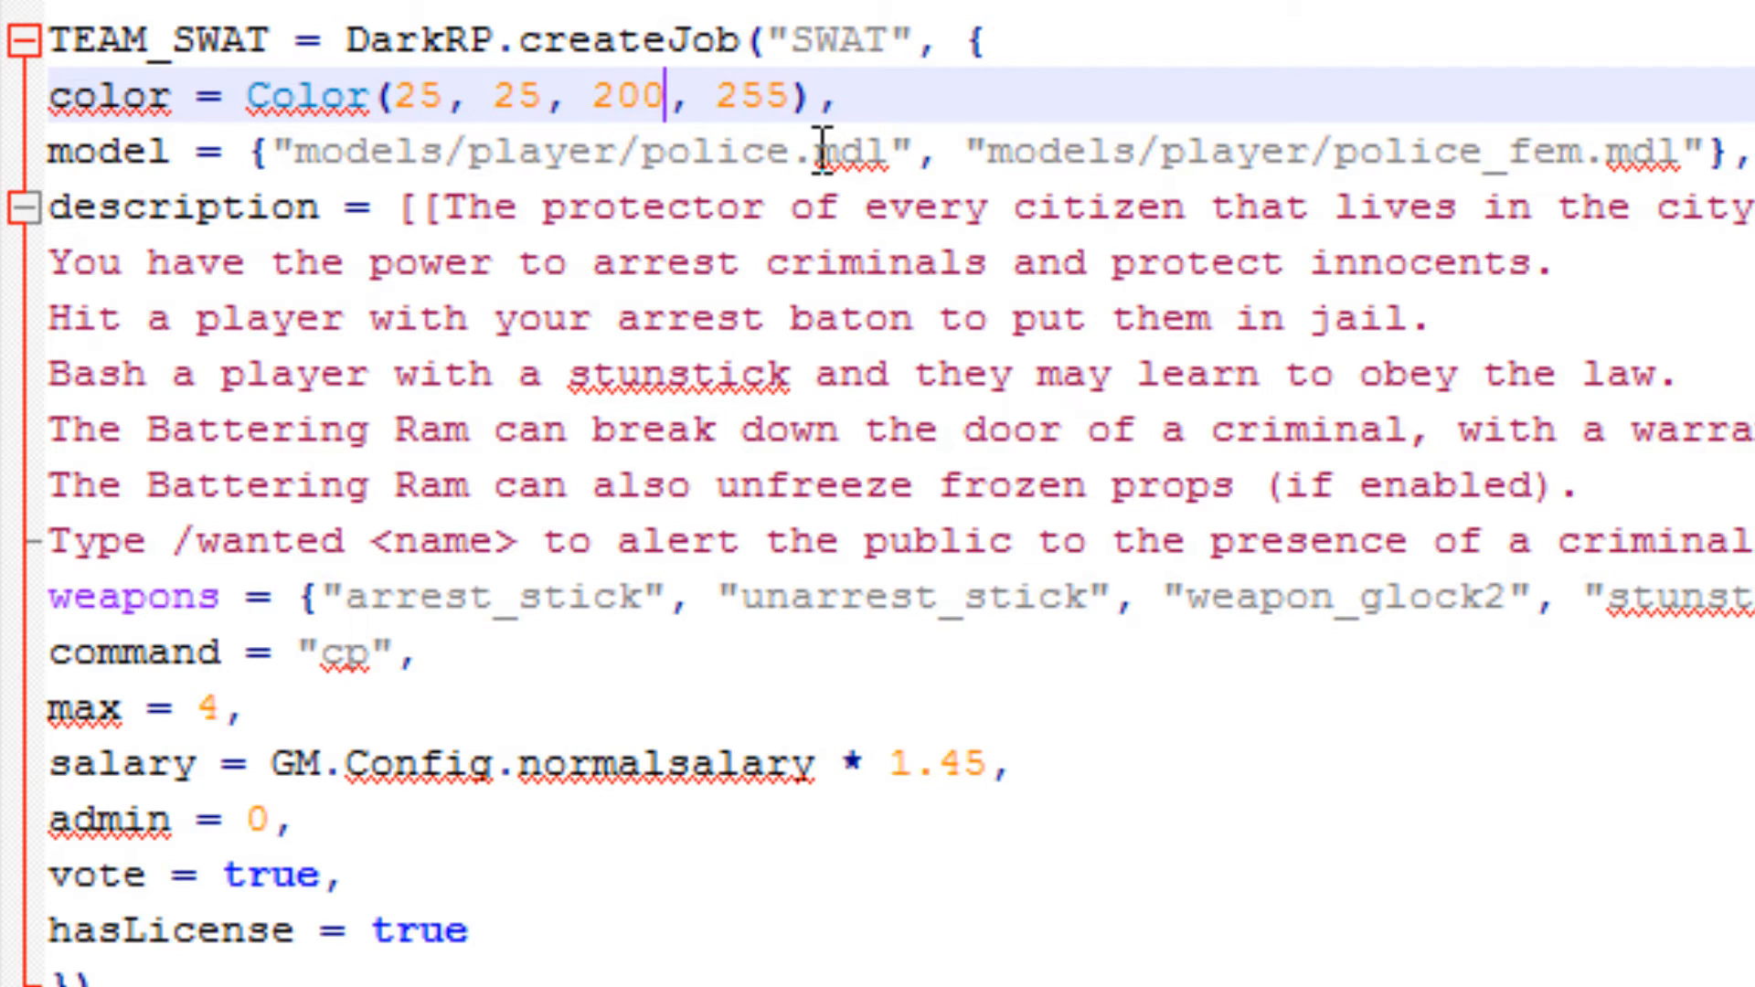
mouse_move(863, 168)
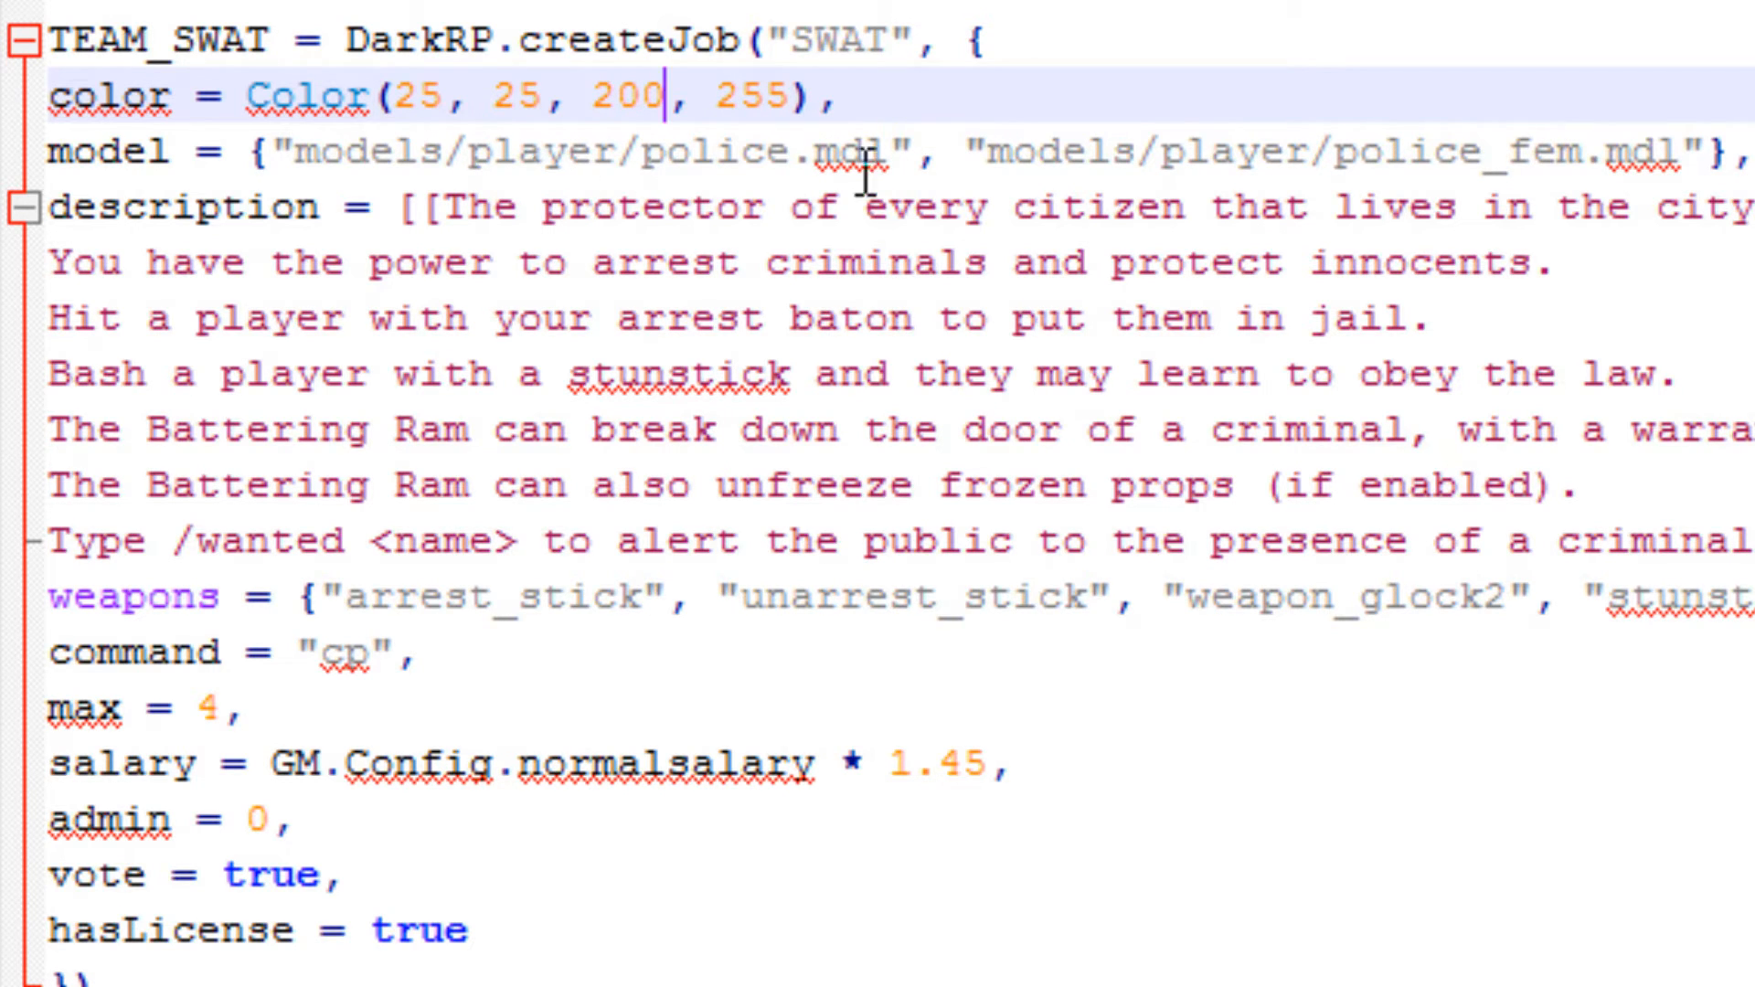
mouse_move(1638, 145)
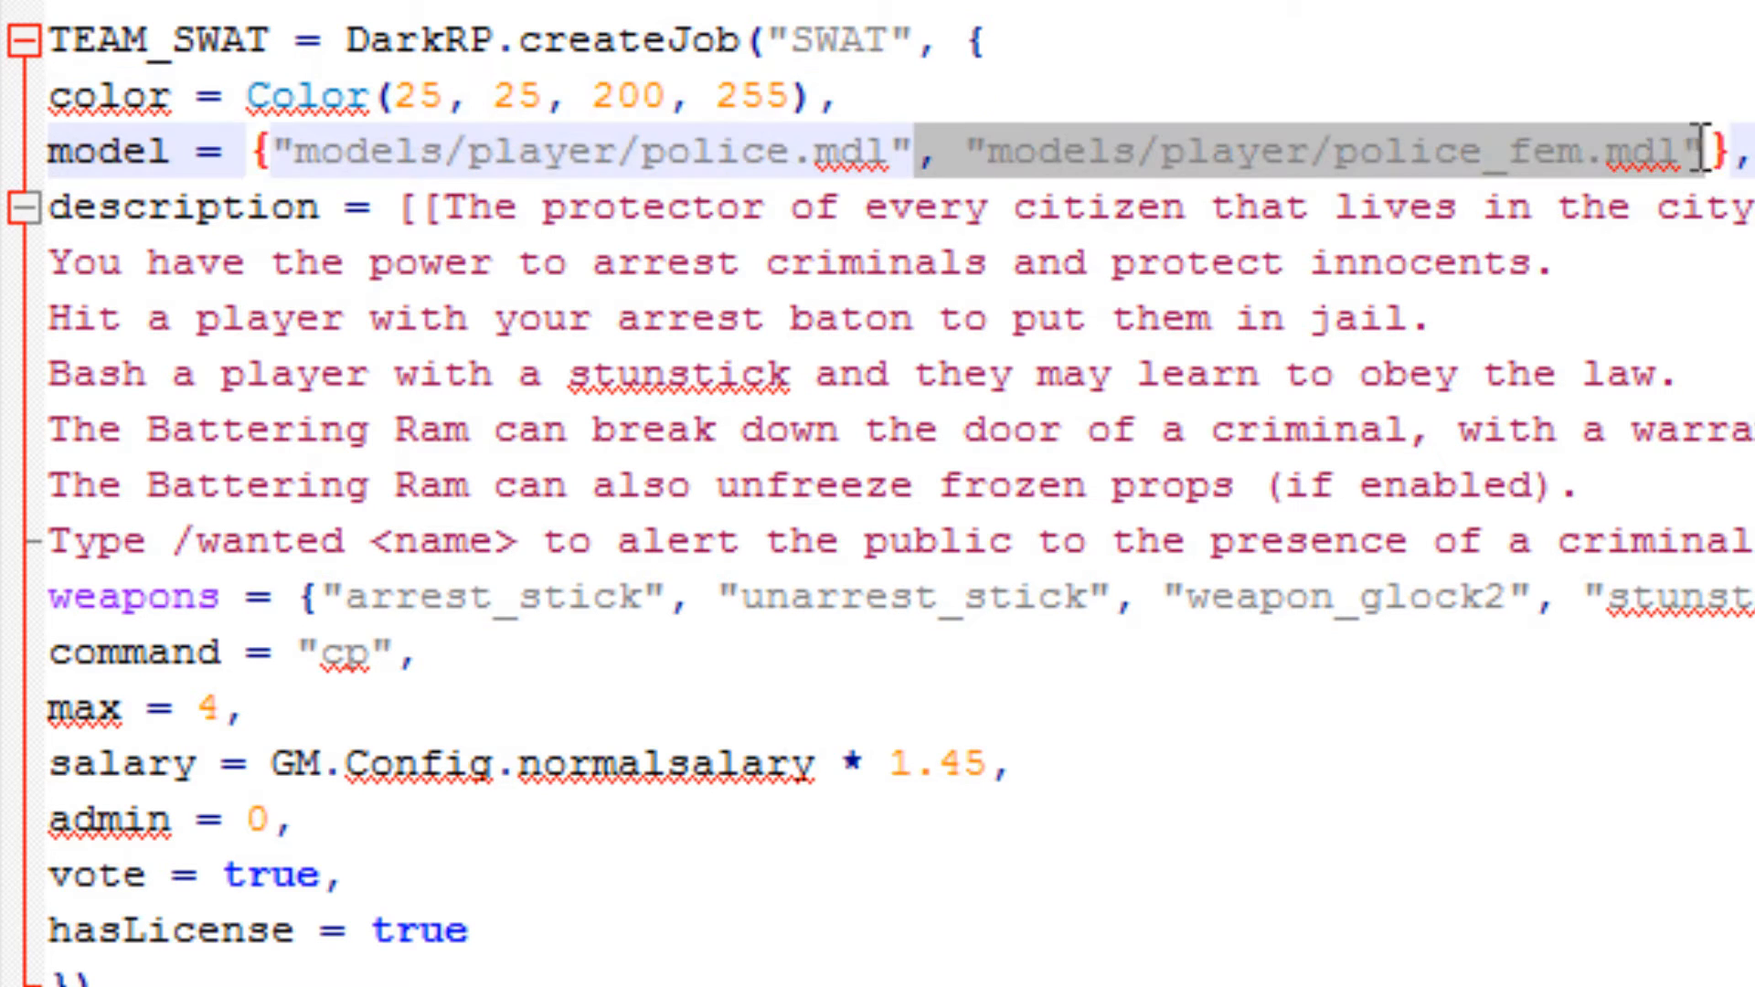
key("Delete")
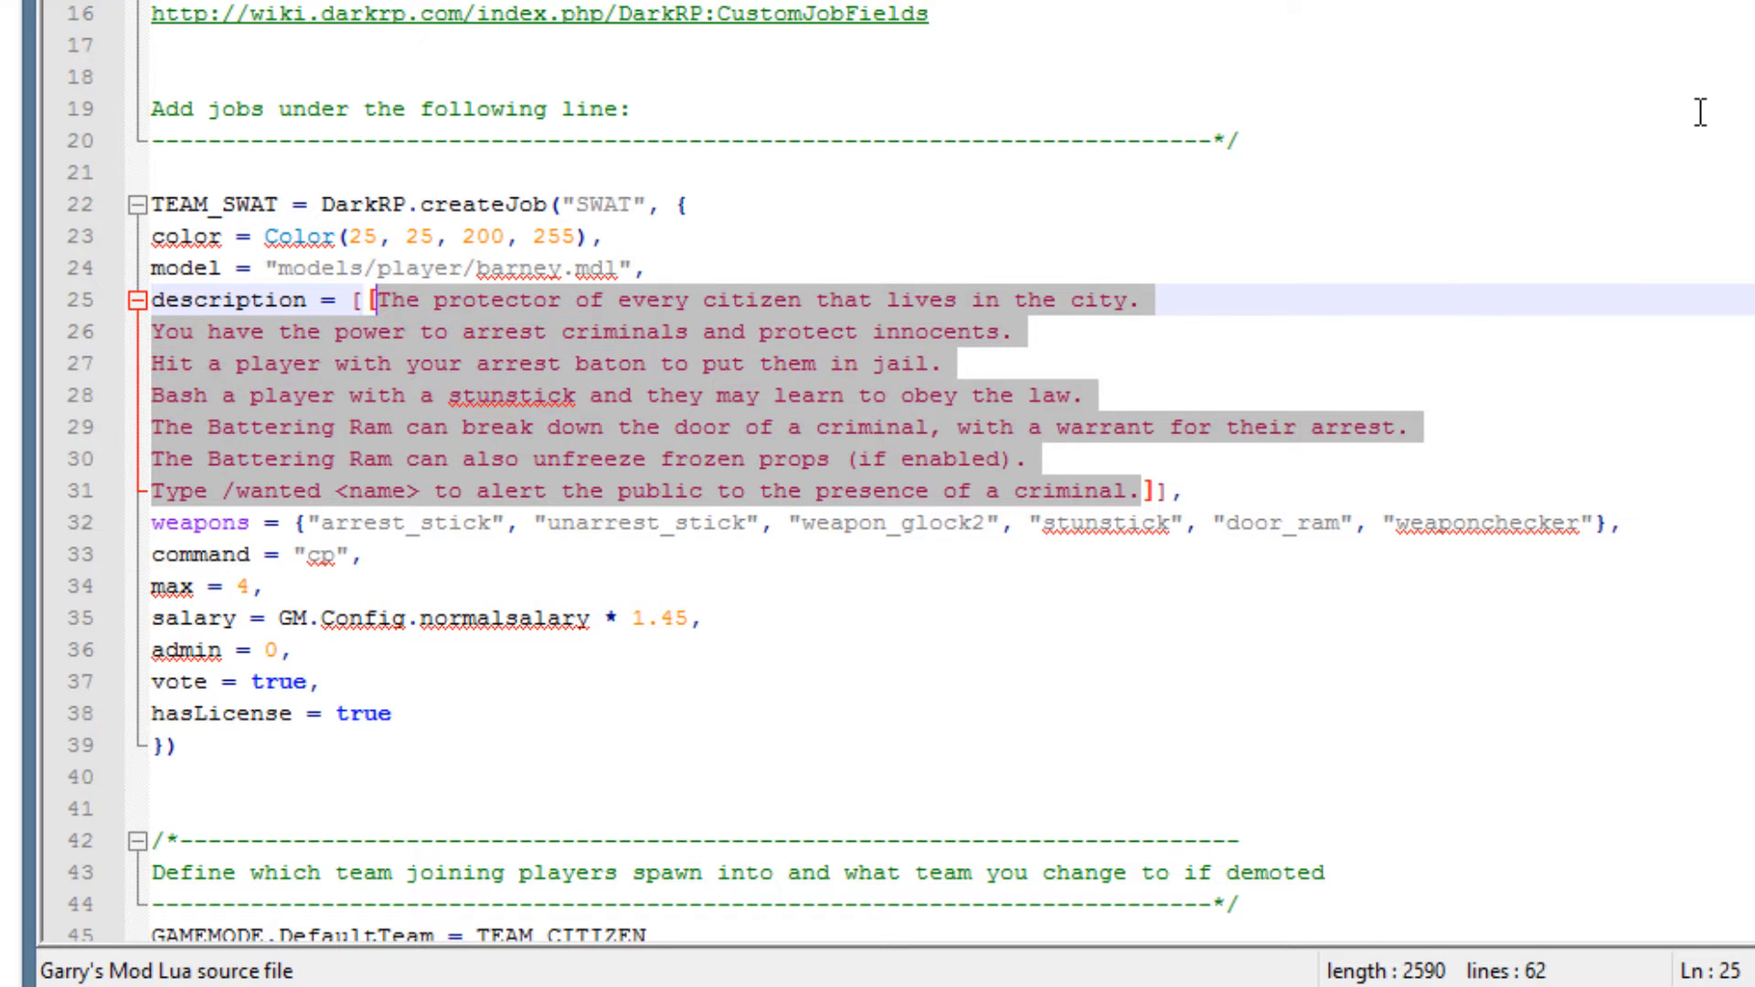
Give the SWAT job the description "Protect and serve" and add weapon_mp5 to its weapons.
type("Protect and serve]],")
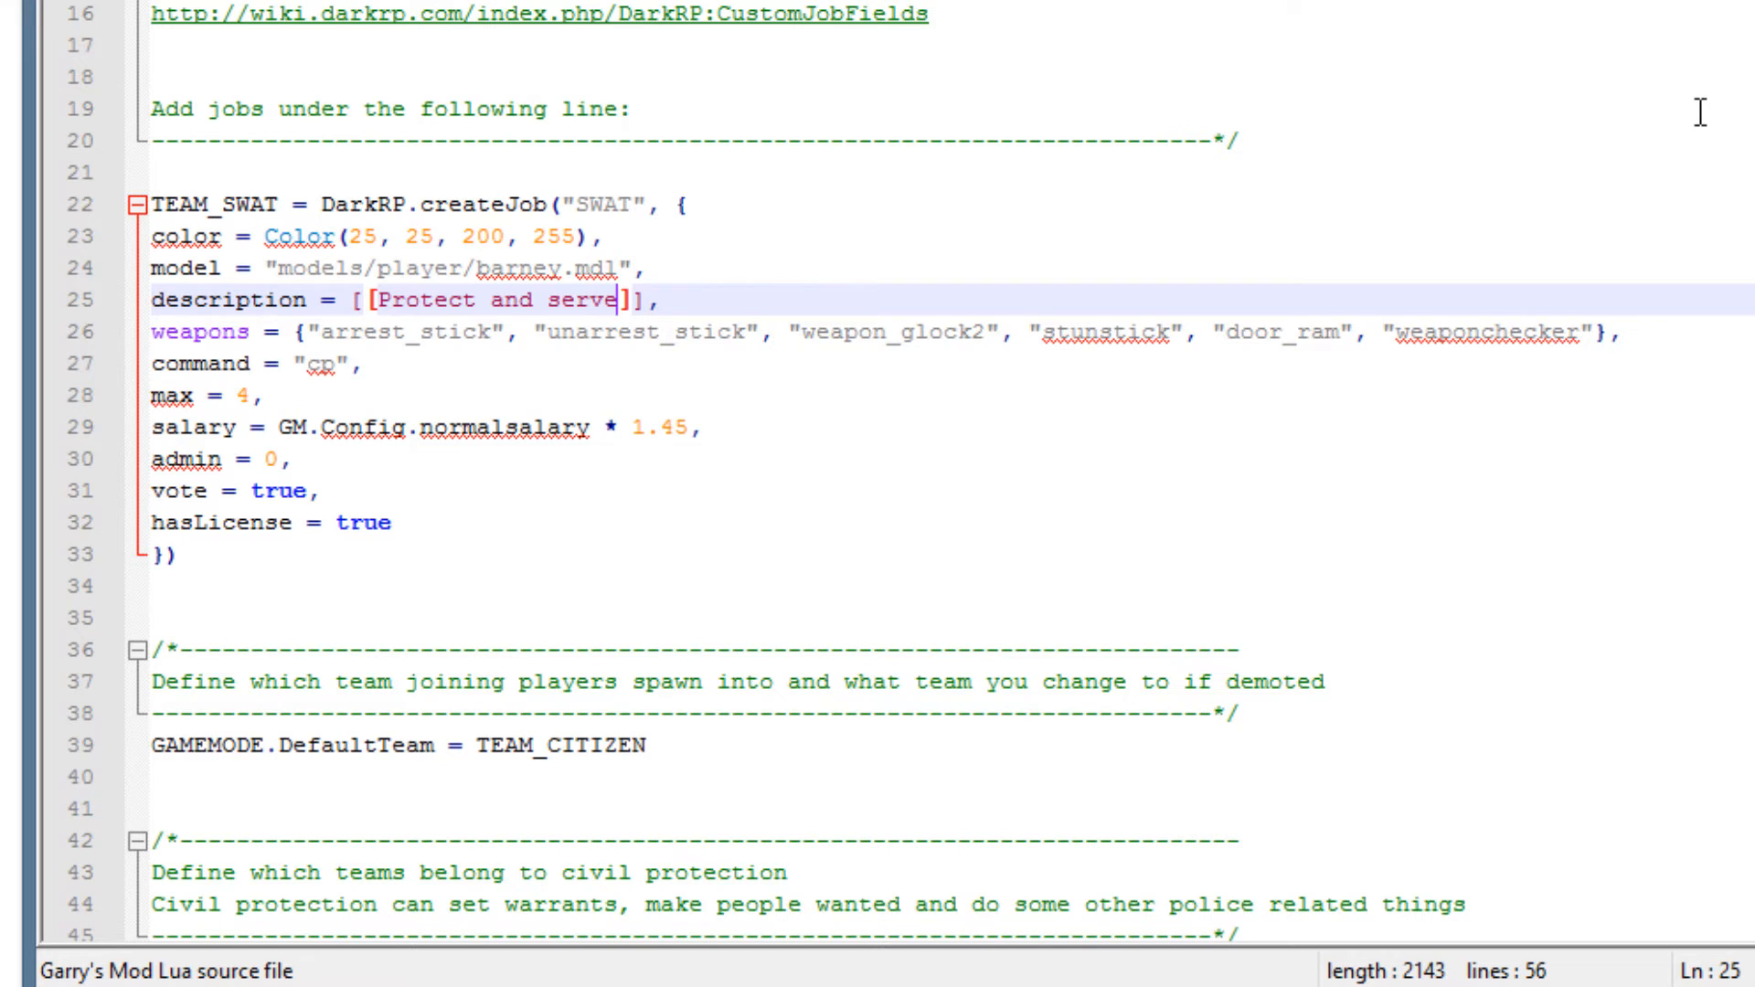
scroll("right", 3)
type(", \"")
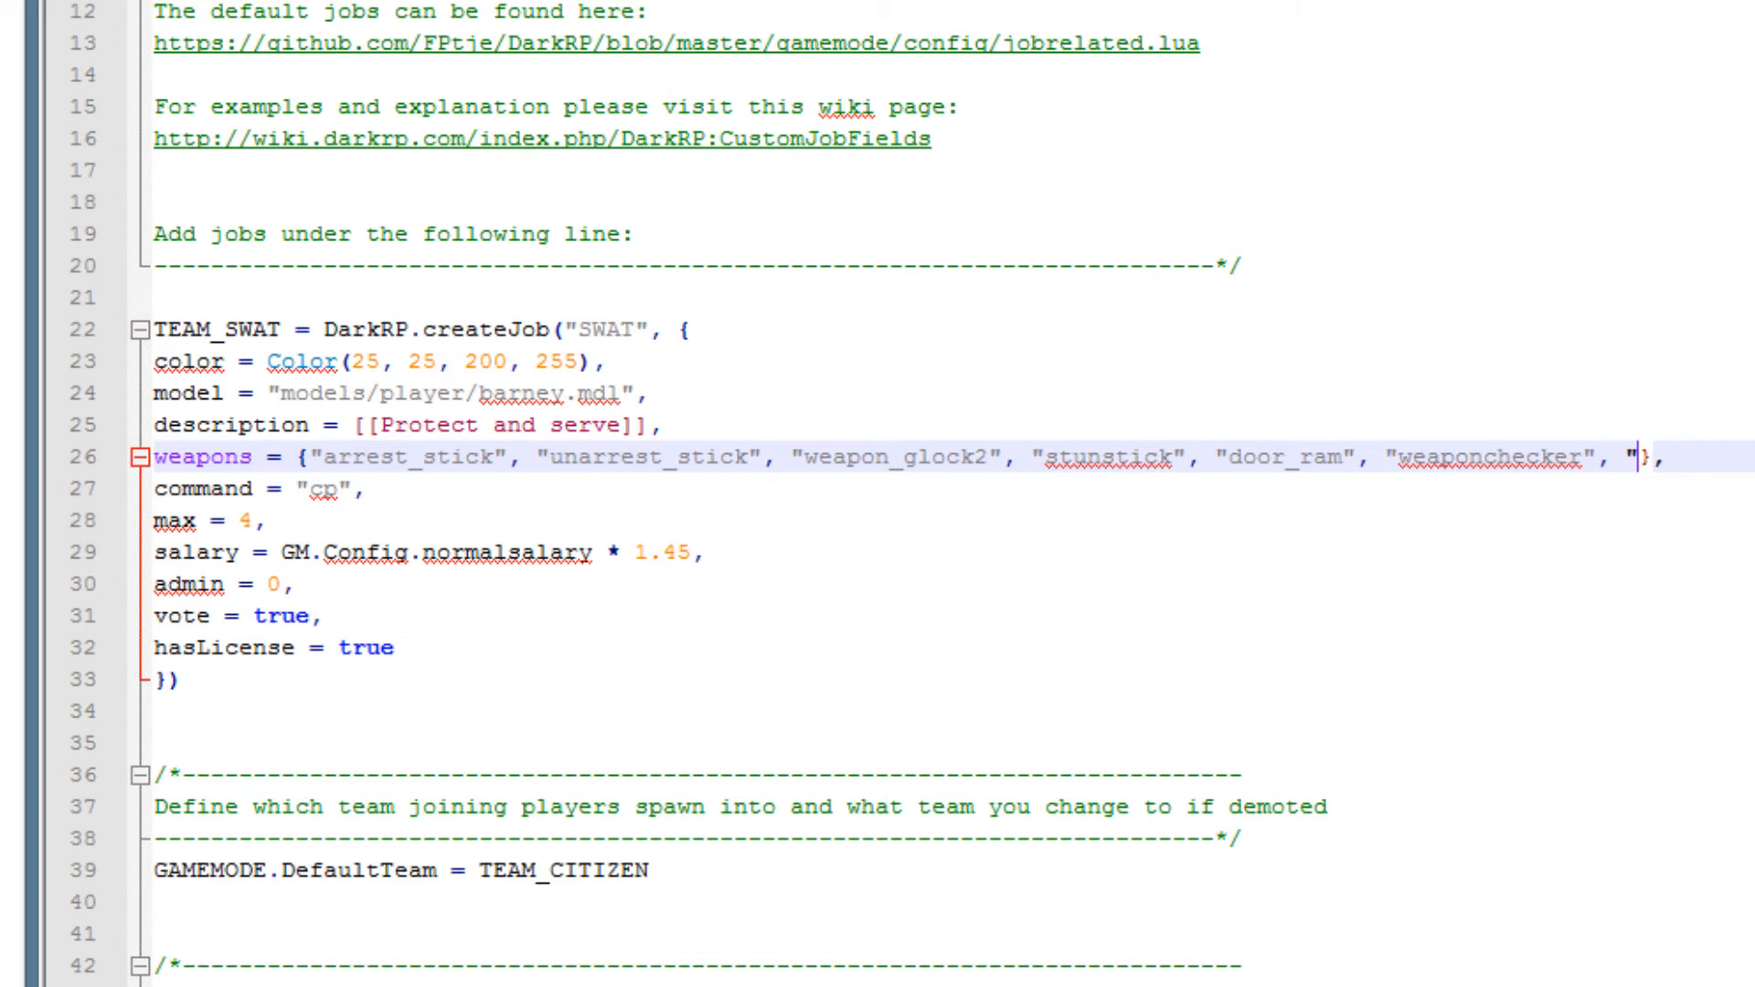
type("weapon_")
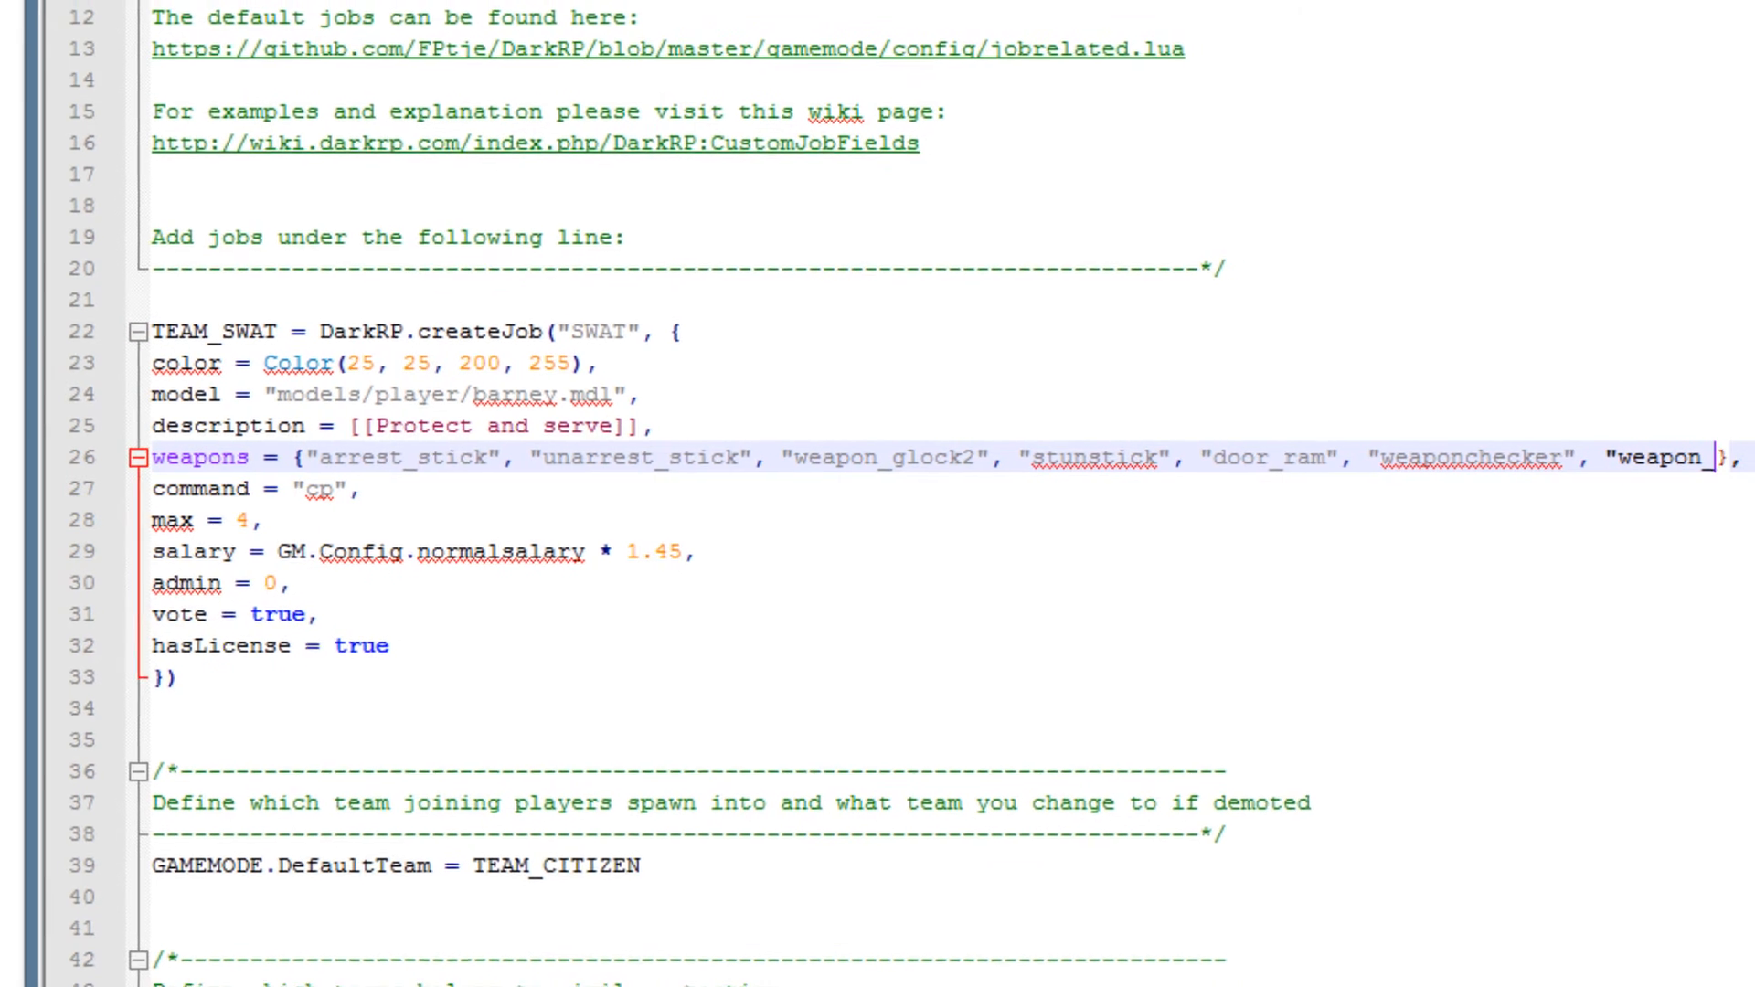
type("mp5\"")
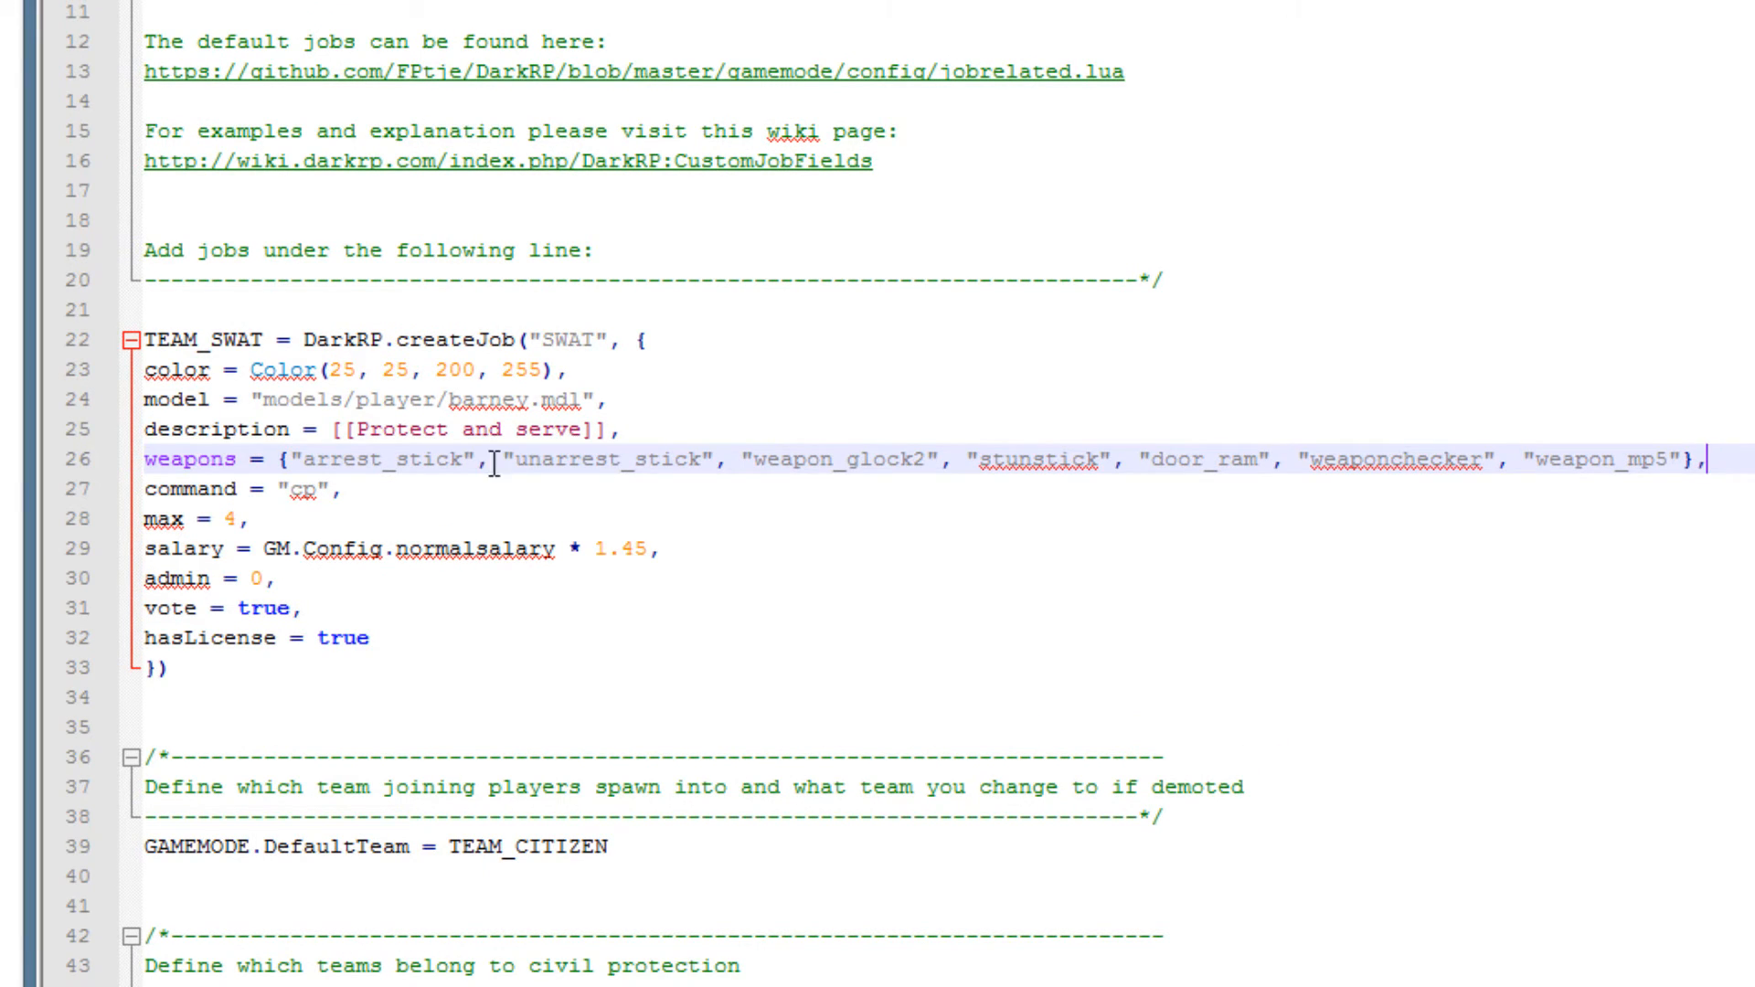
Set the SWAT job's chat command to "swat", keeping the player limit at 4.
left_click(491, 490)
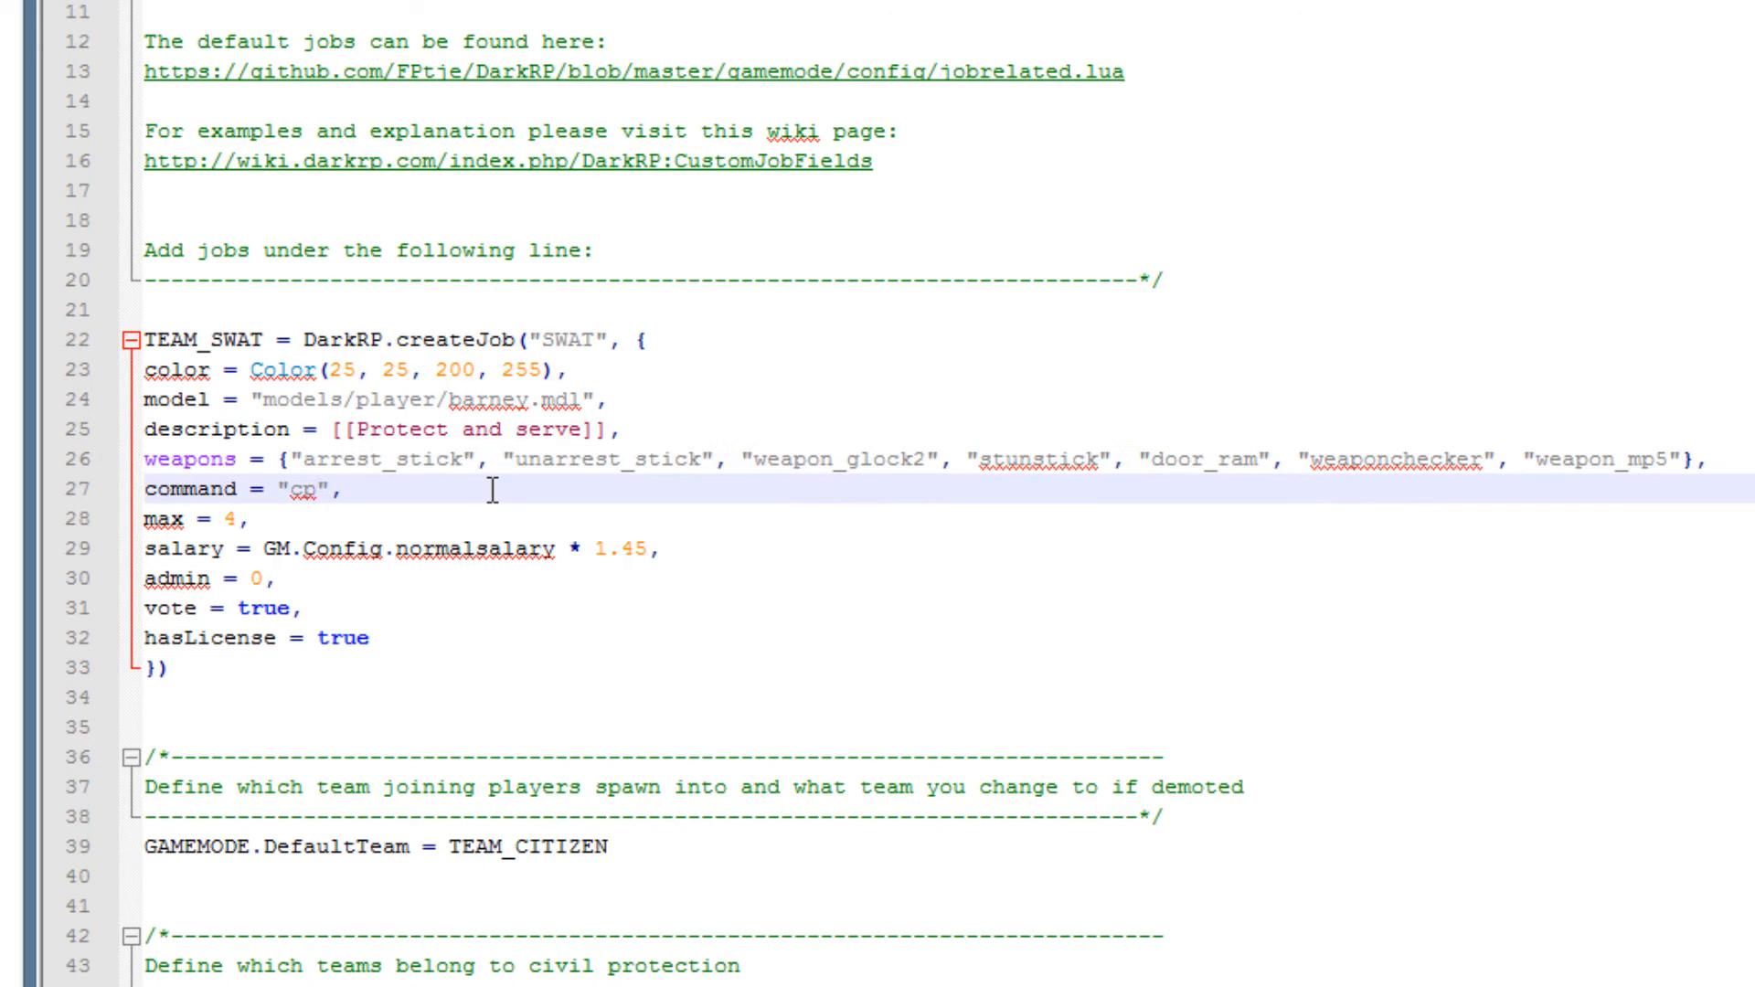
type("swat")
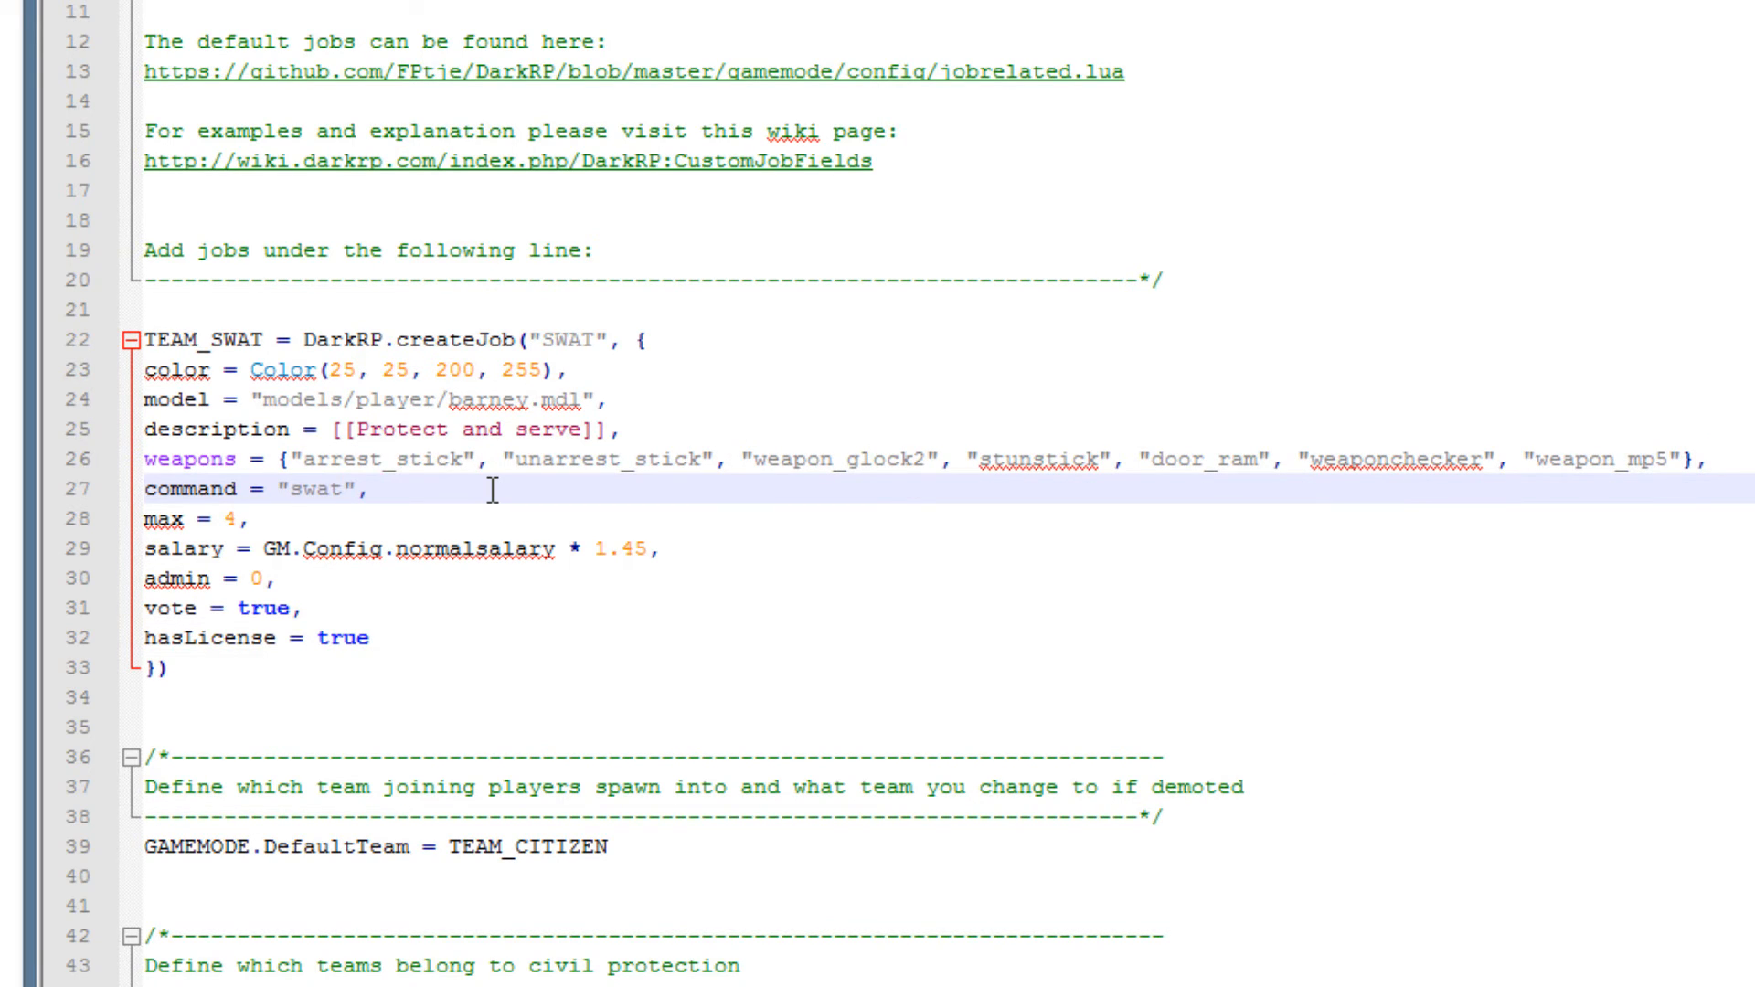
type("/")
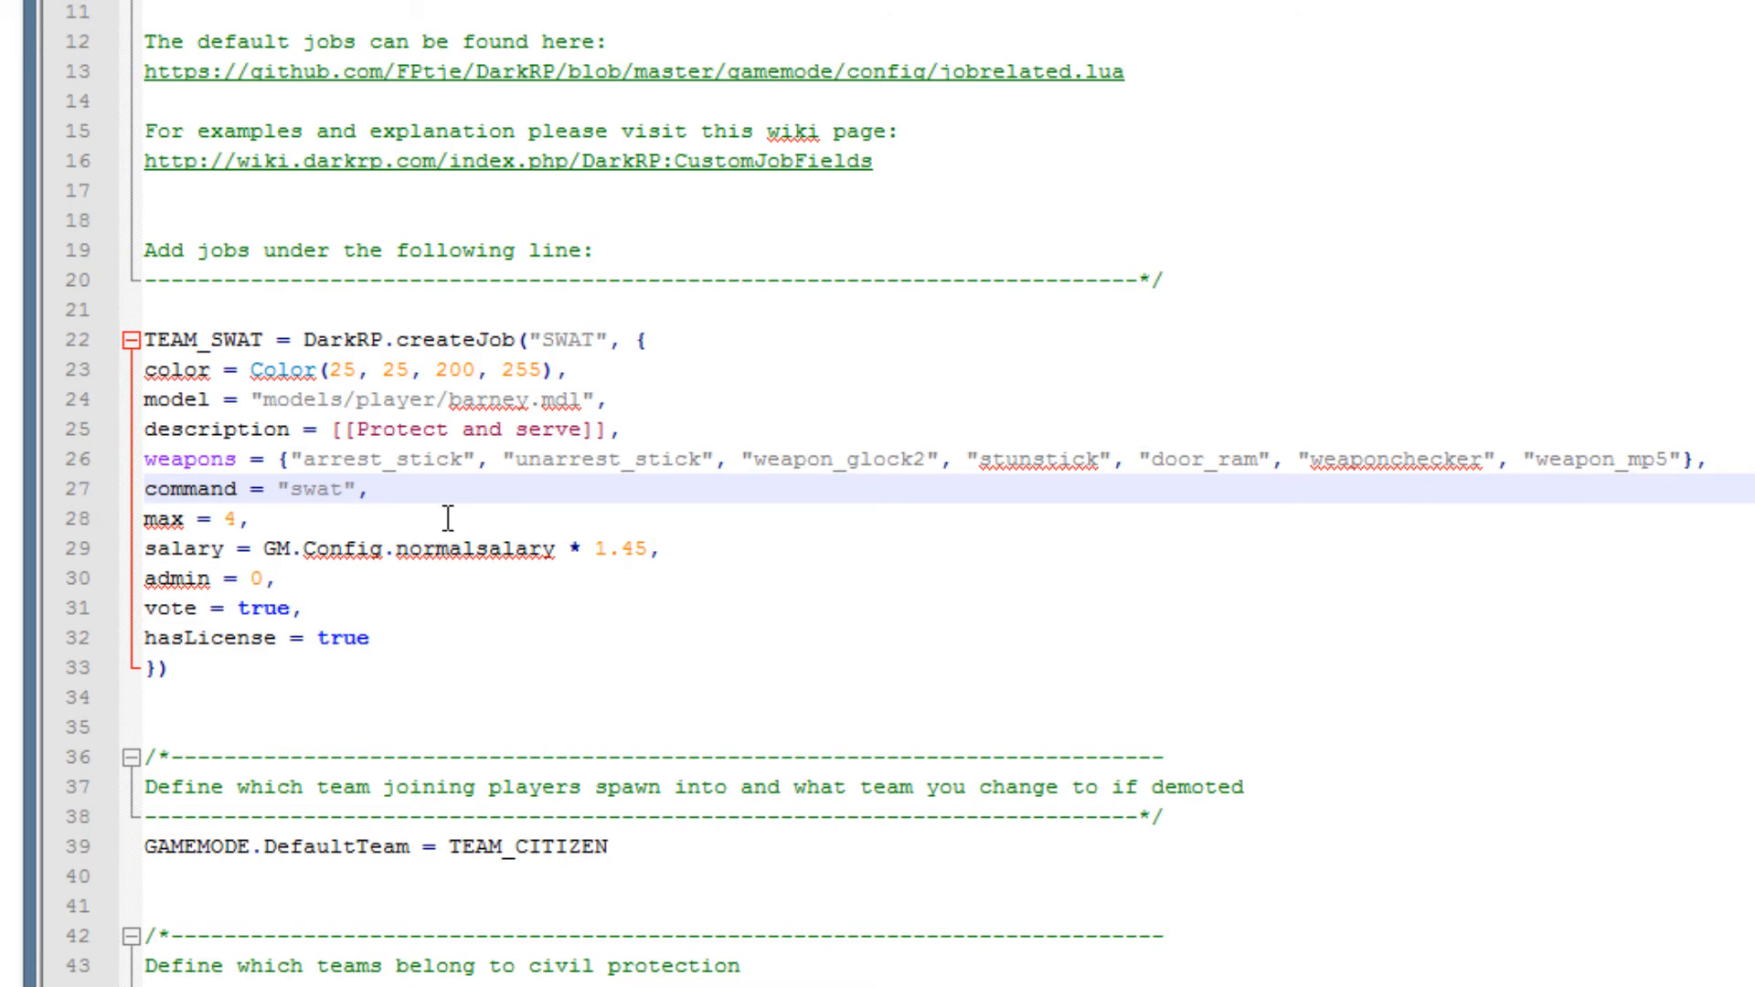
mouse_move(210, 547)
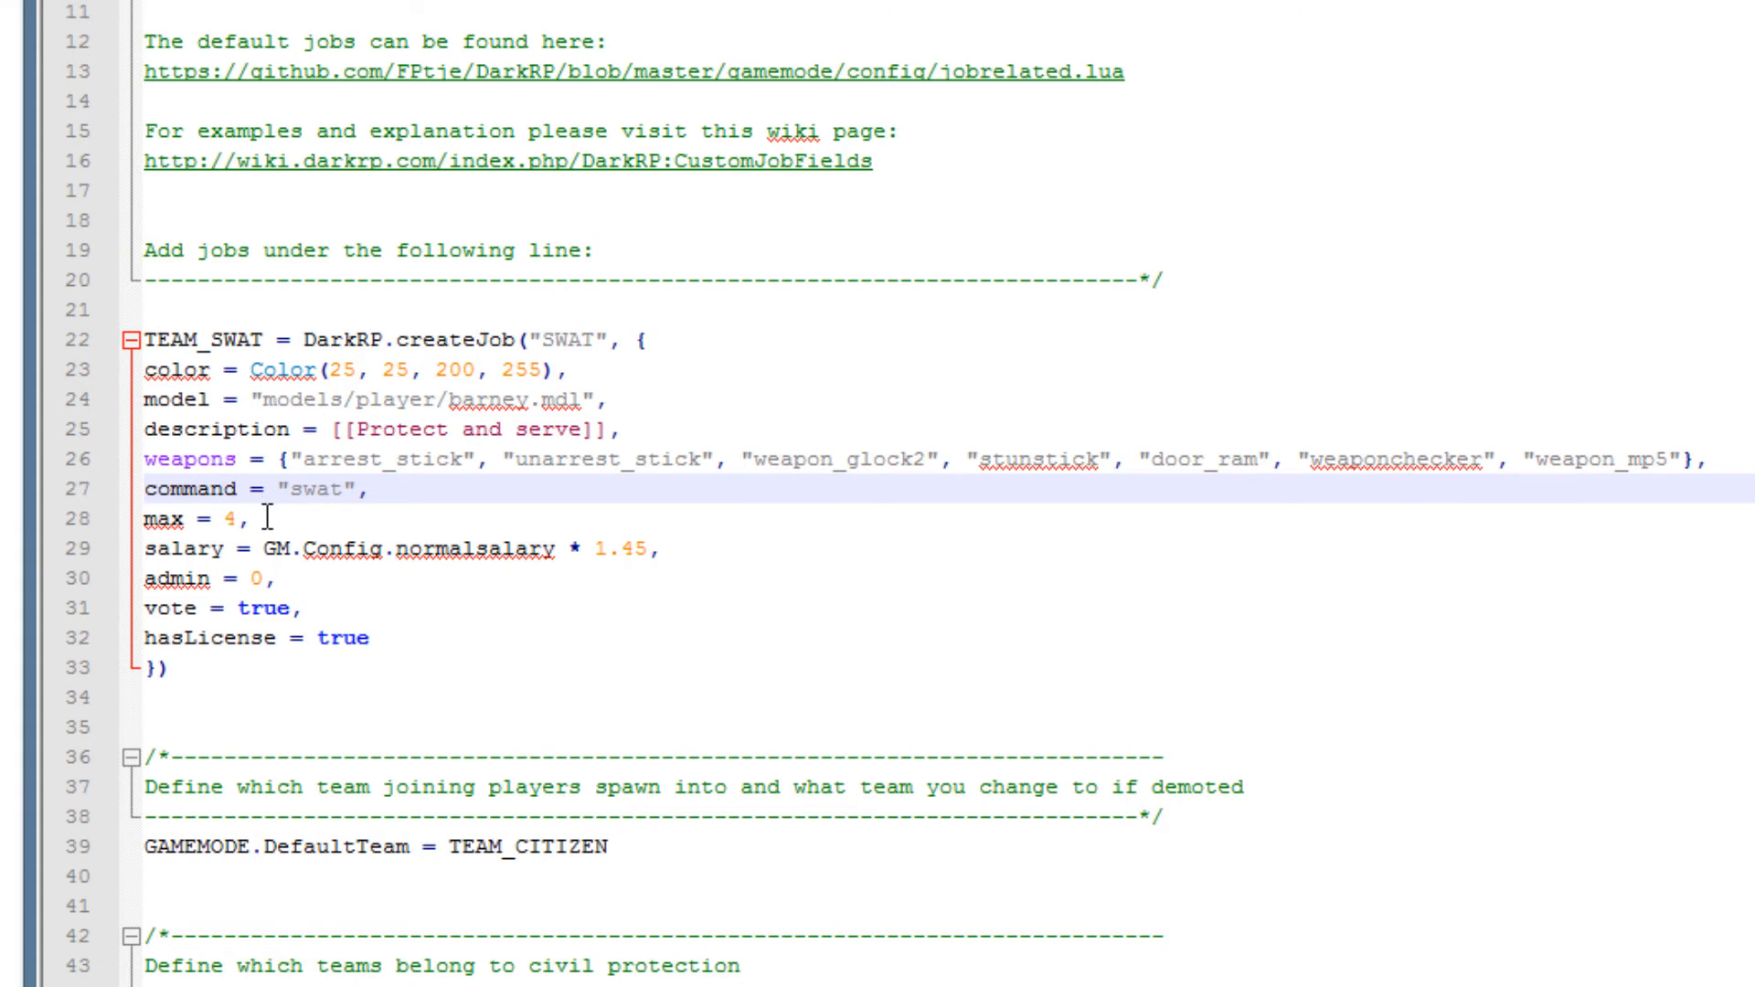
key("BackSpace")
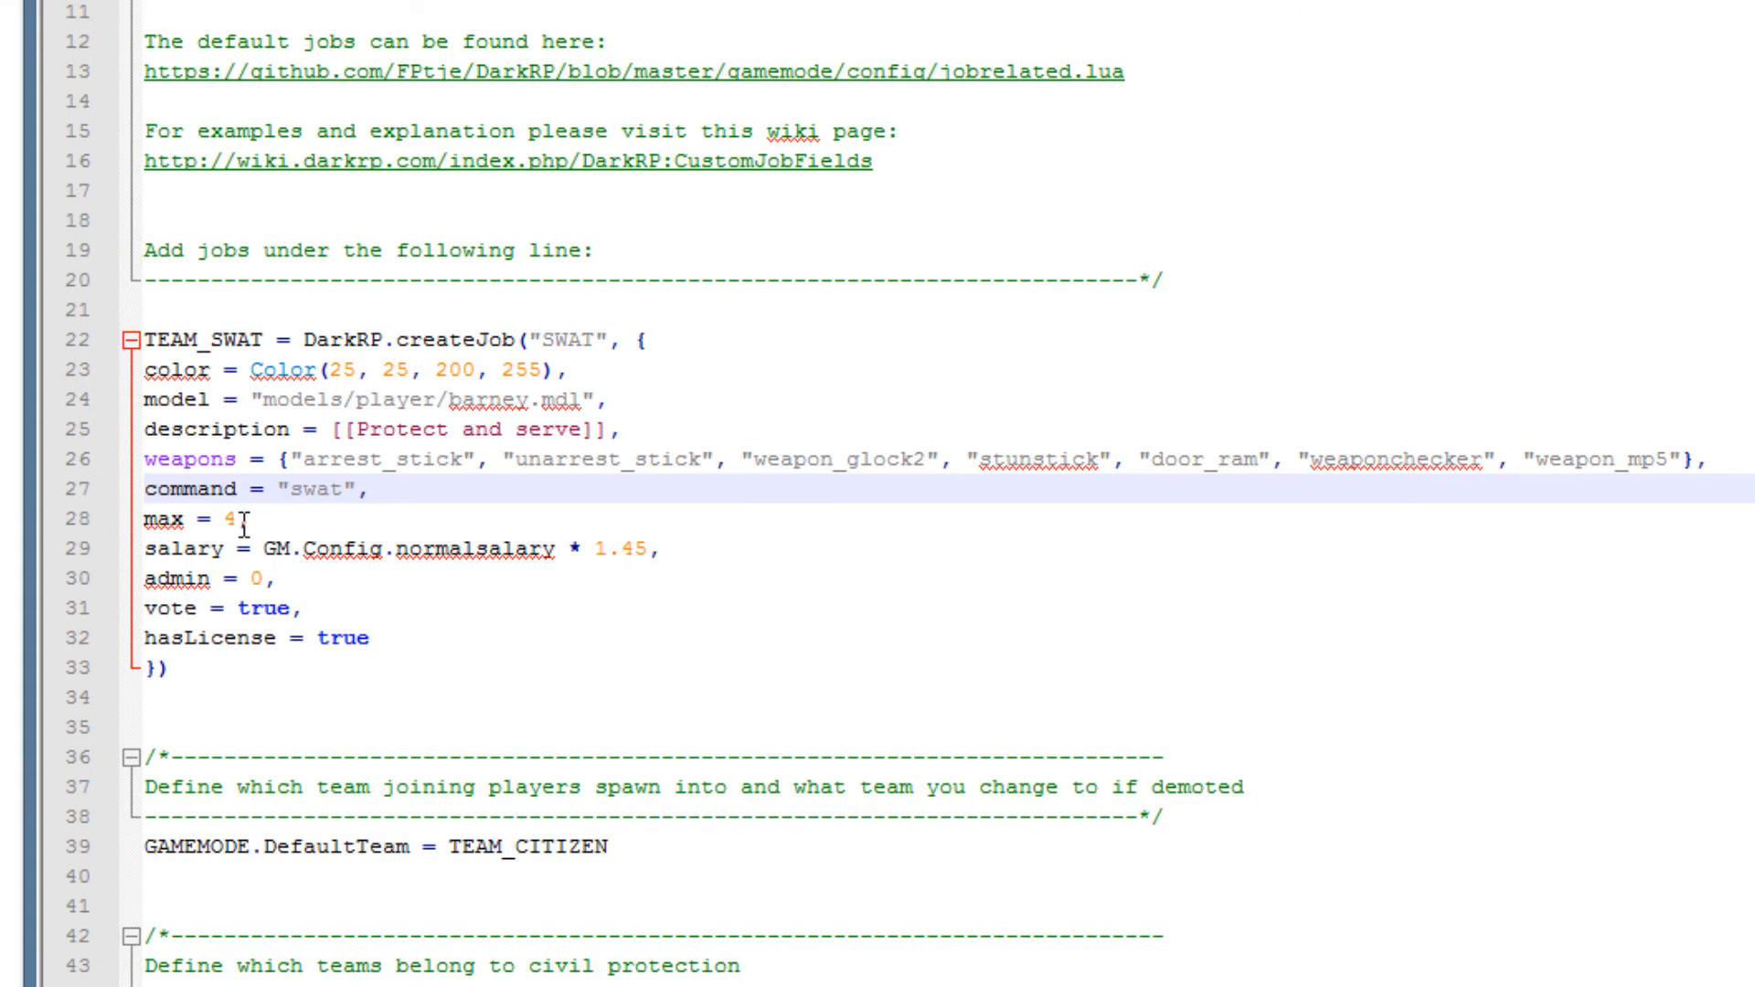
scroll("down", 3)
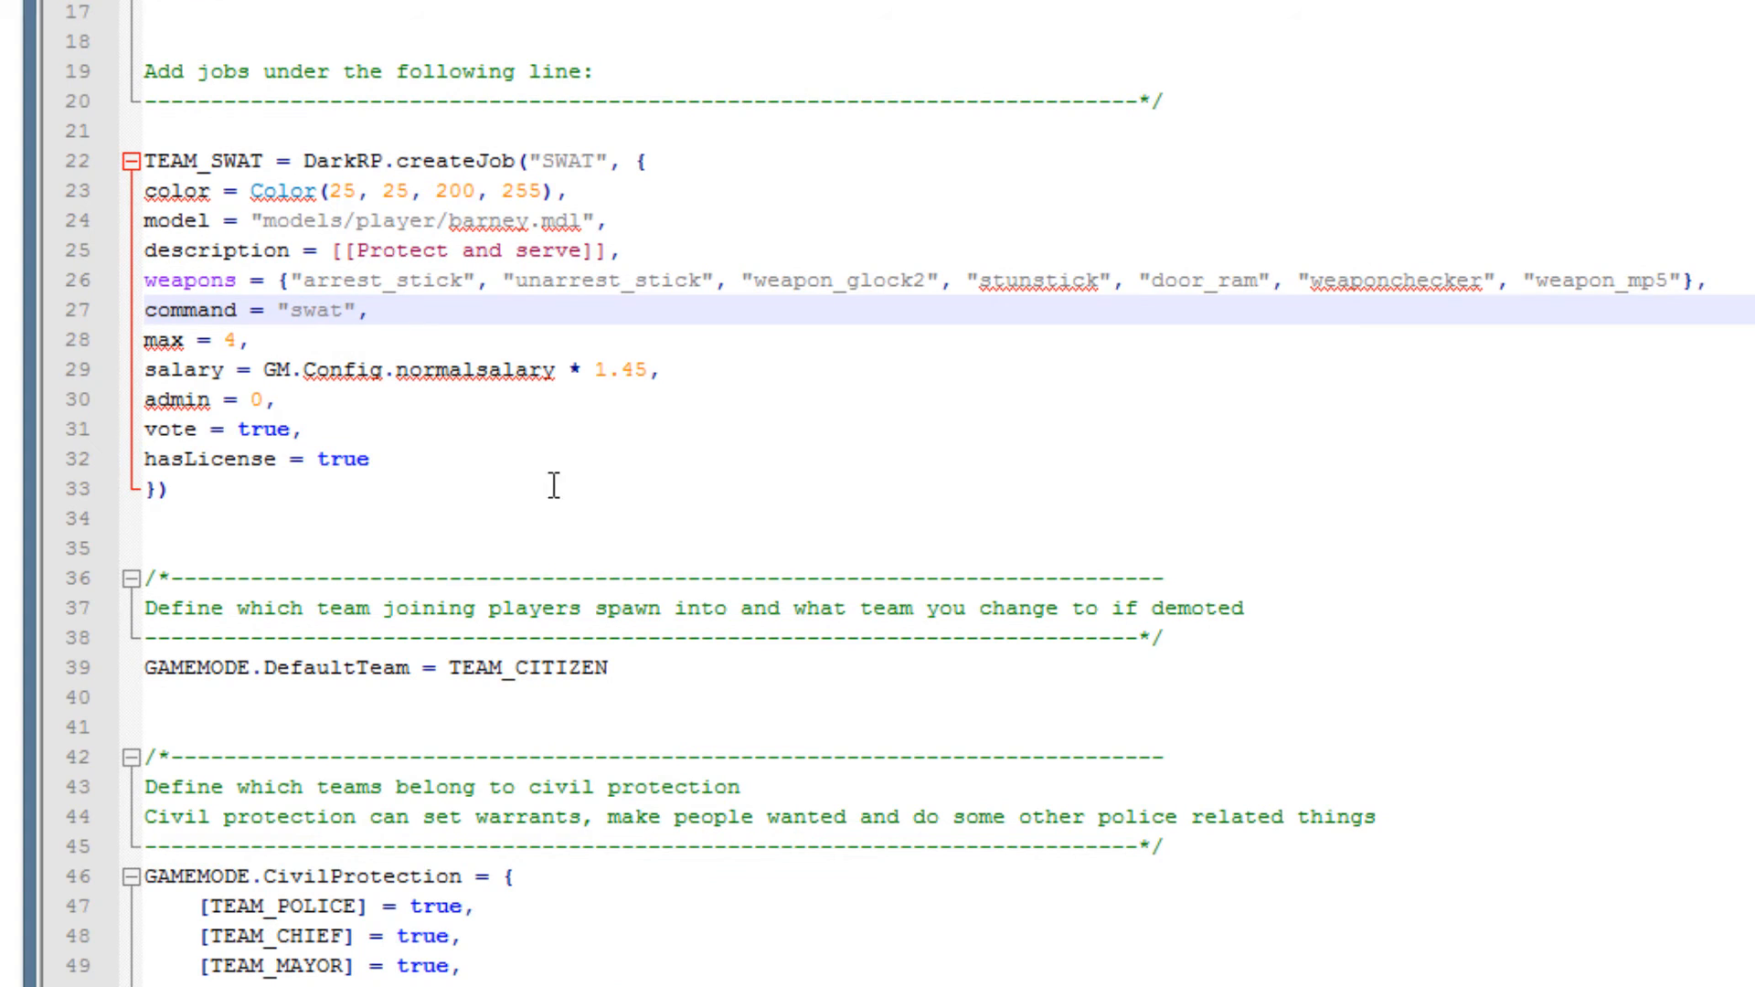
mouse_move(443, 390)
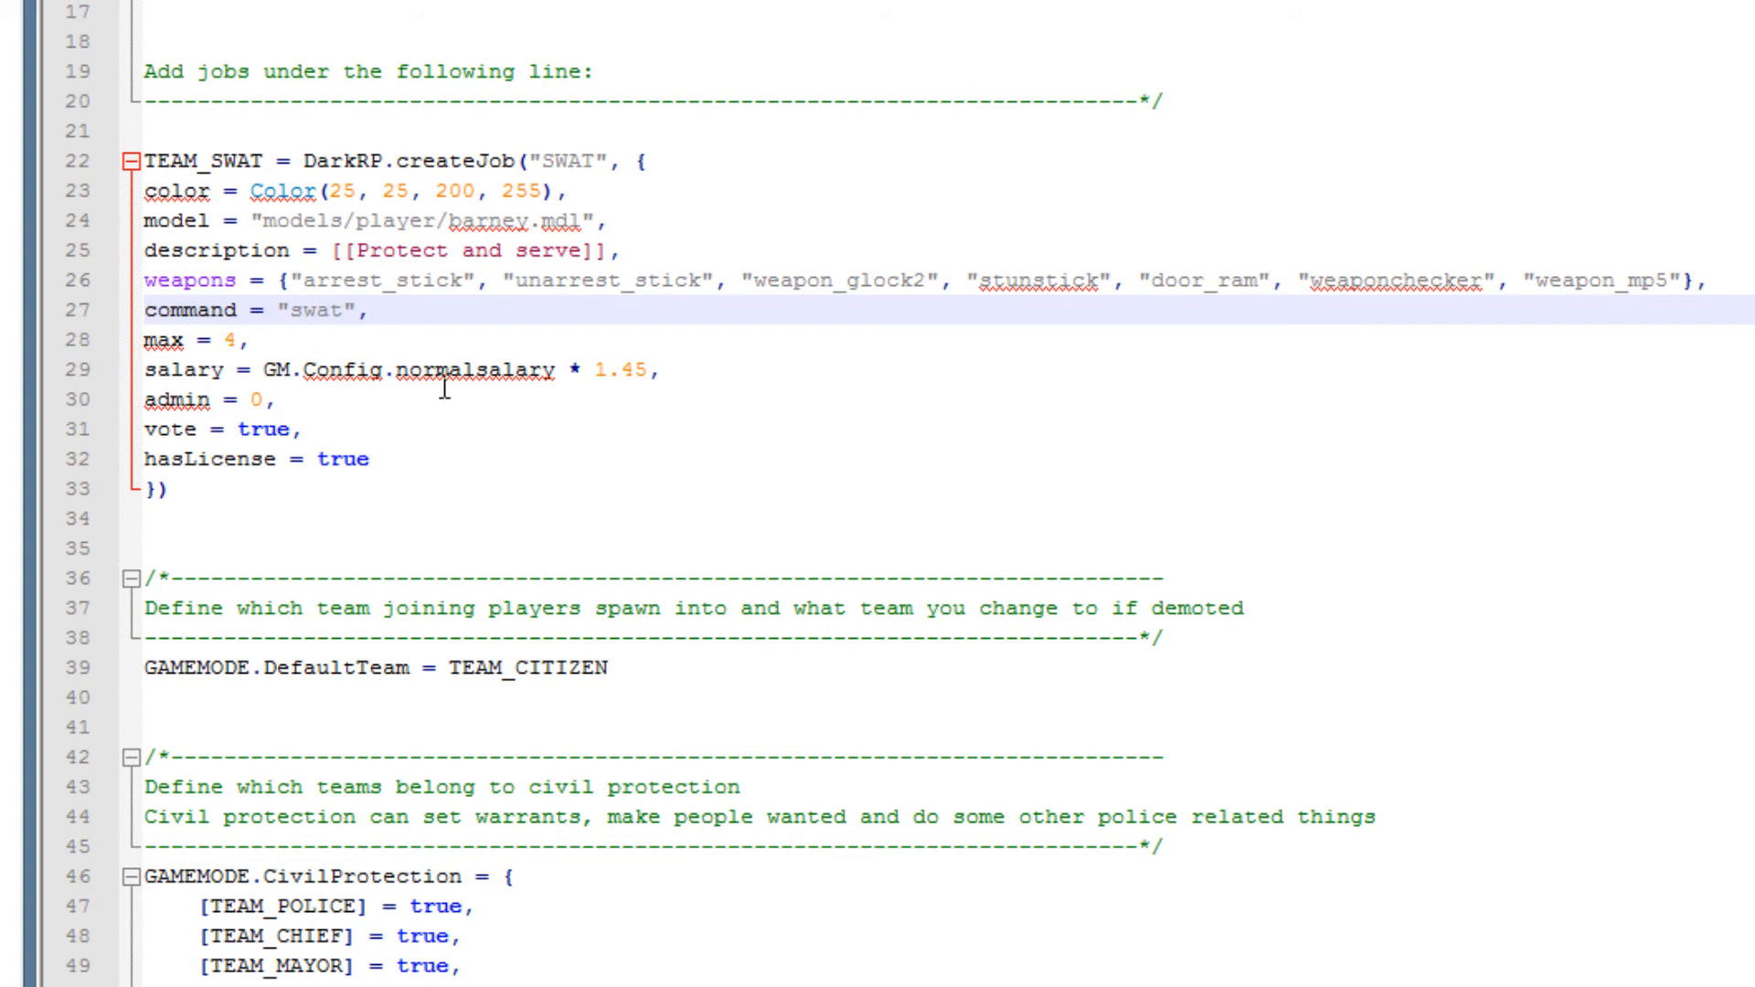
mouse_move(542, 384)
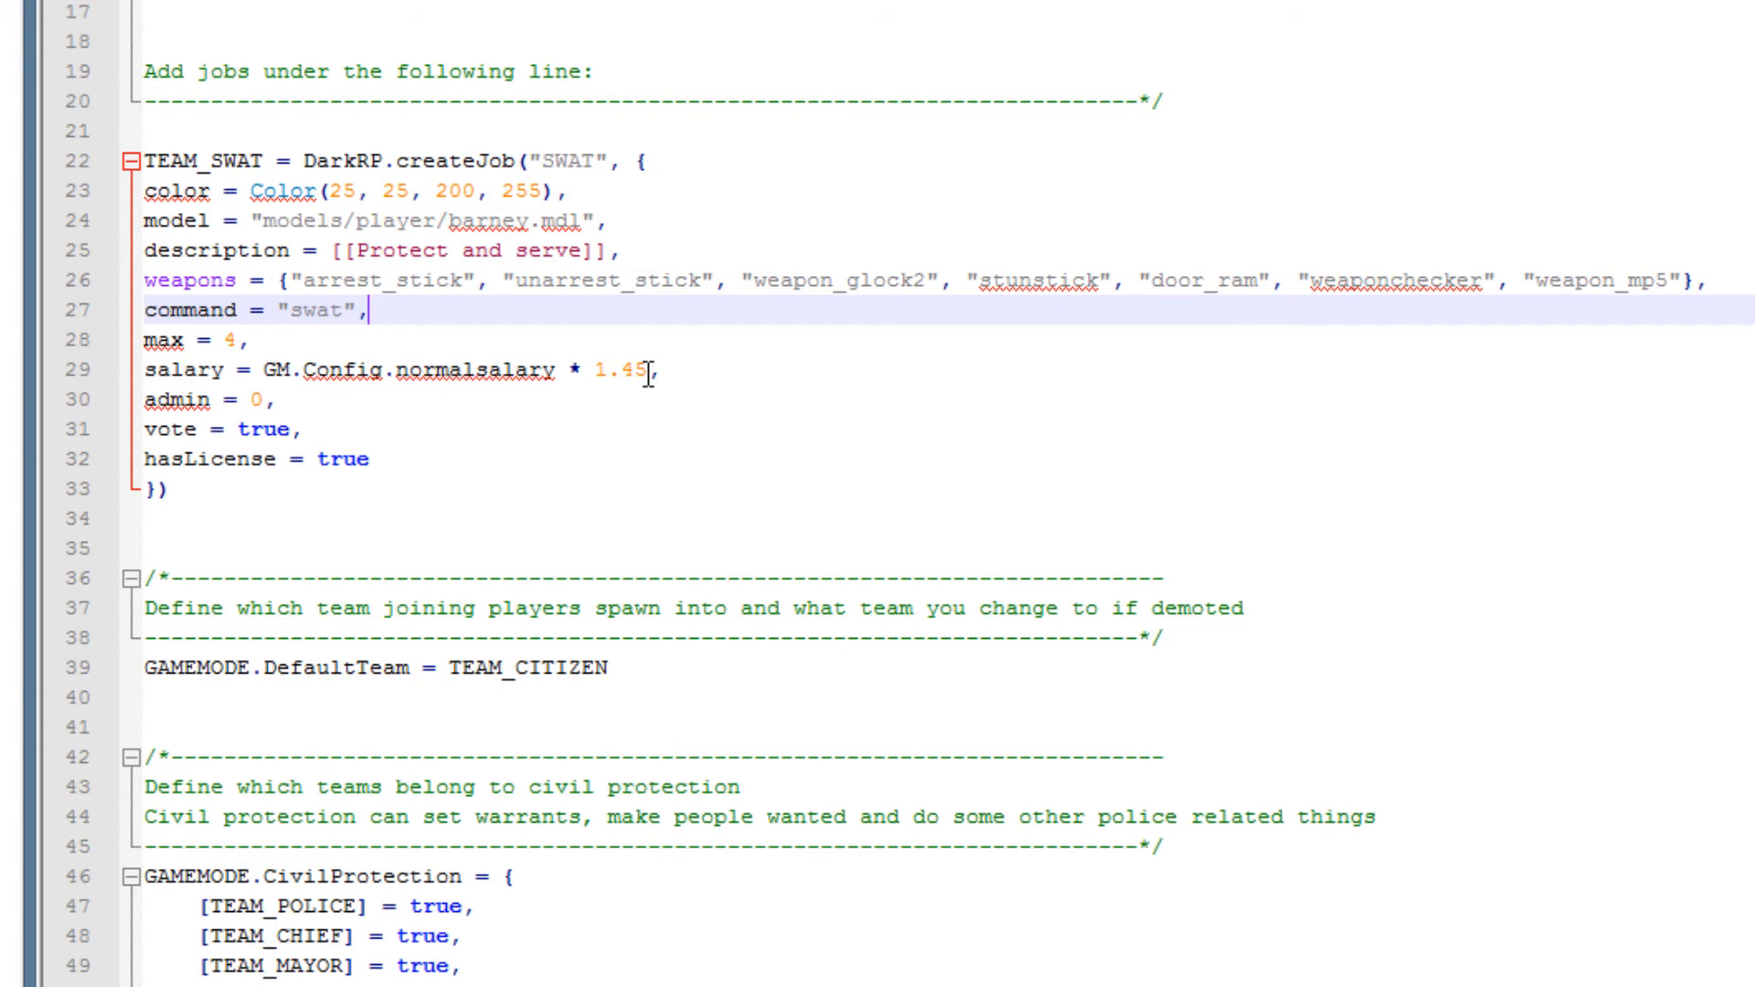
Replace the GM.Config.normalsalary expression with a flat salary of 120.
double_click(638, 370)
type("80")
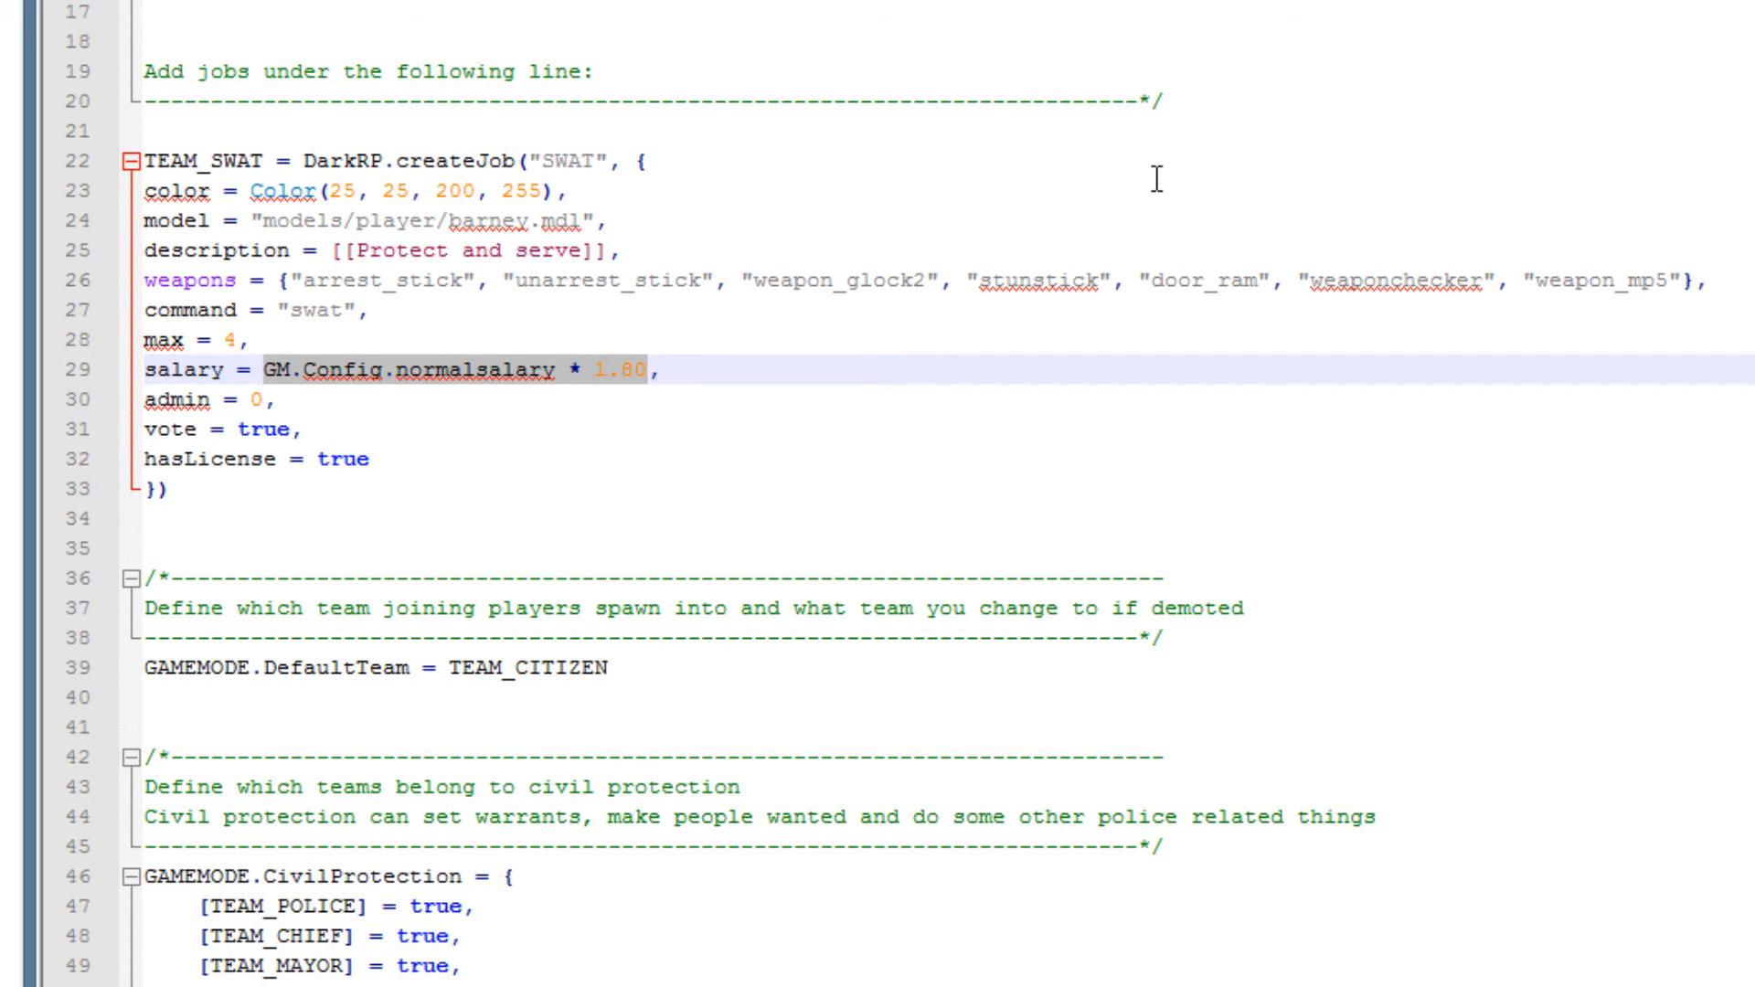
type("120,")
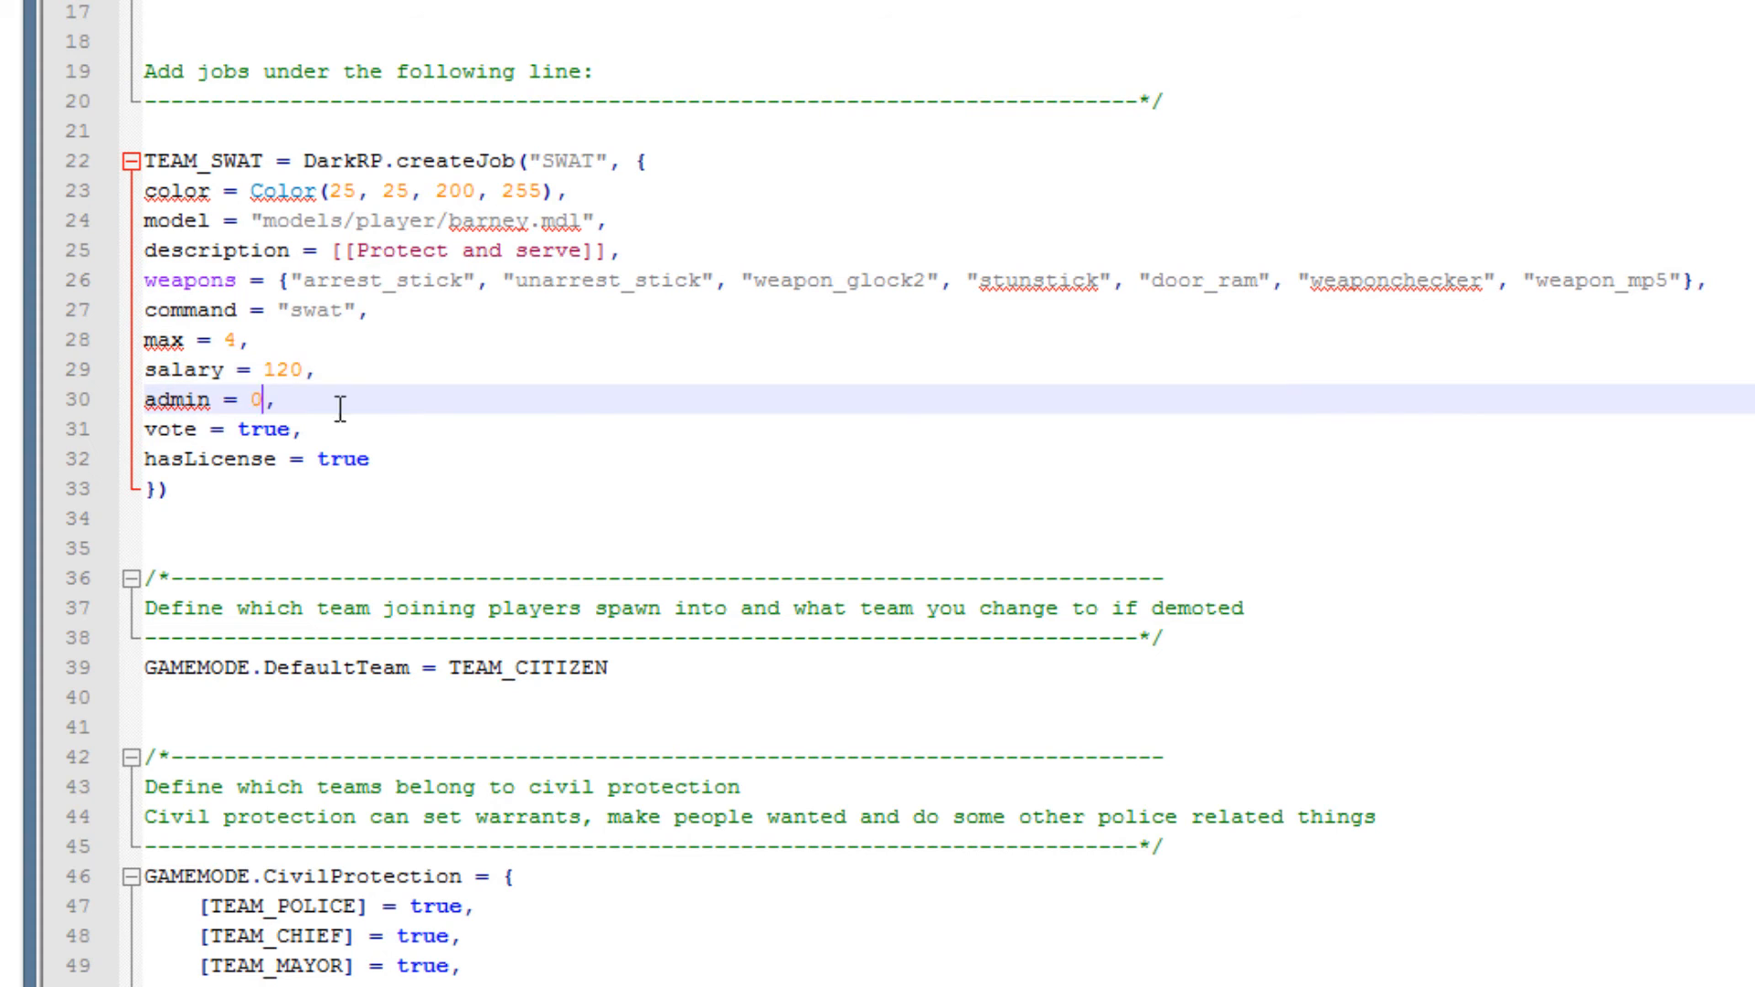
mouse_move(246, 439)
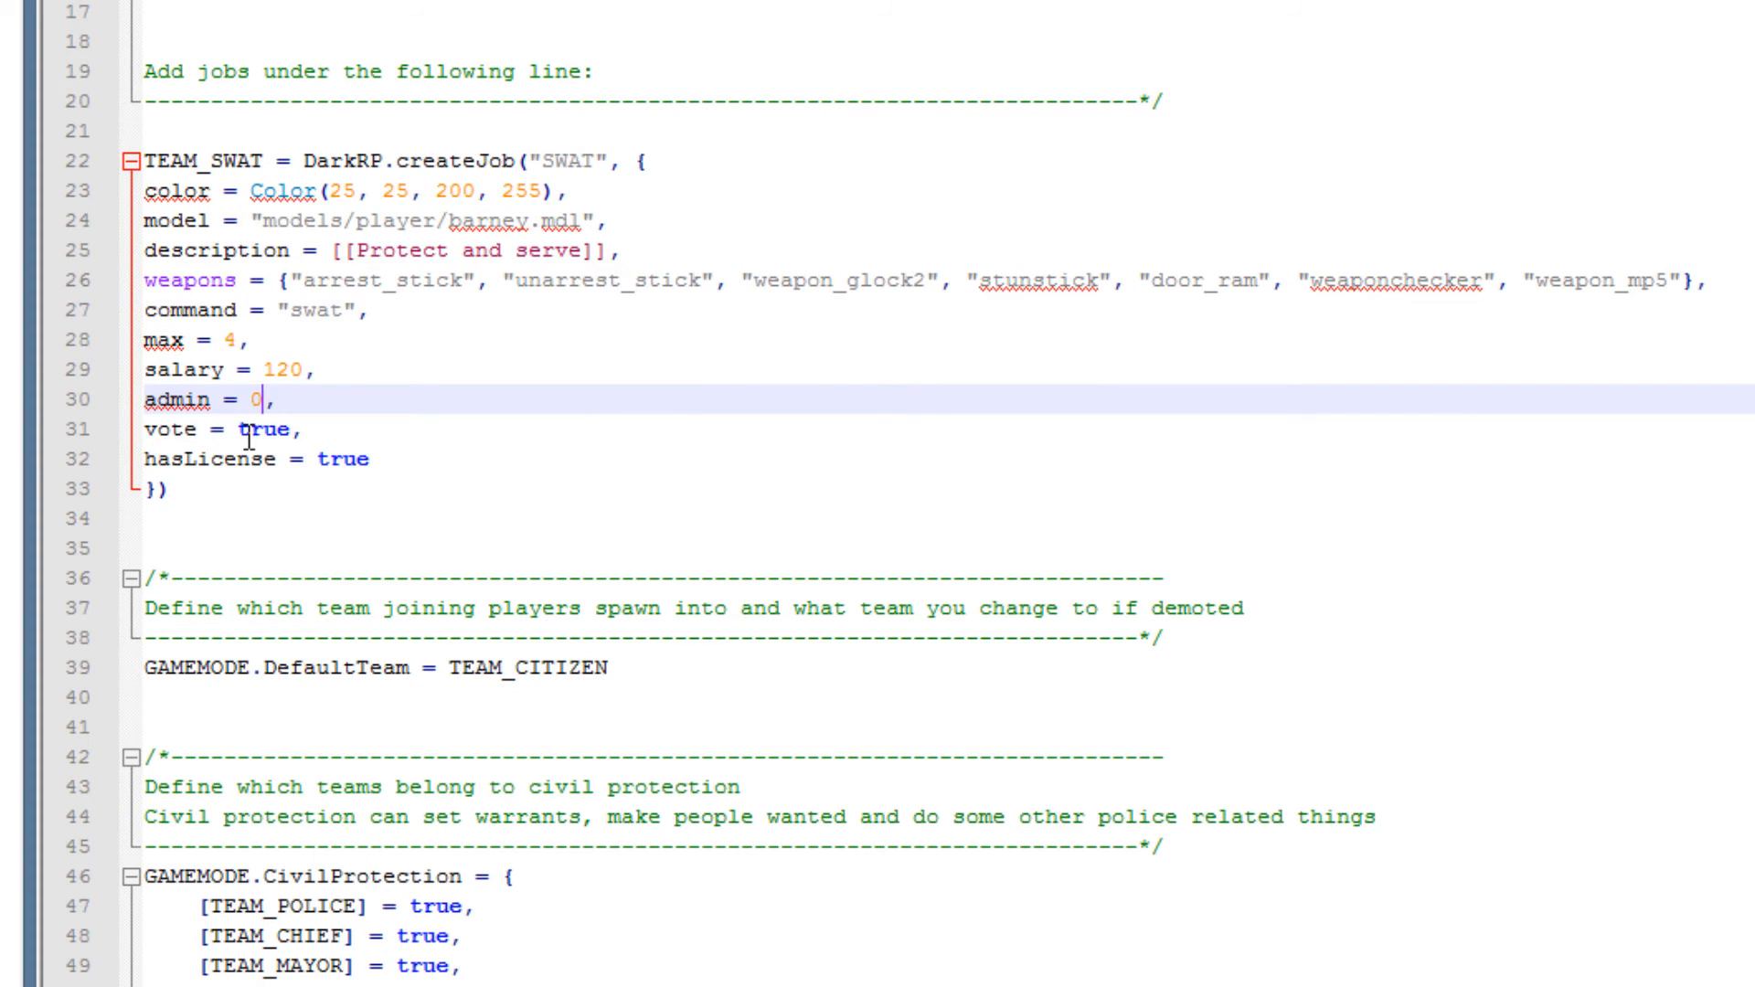
mouse_move(325, 426)
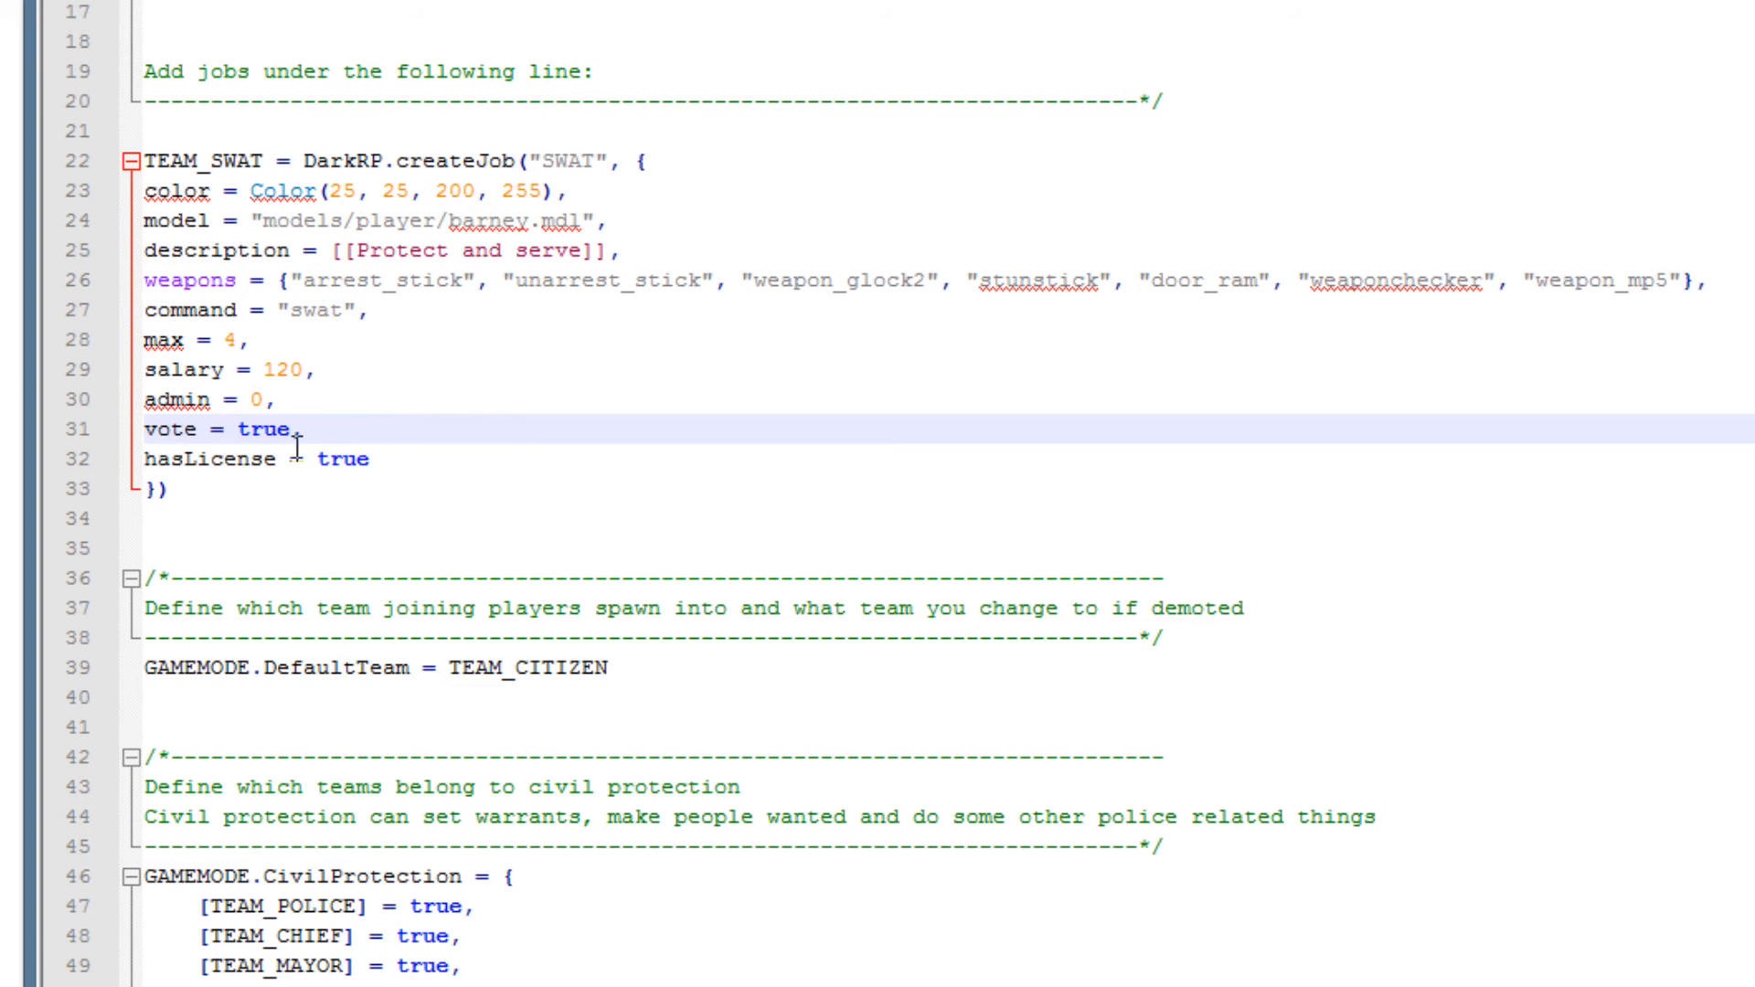
type(",")
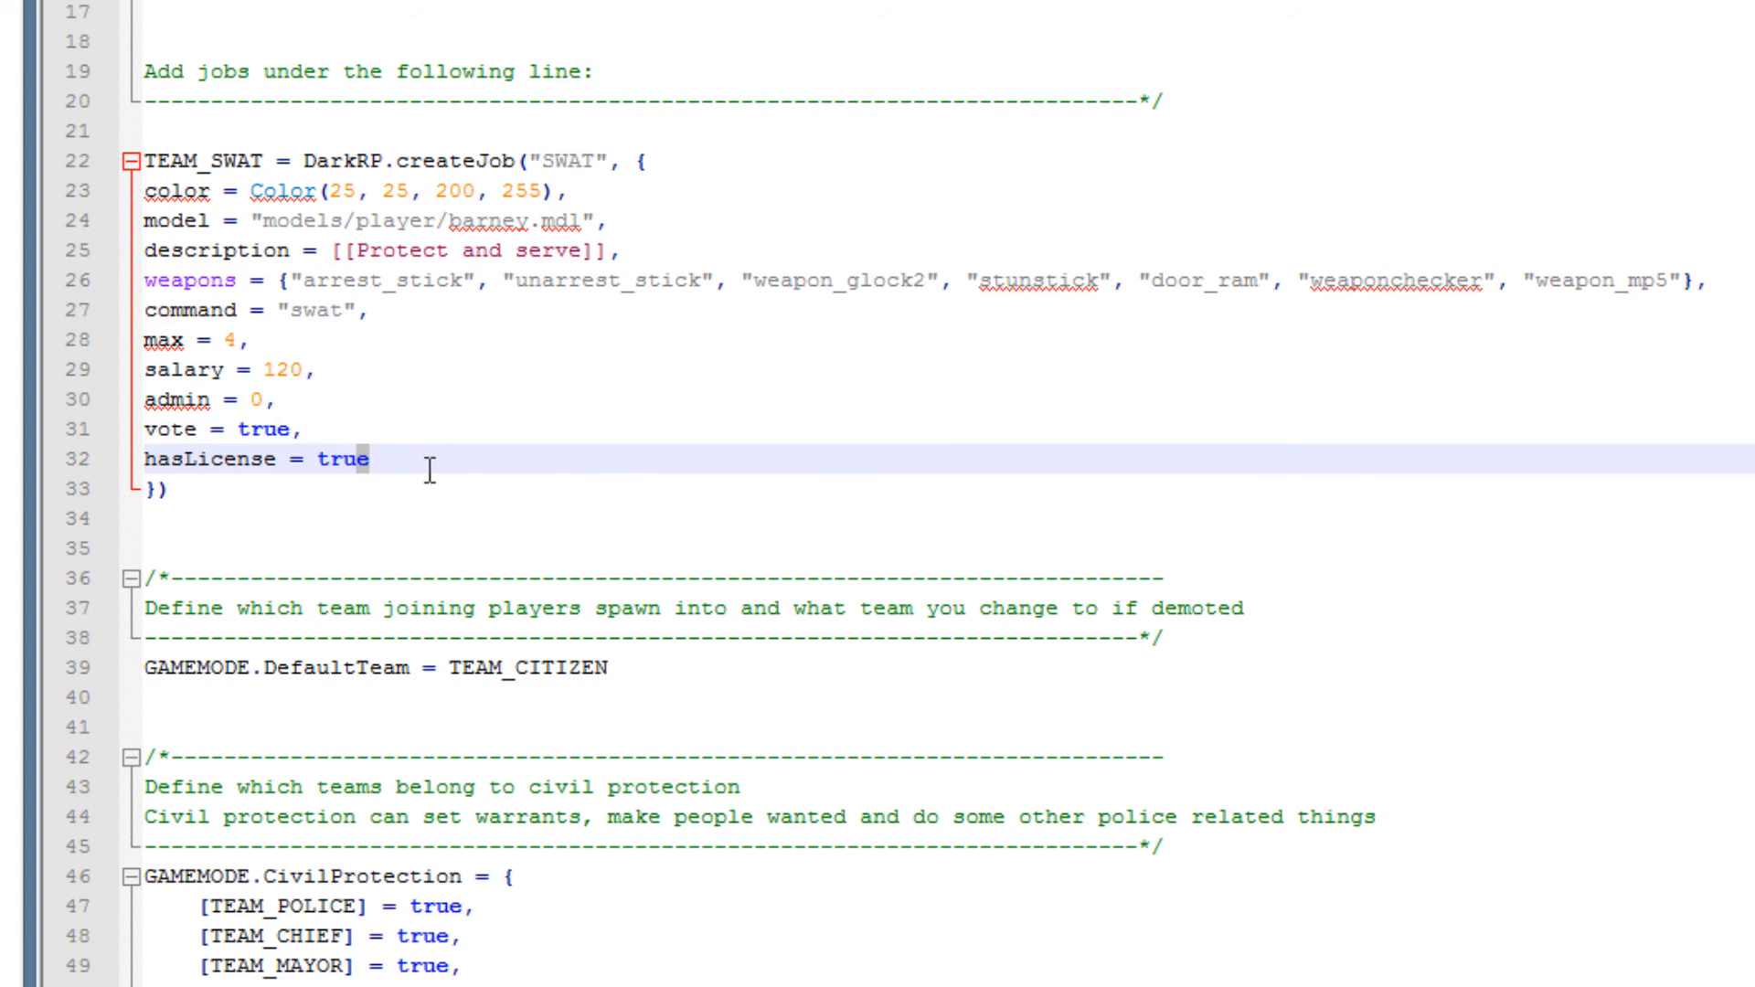
left_click(369, 461)
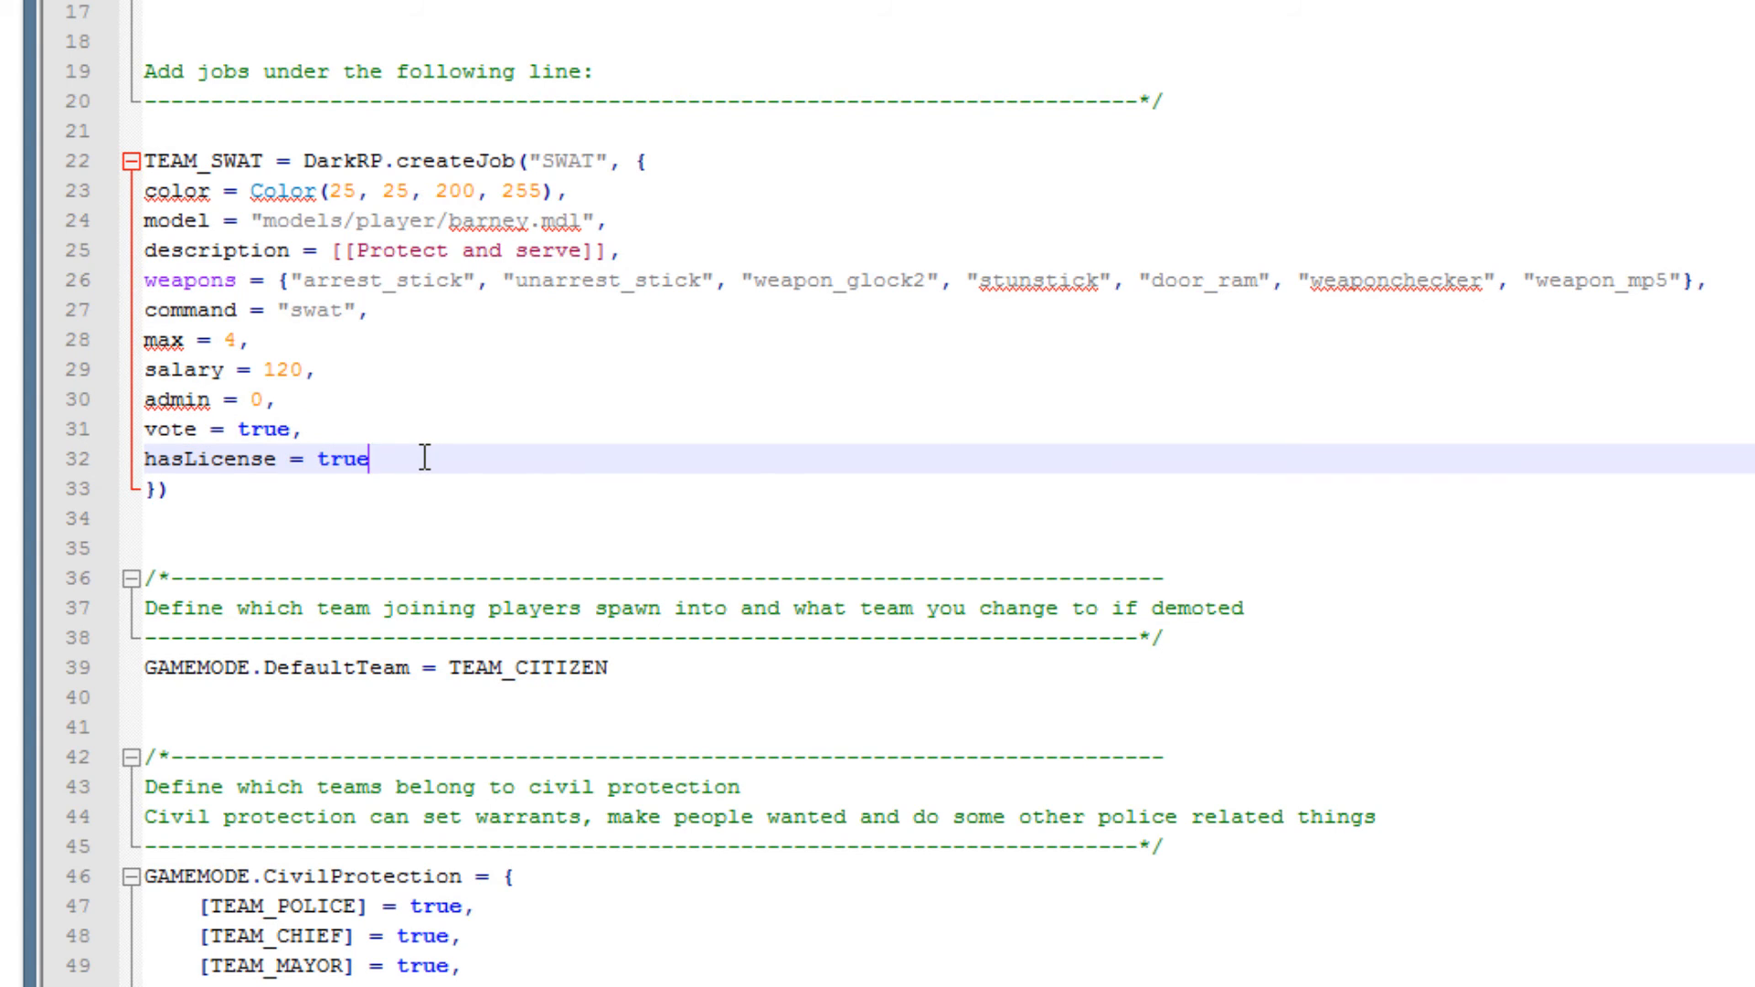
mouse_move(432, 450)
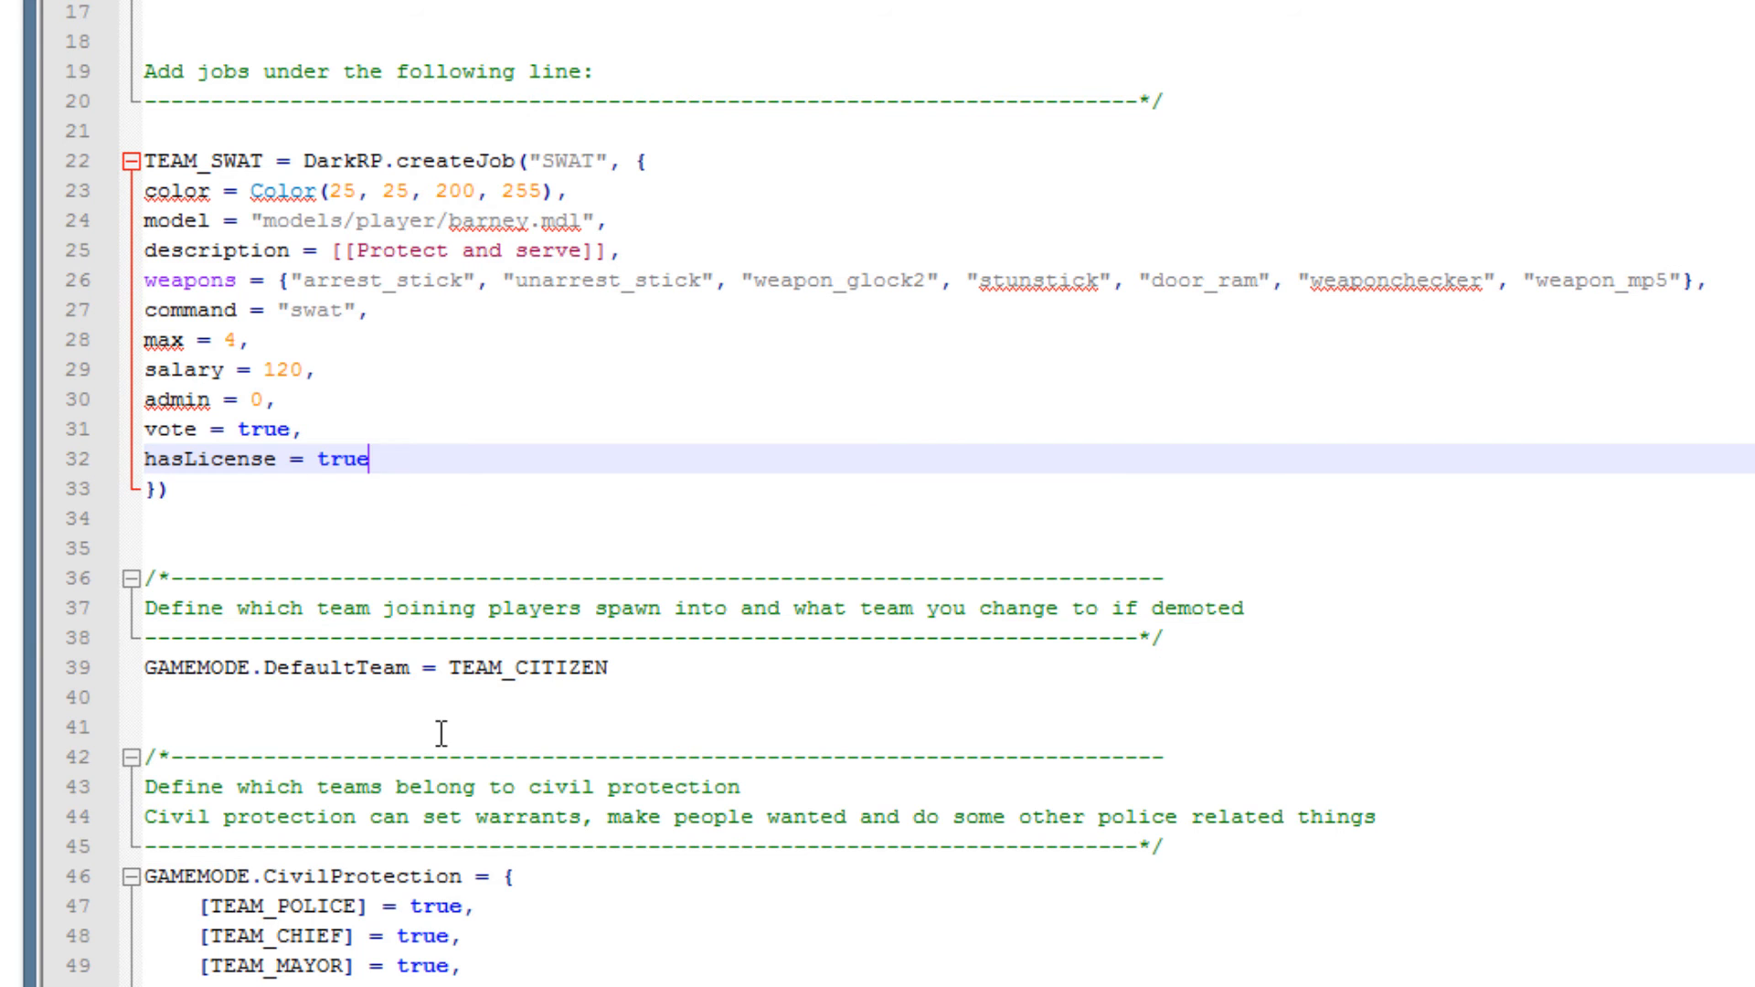
Add [TEAM_SWAT] = true, to GAMEMODE.CivilProtection beside police, chief and mayor.
scroll("down", 3)
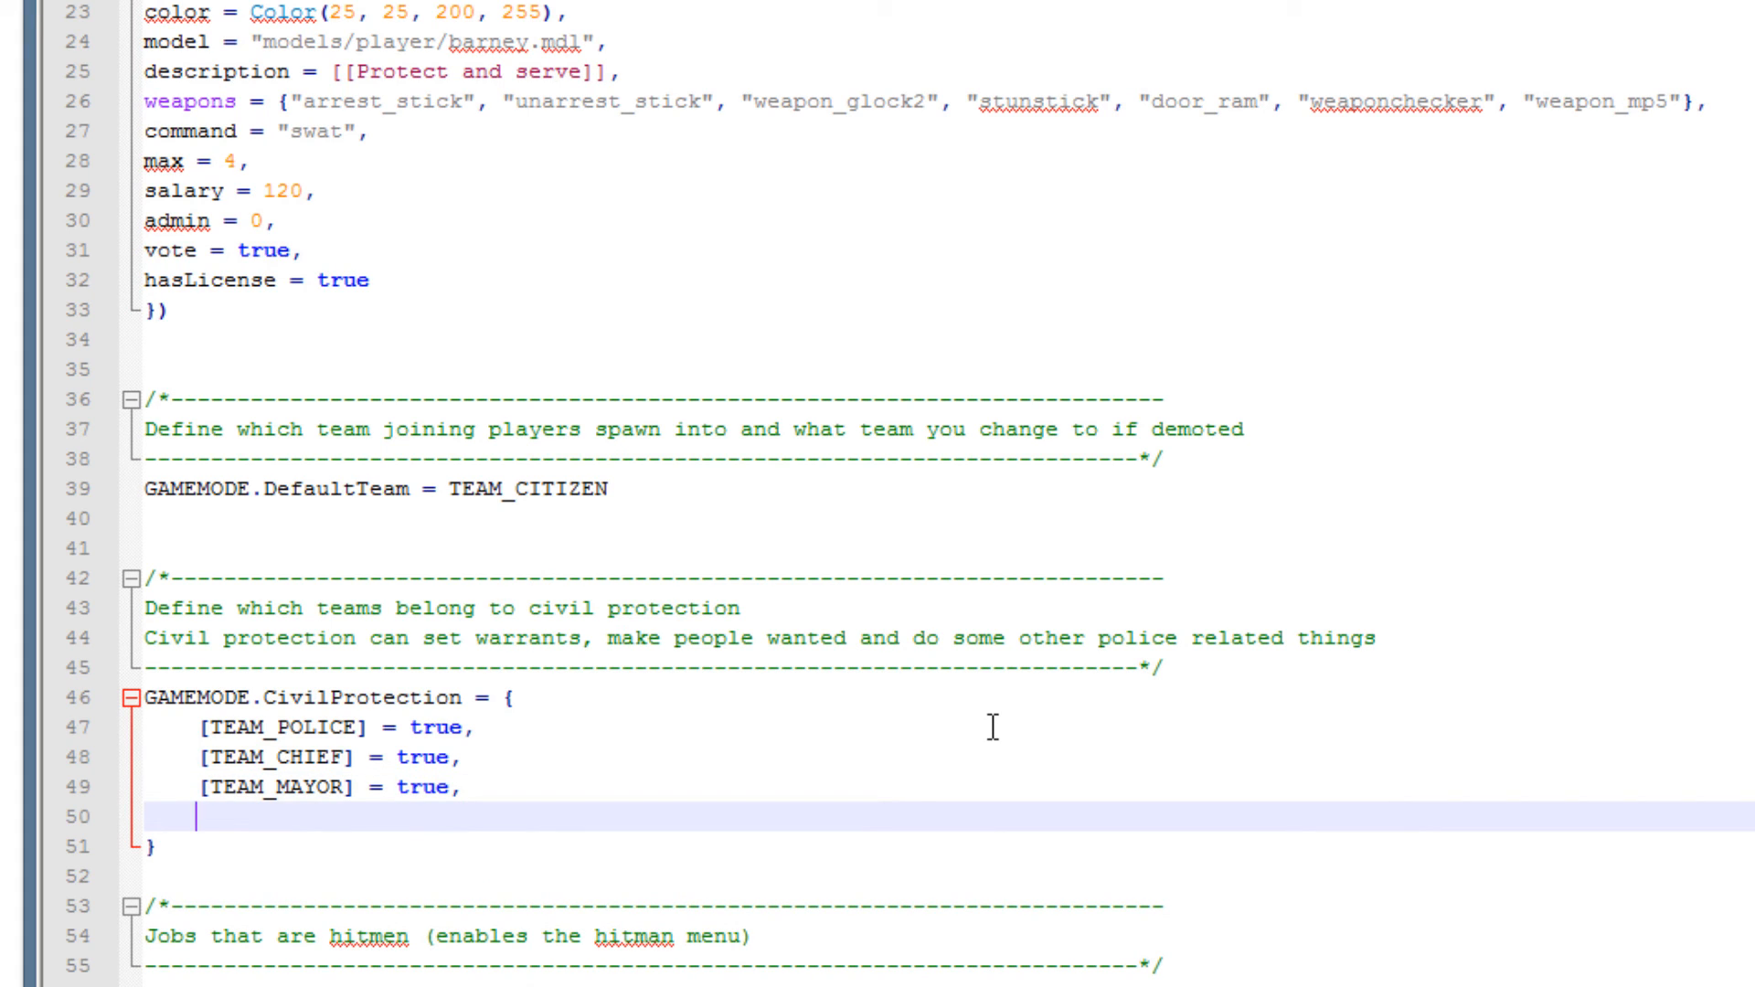
type("[")
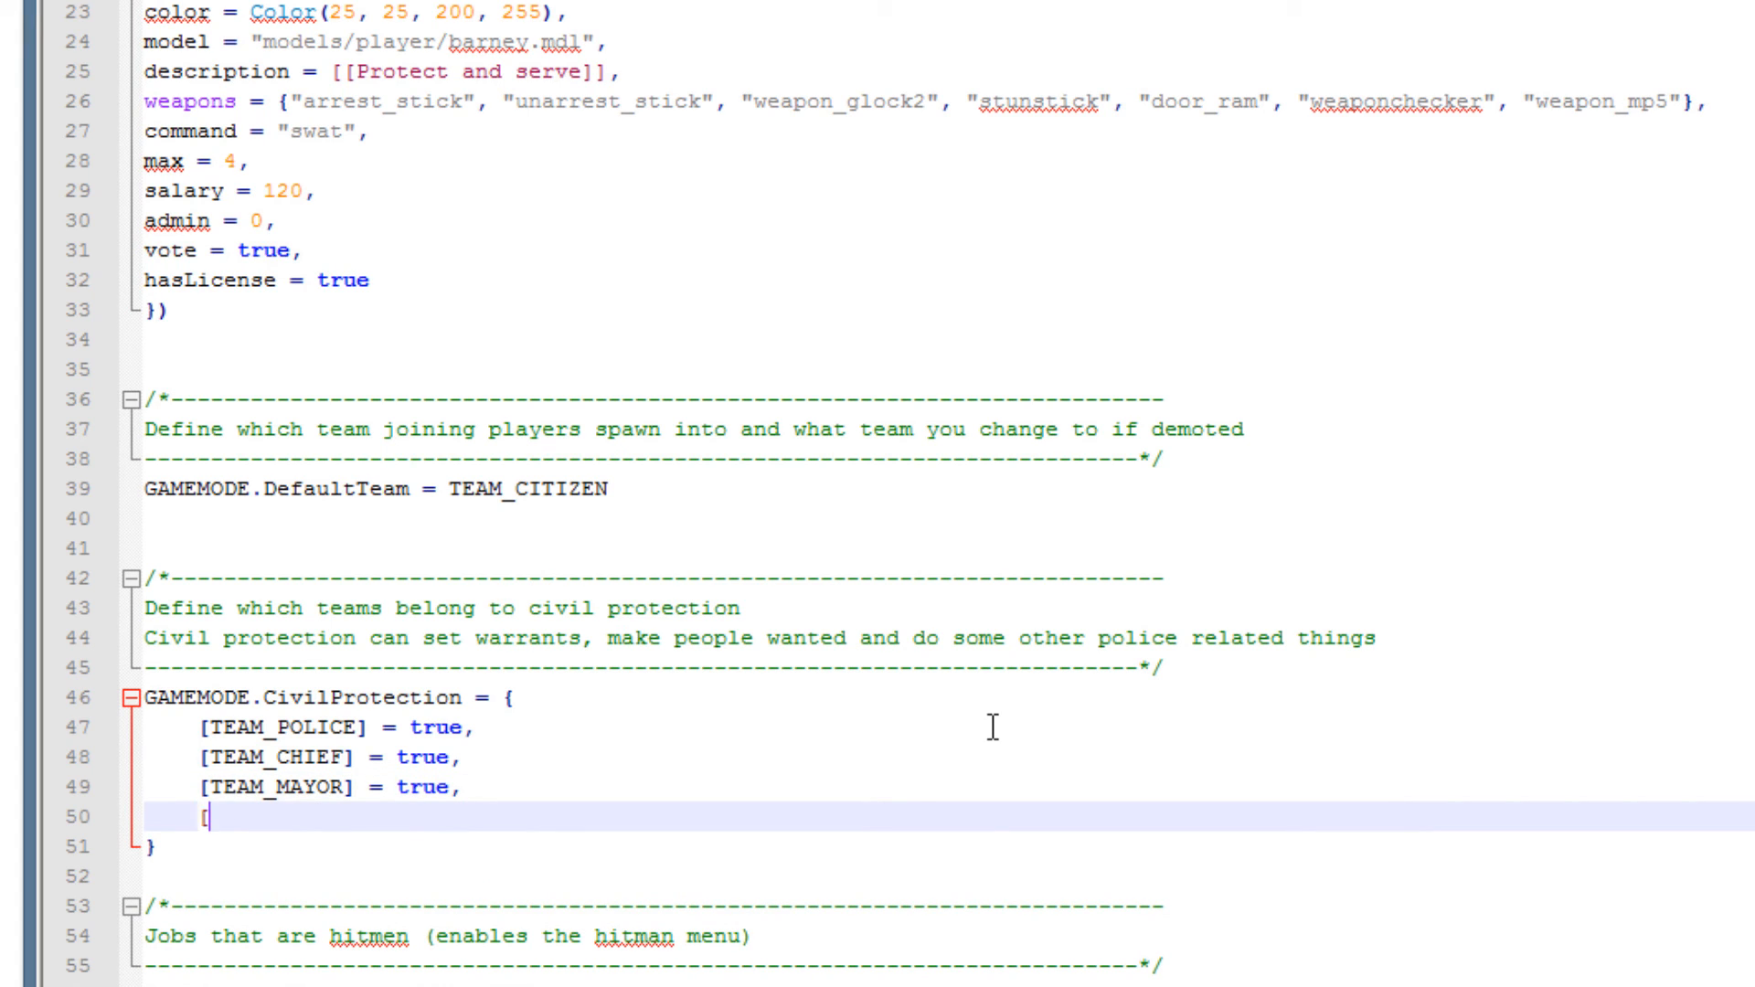
type("TEAM_")
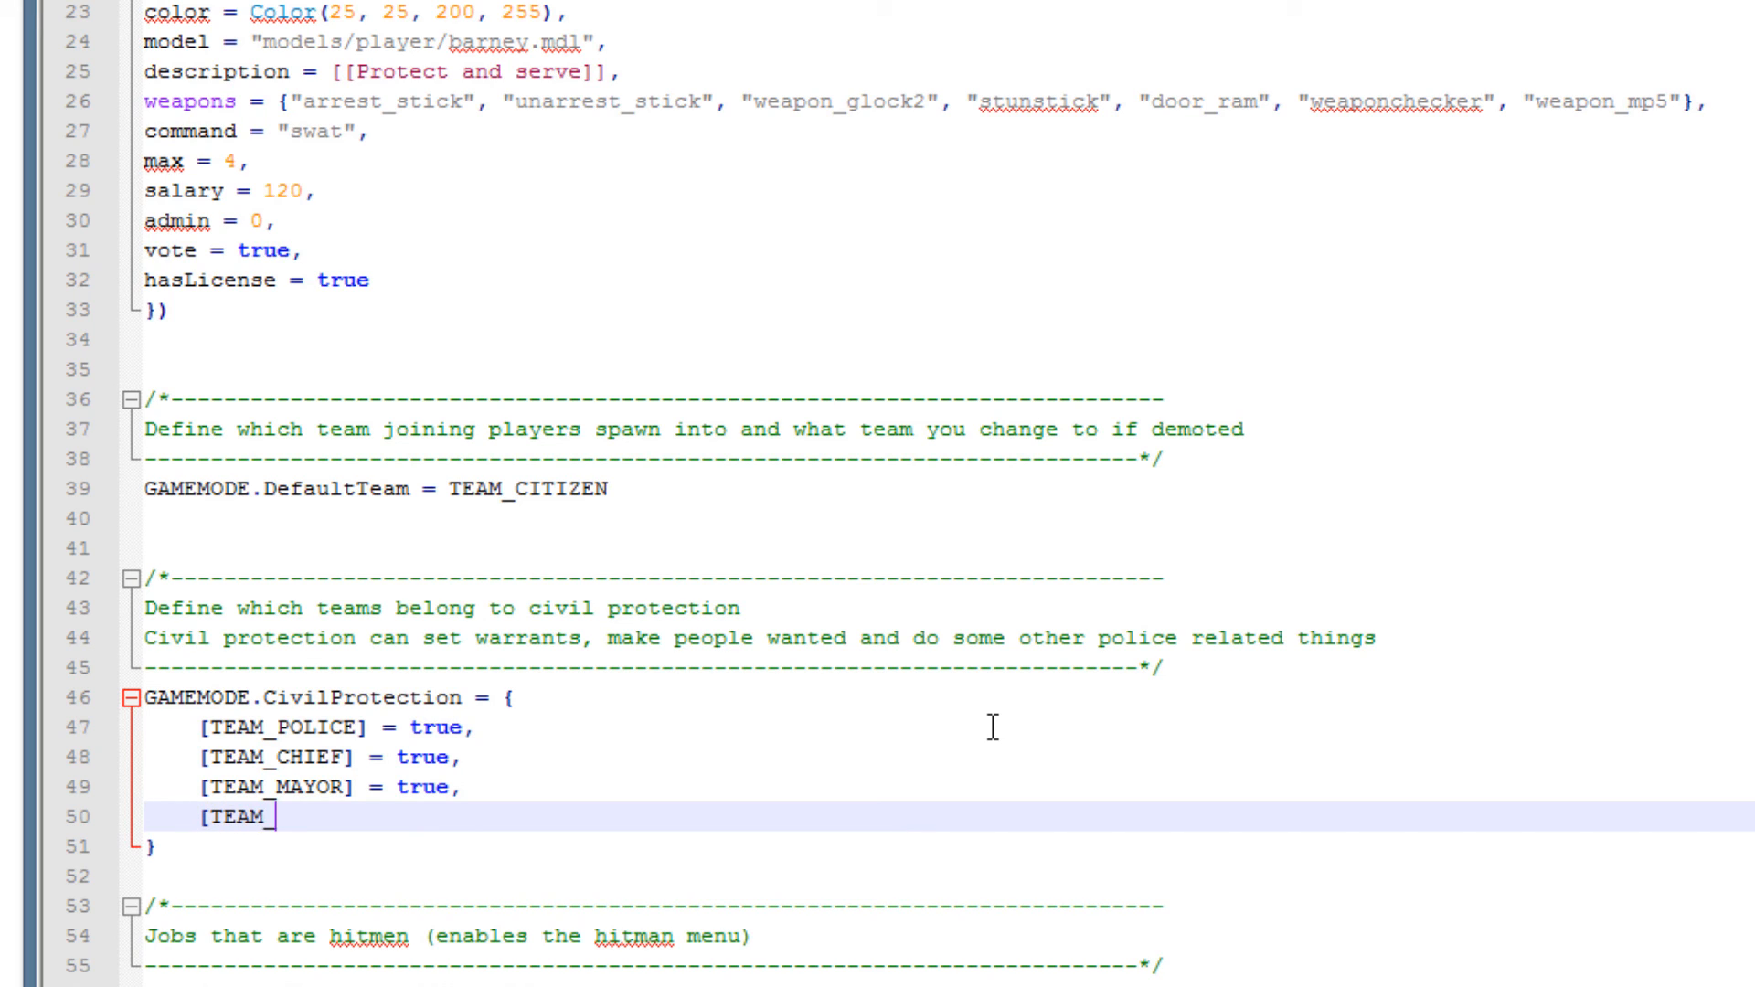
type("SWA")
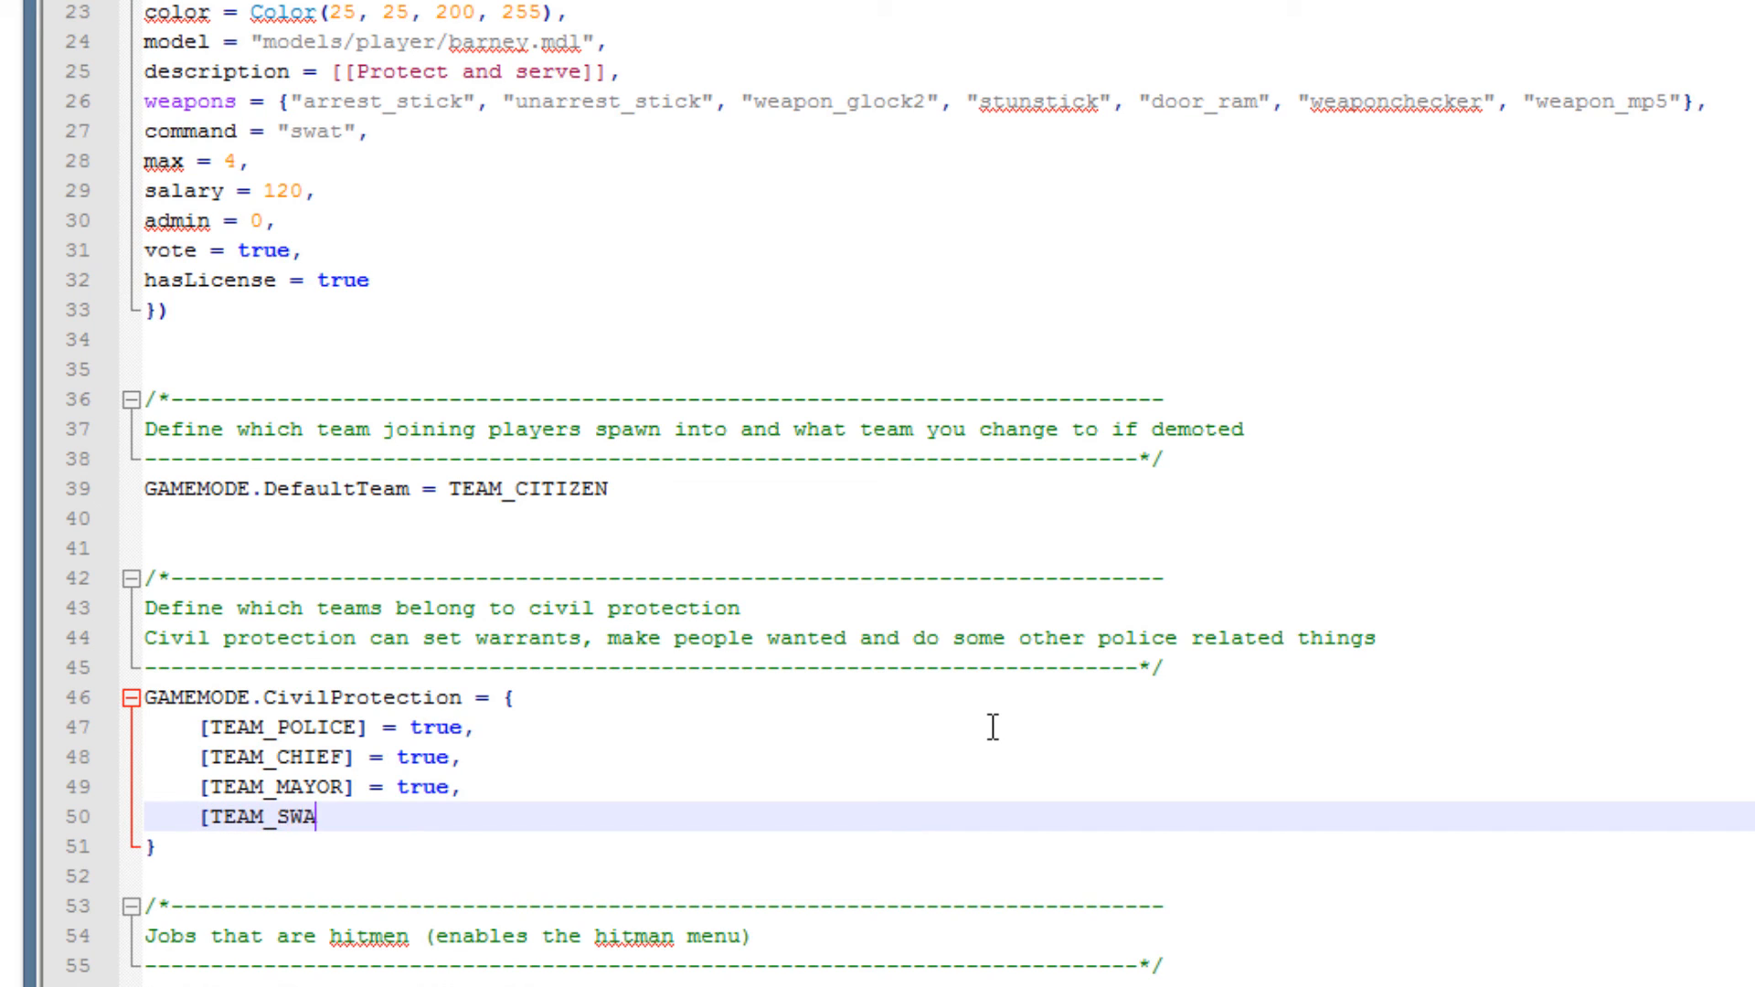
type("T] = tr")
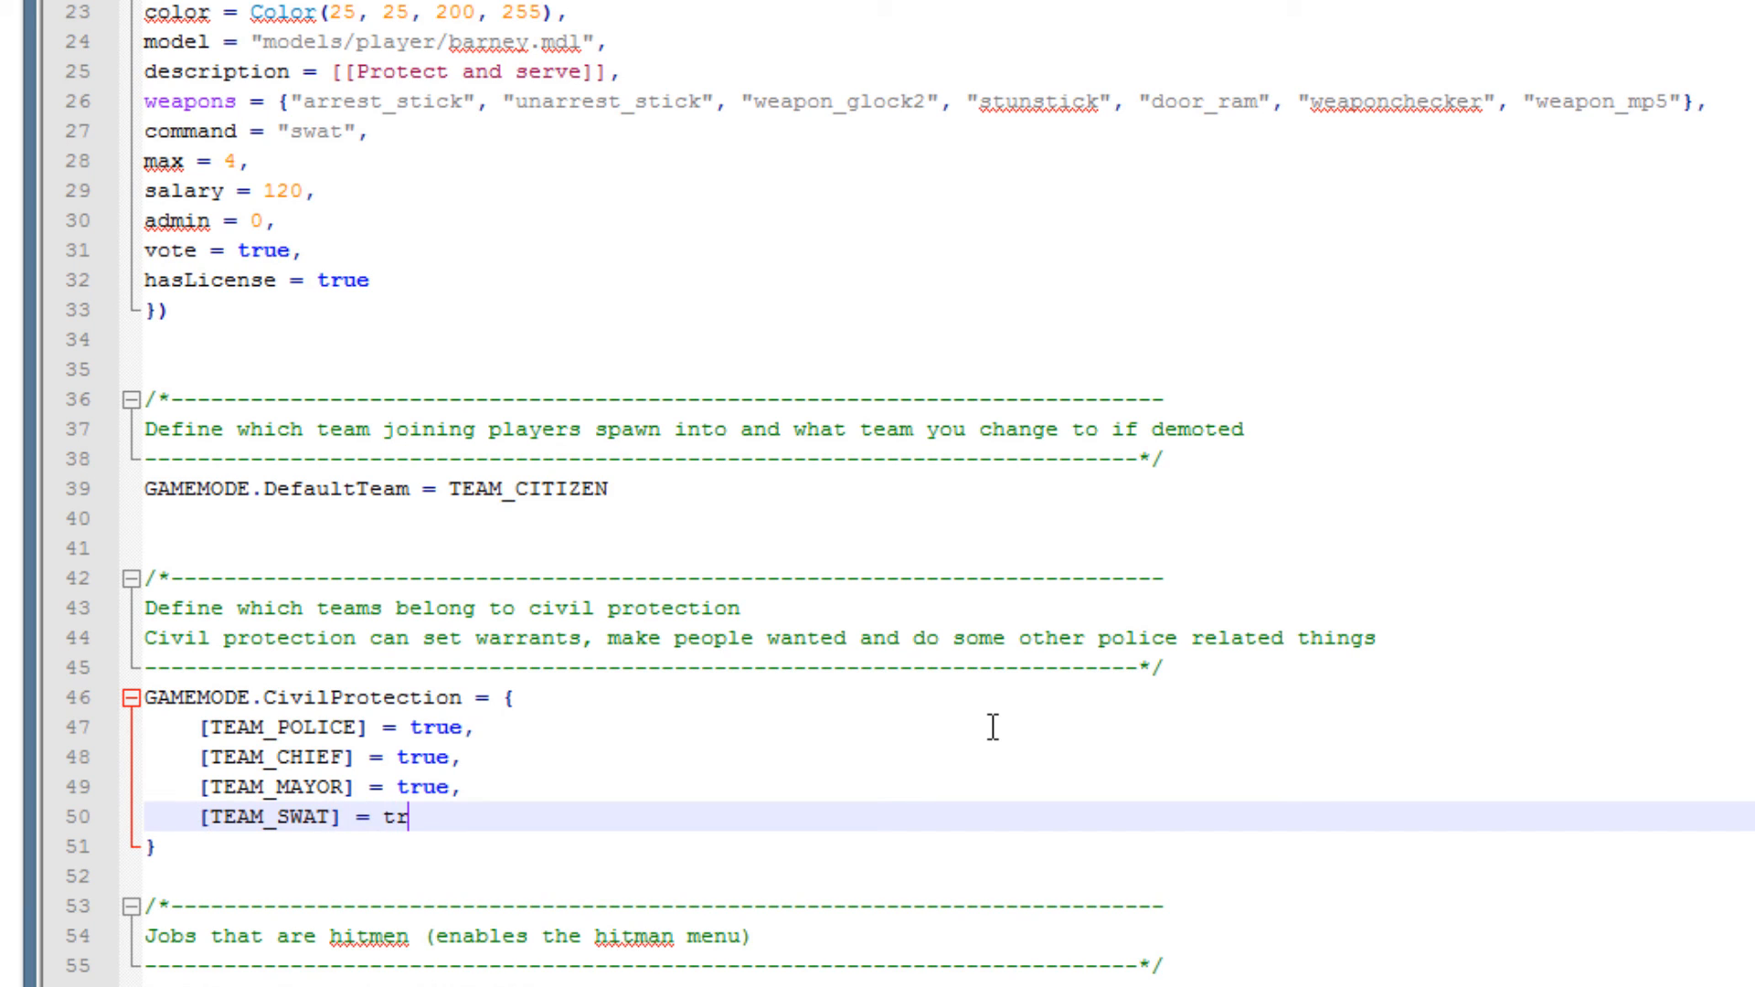
type("ue,")
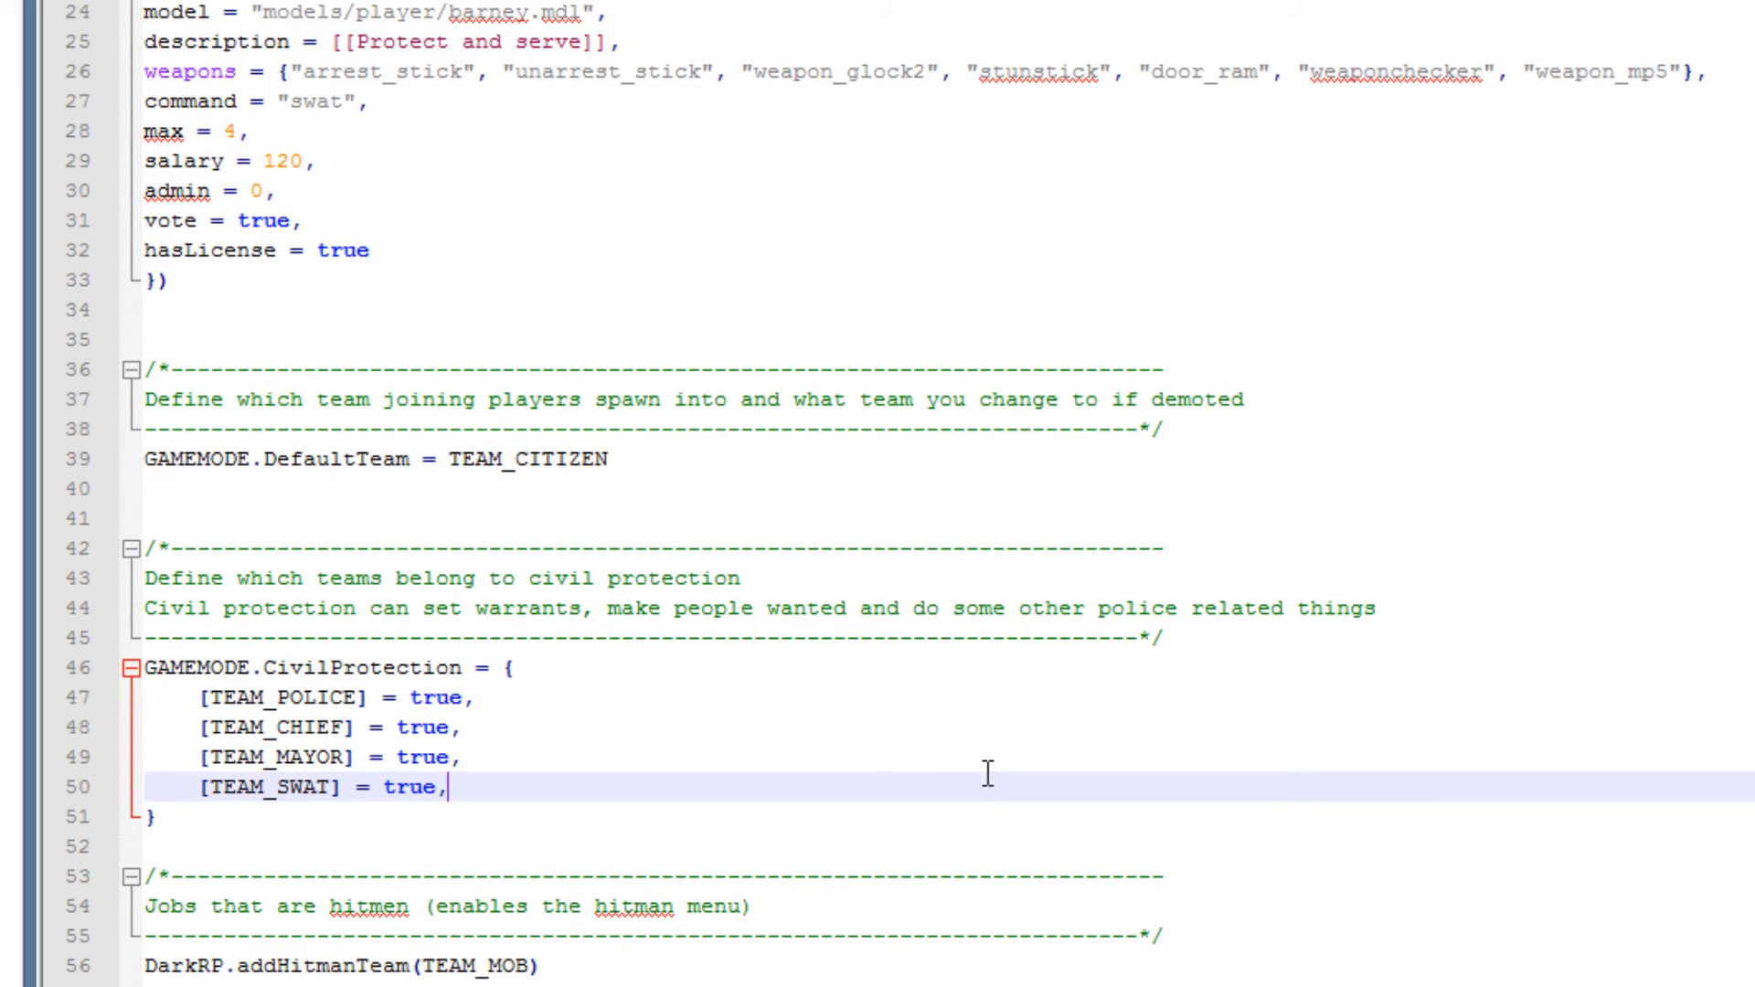
scroll("up", 3)
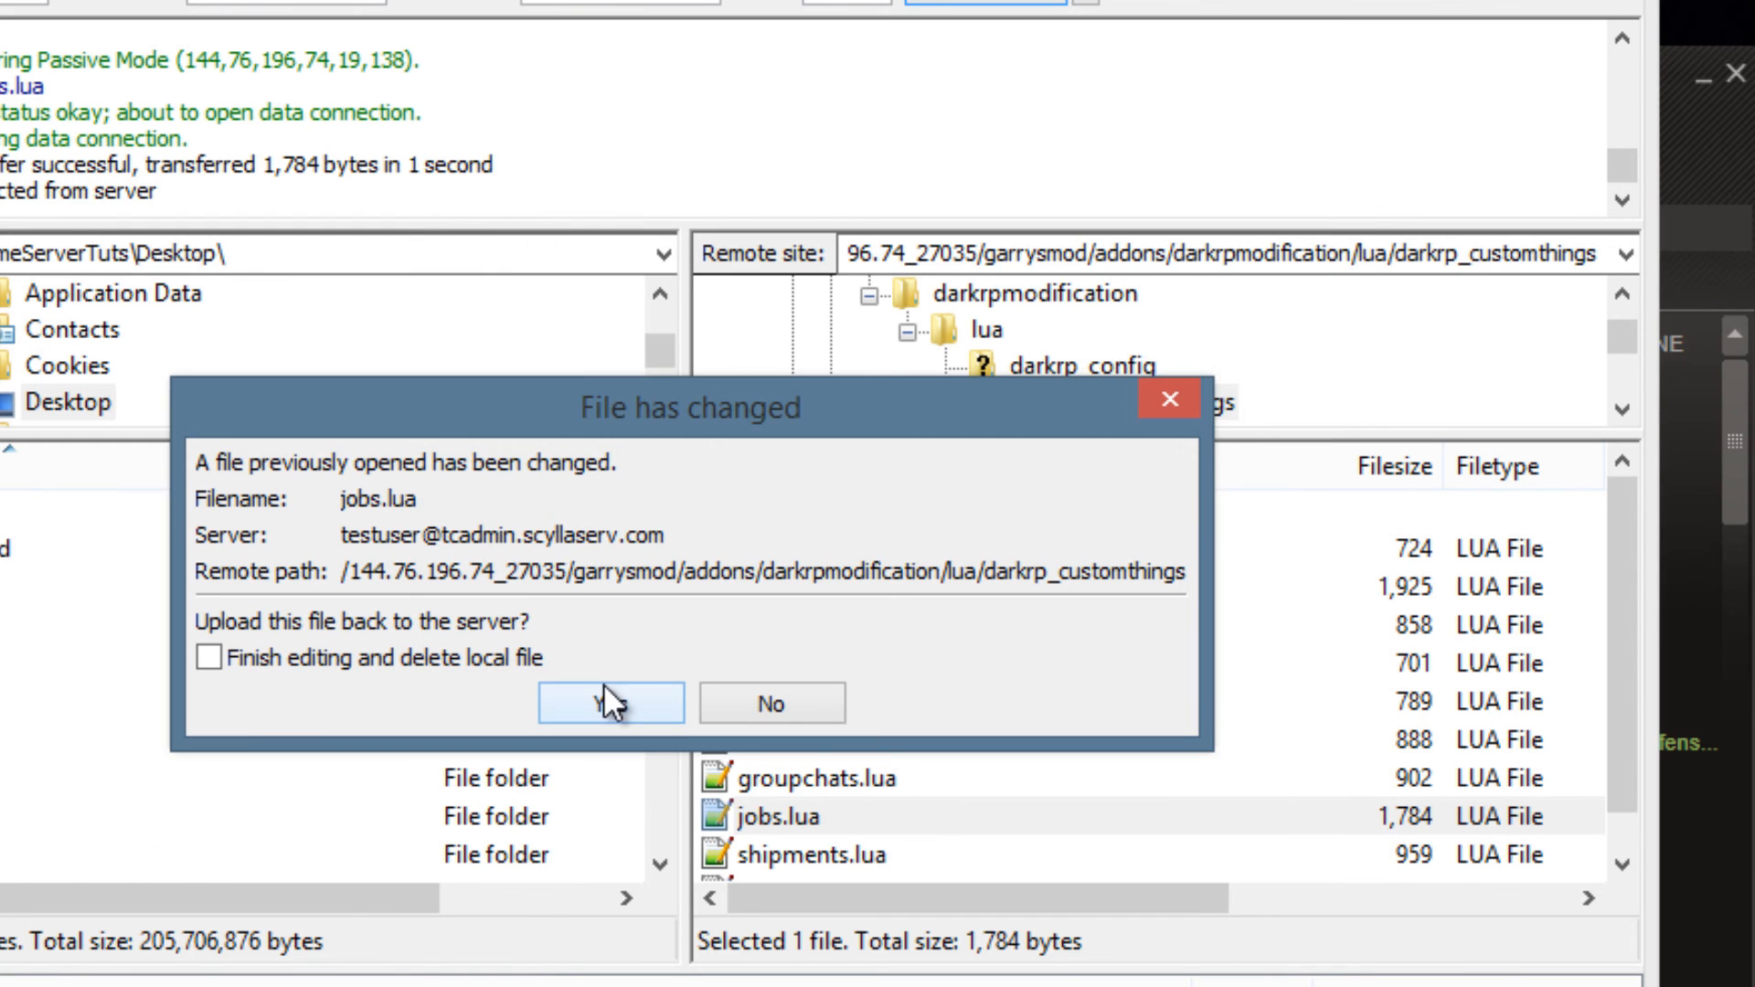
Confirm uploading the changed jobs.lua back to the server's darkrp_customthings folder.
left_click(610, 702)
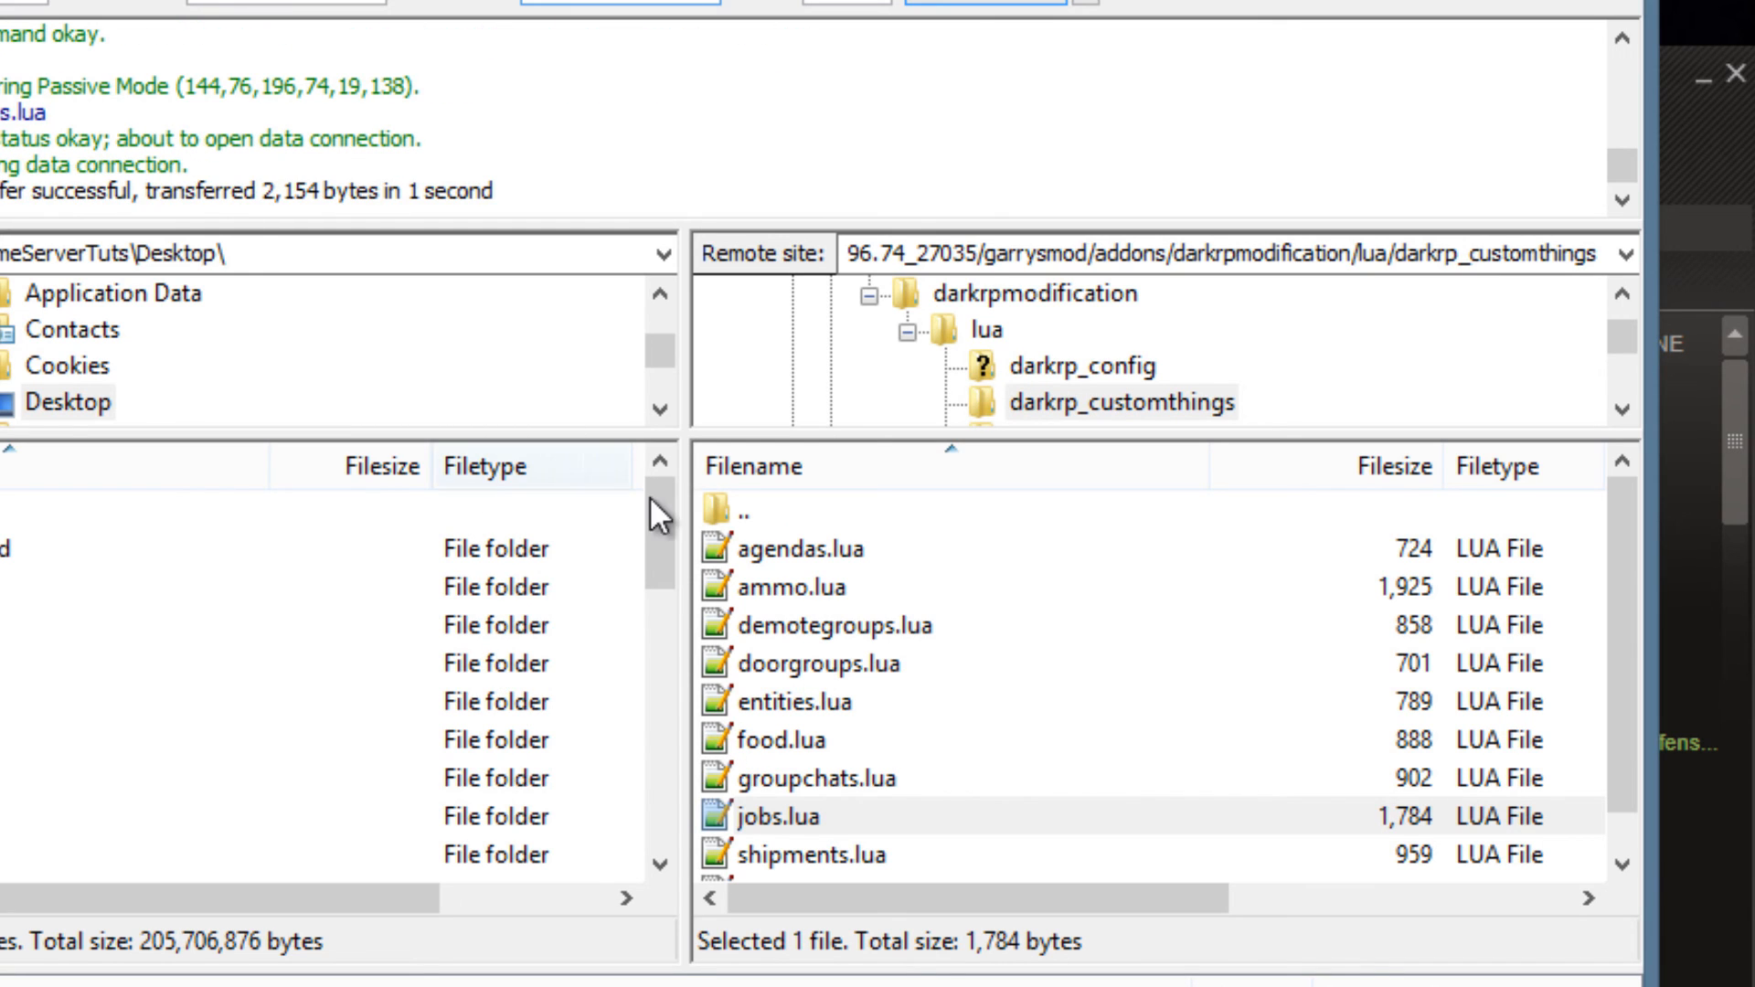
mouse_move(731, 497)
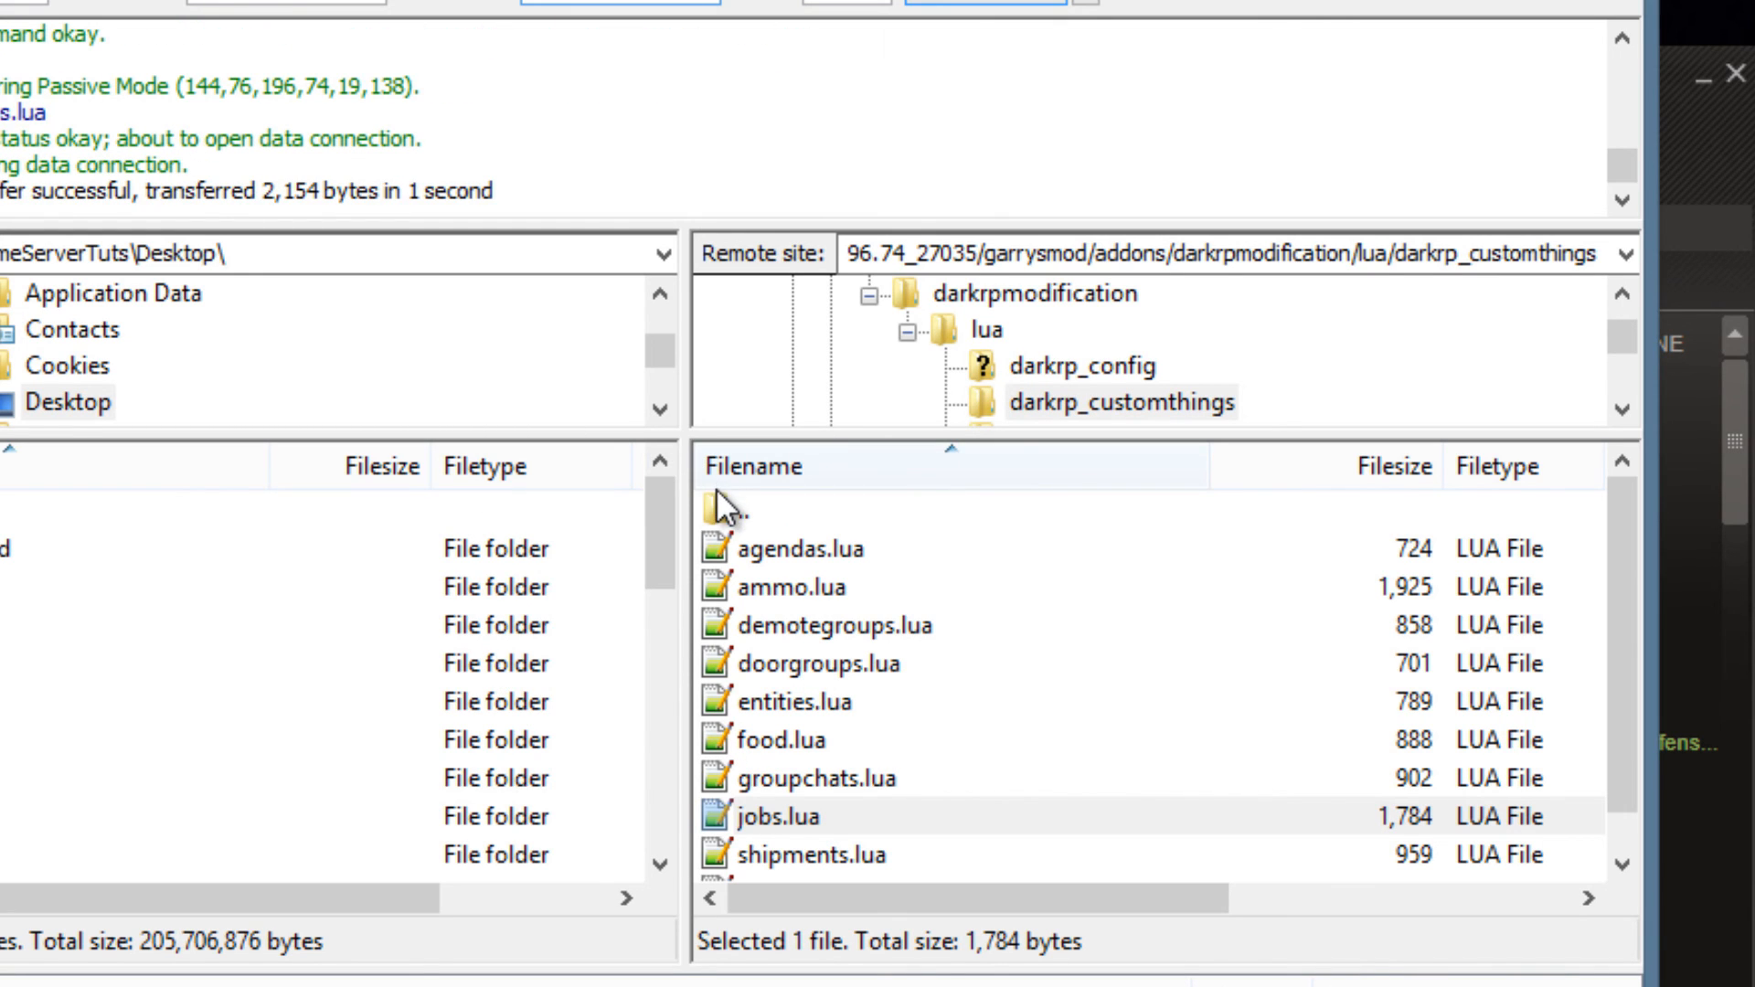